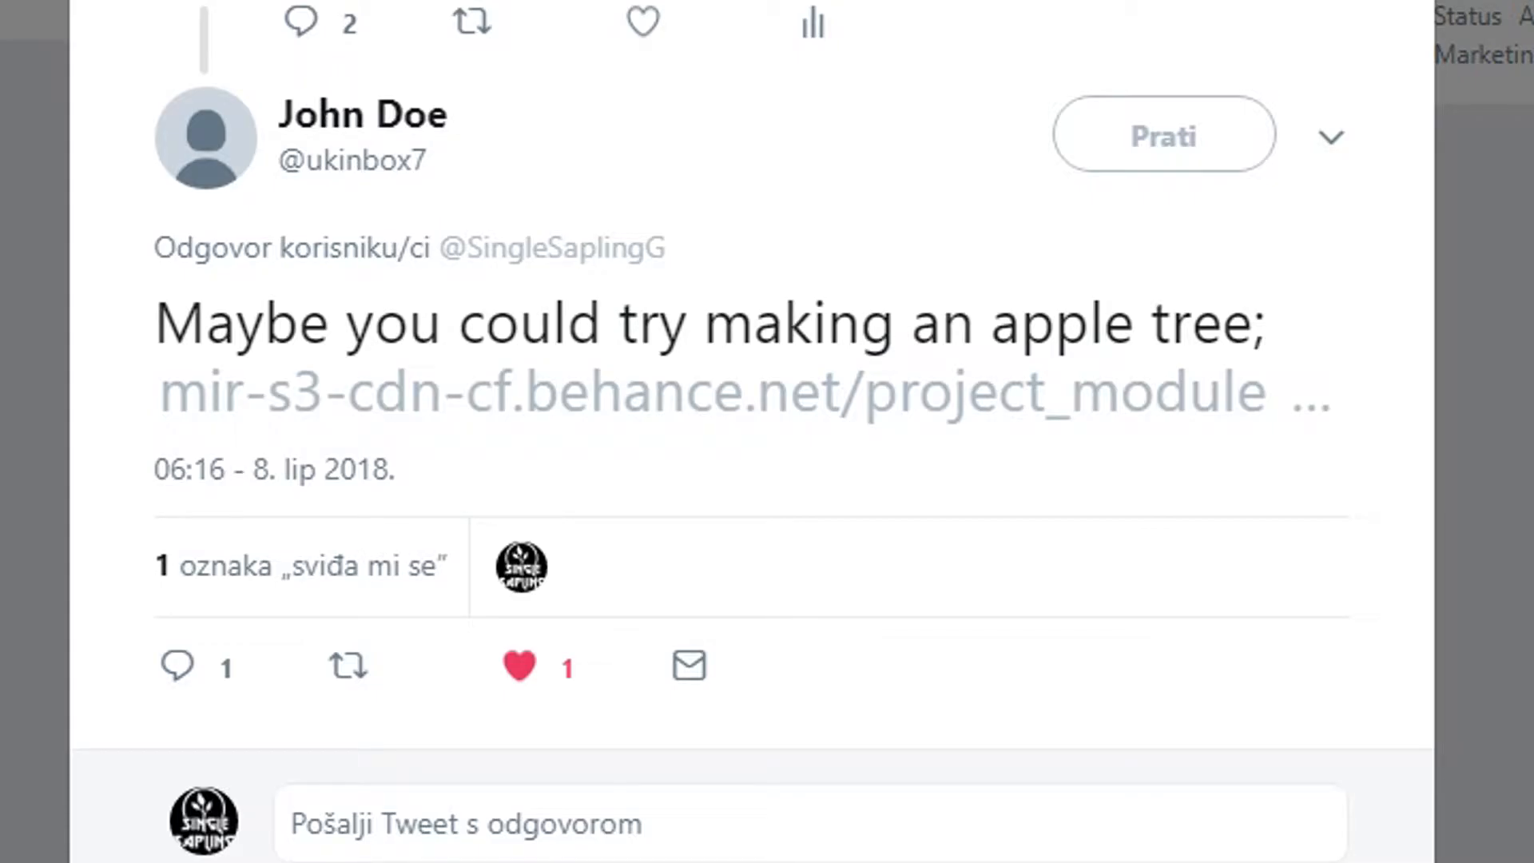
- Add a cube raised onto the ground grid and set its origin to the 3D cursor at its base
scroll(down, 3)
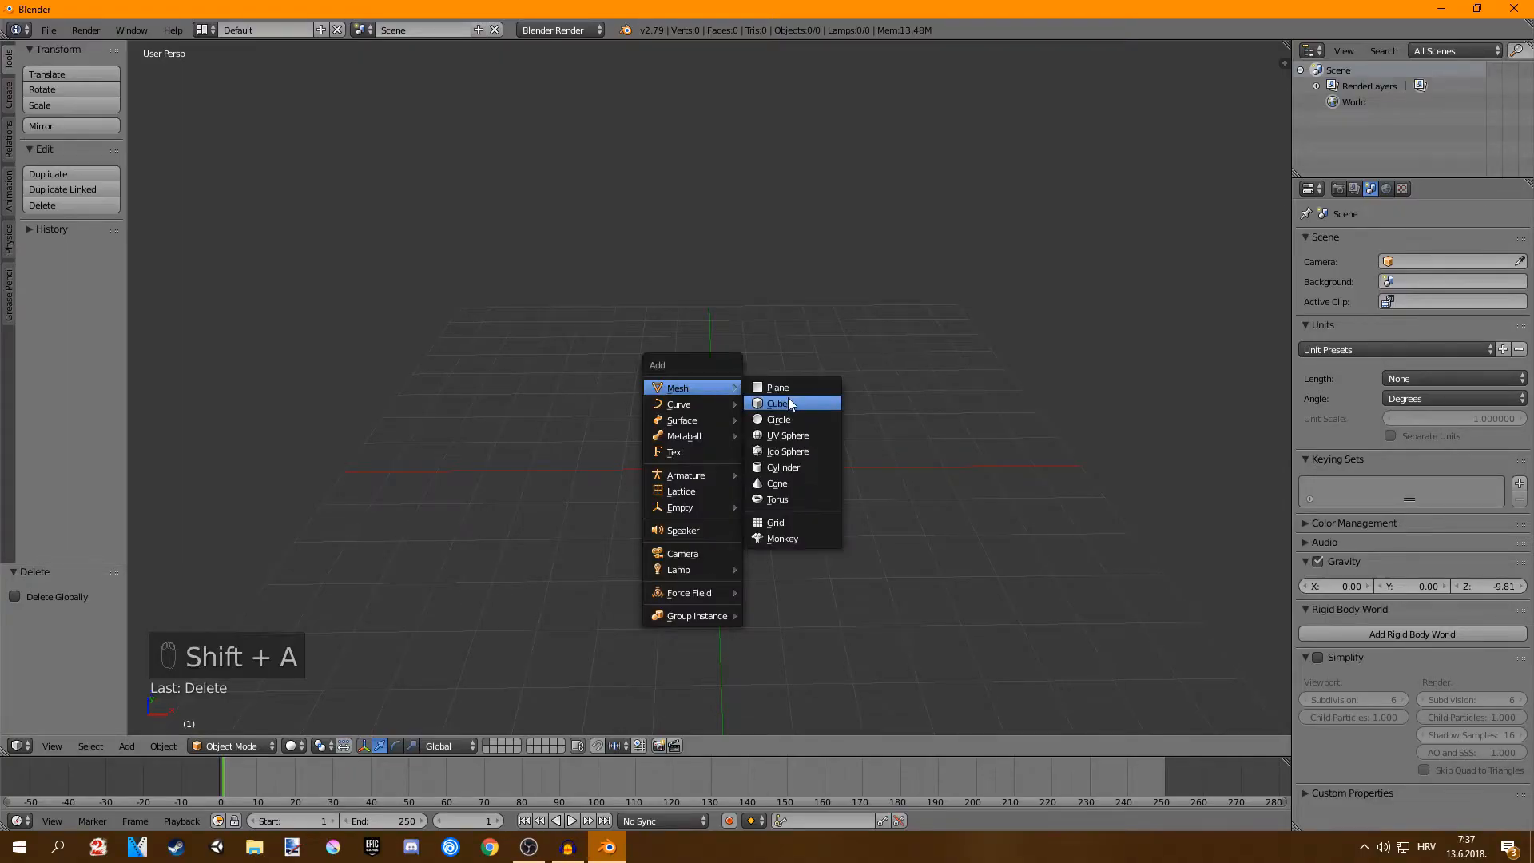
click(778, 403)
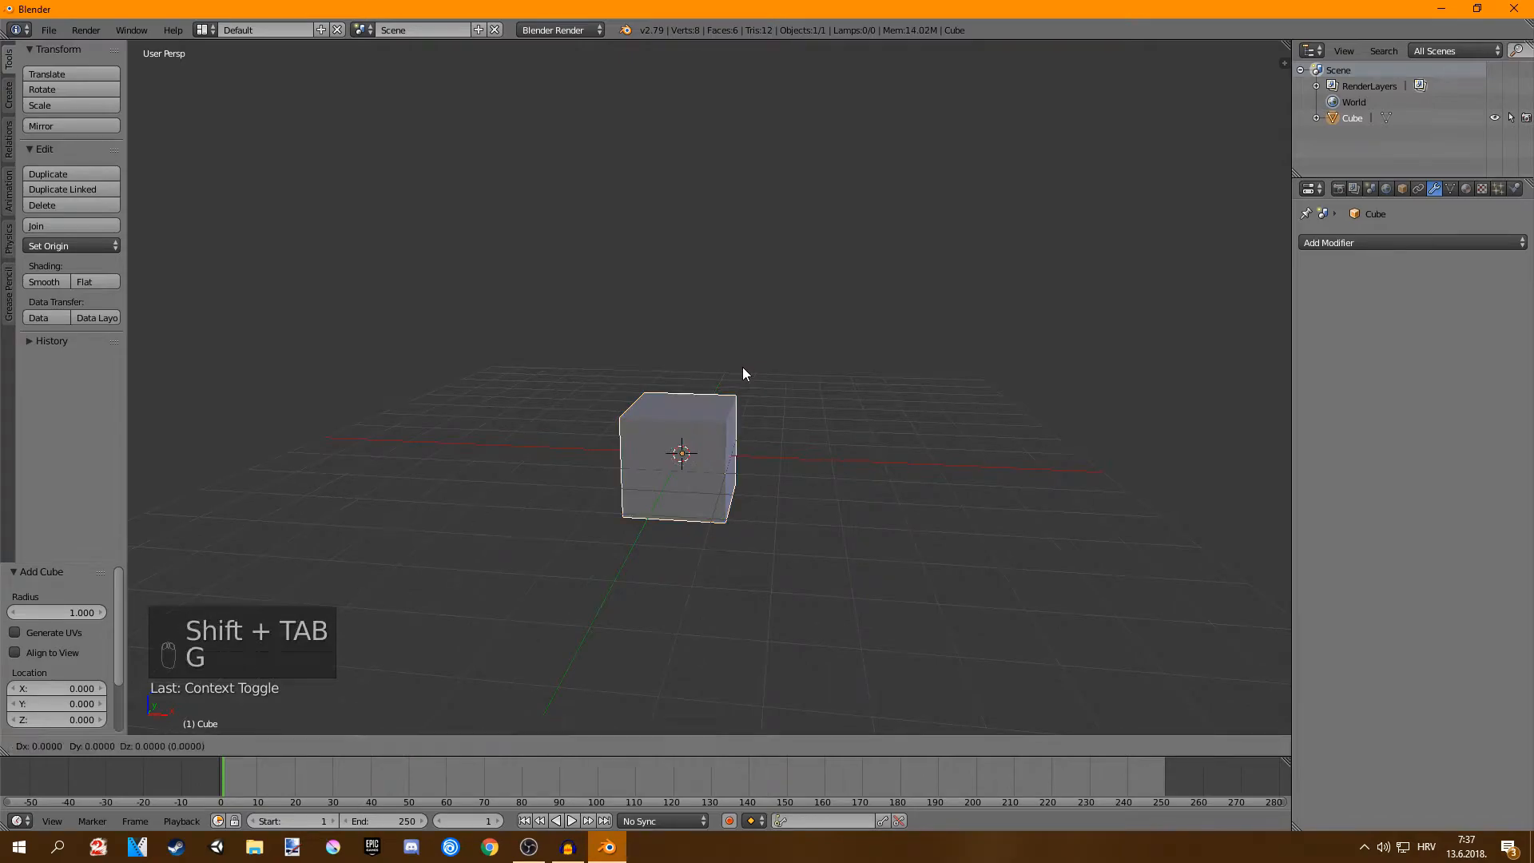
key(g)
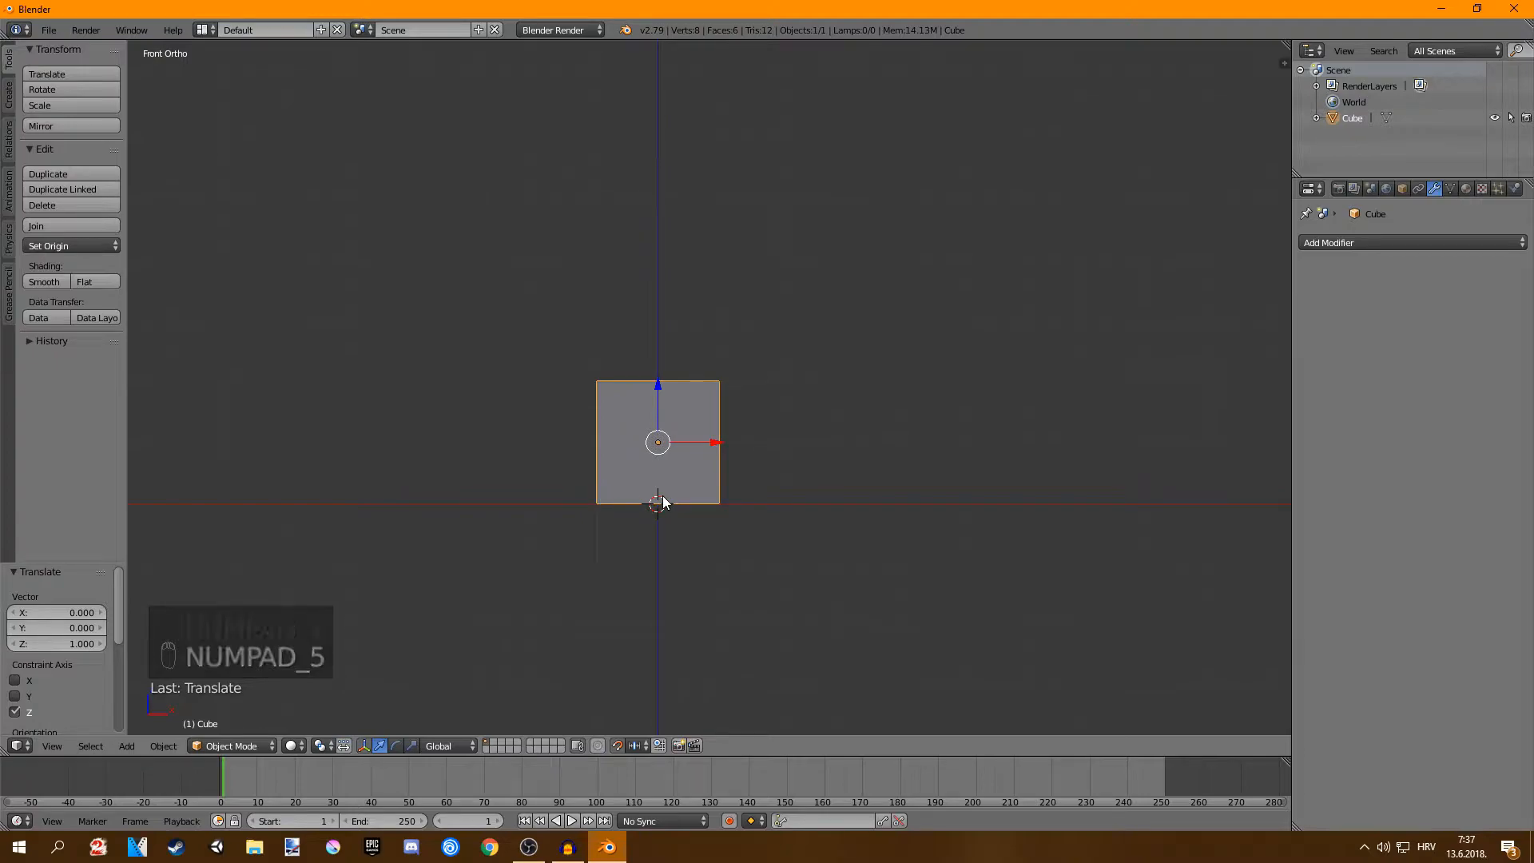
key(ctrl+alt+shift+c)
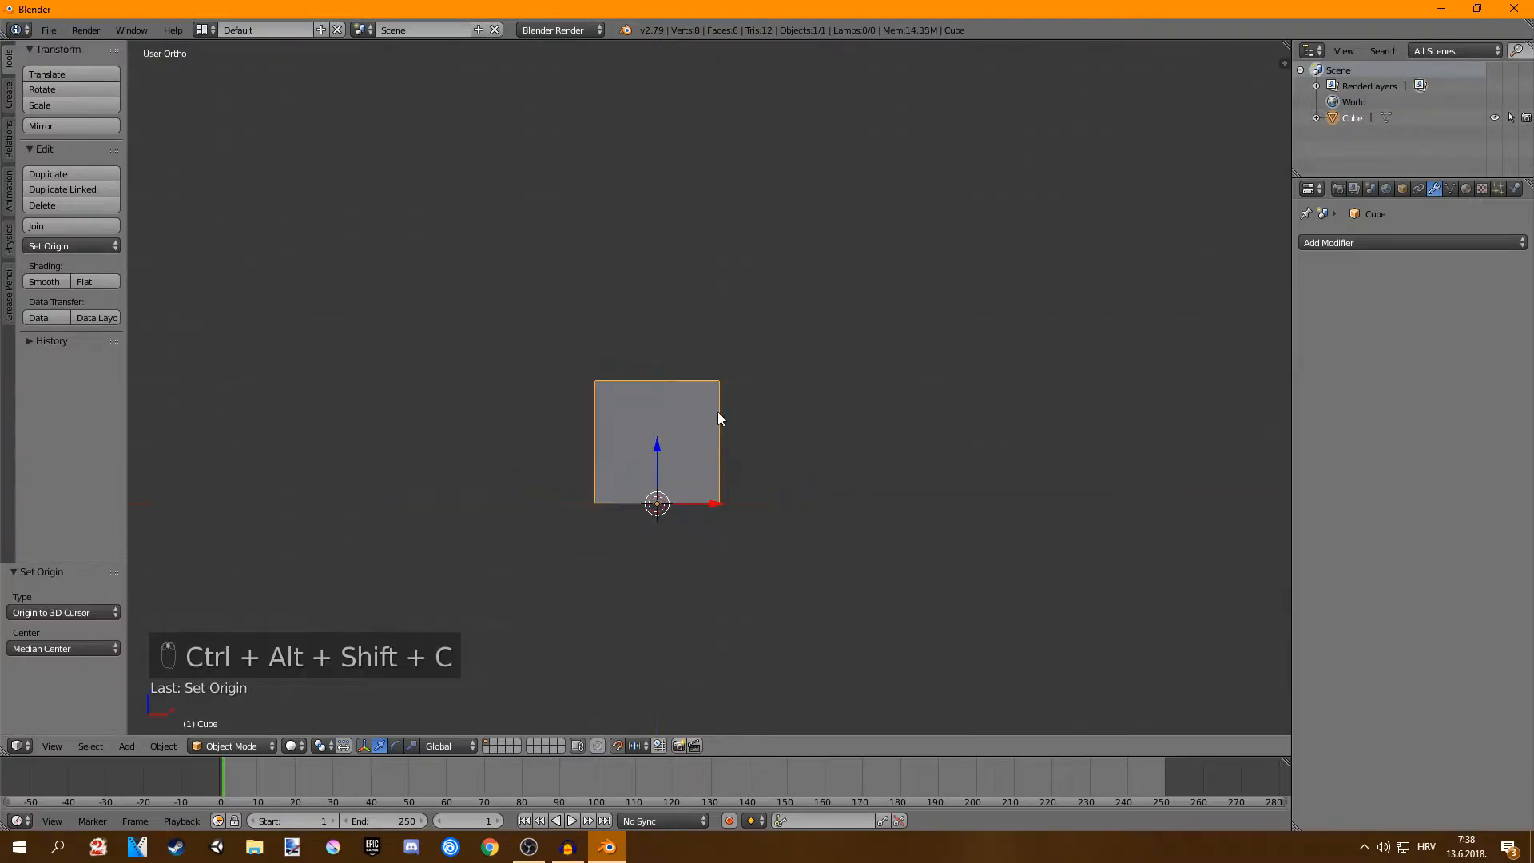
key(NUMPAD_5)
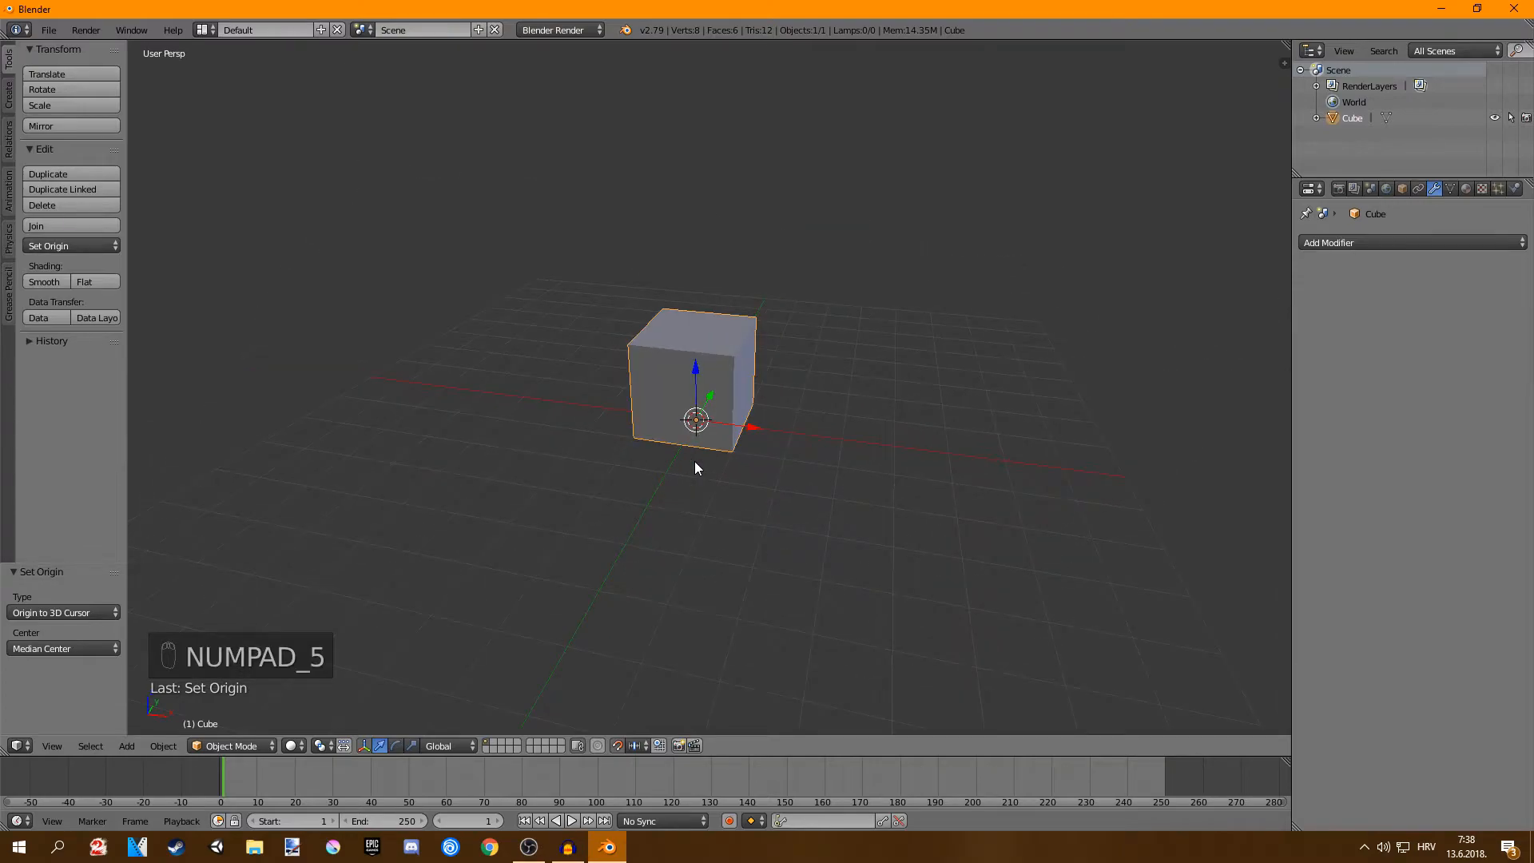
key(NUMPAD_5)
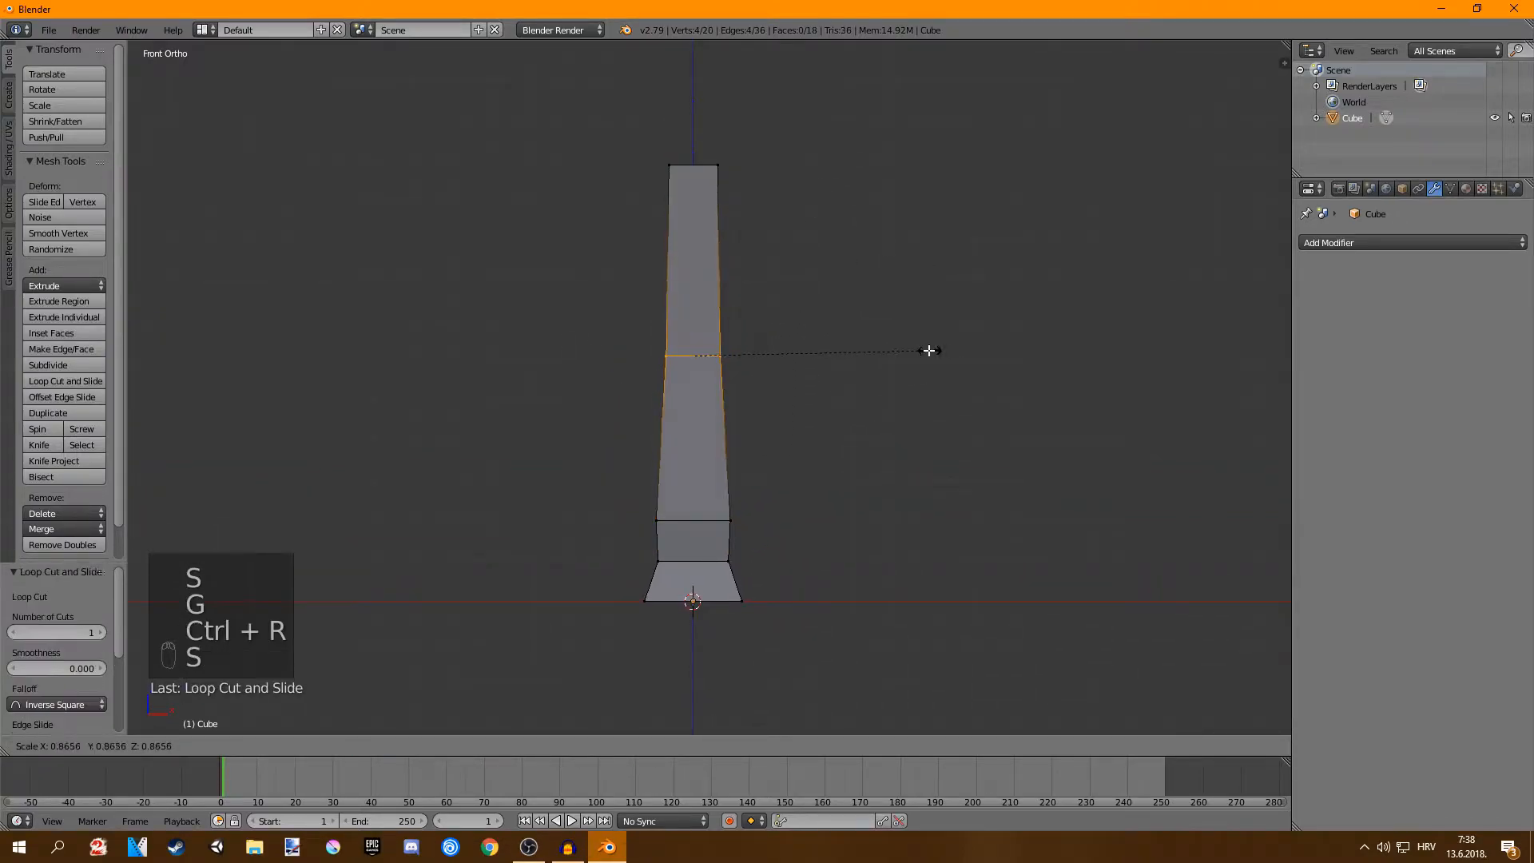
- Add an edge loop across the extruded trunk while shaping its taper
key(ctrl+z)
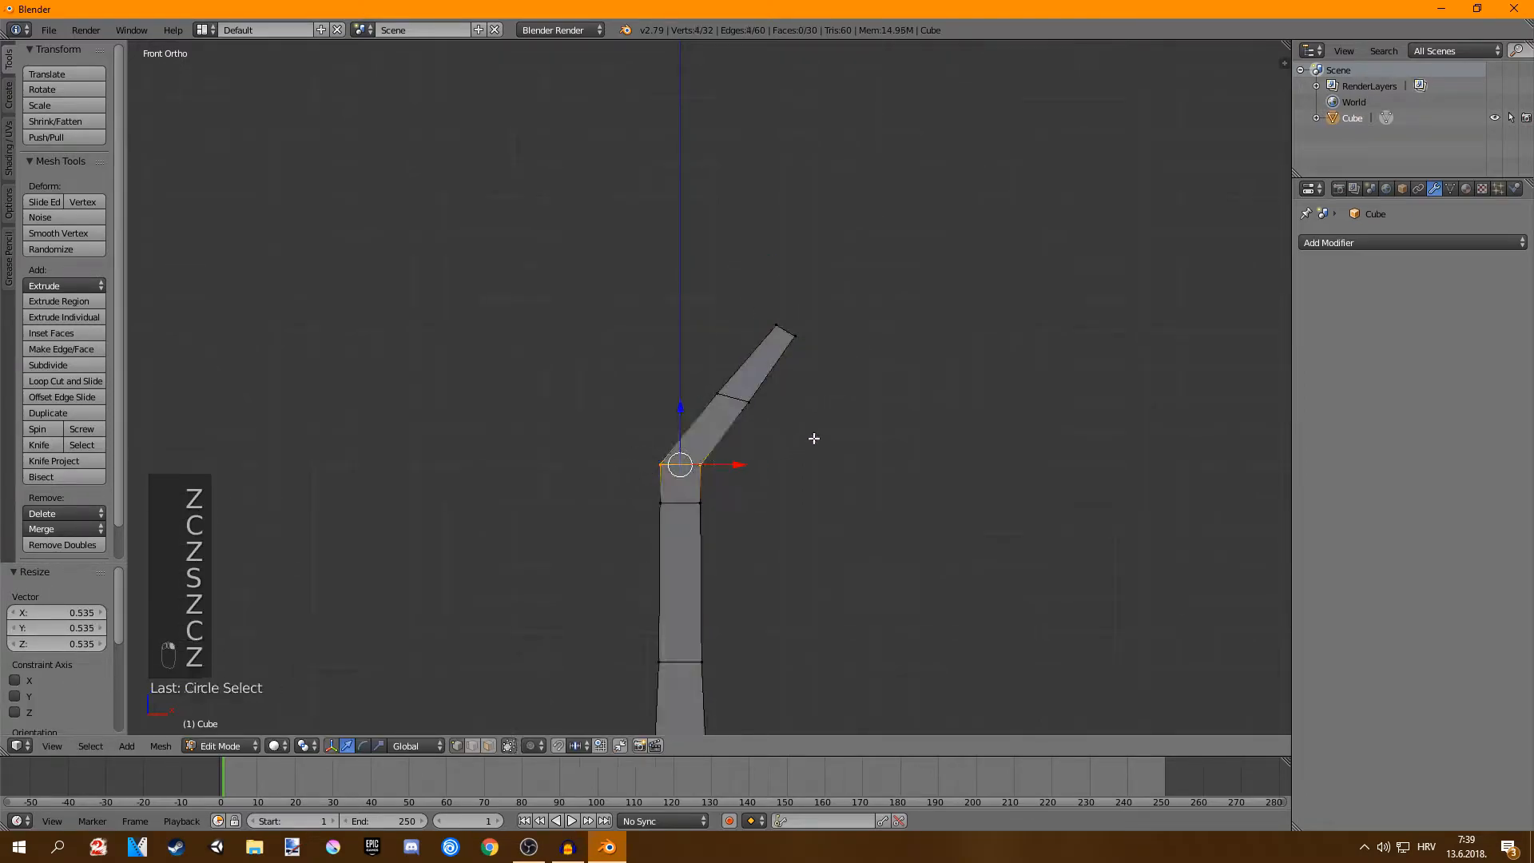
- Rotate and bend the right branch segments and adjust the joint where both branches meet
key(r)
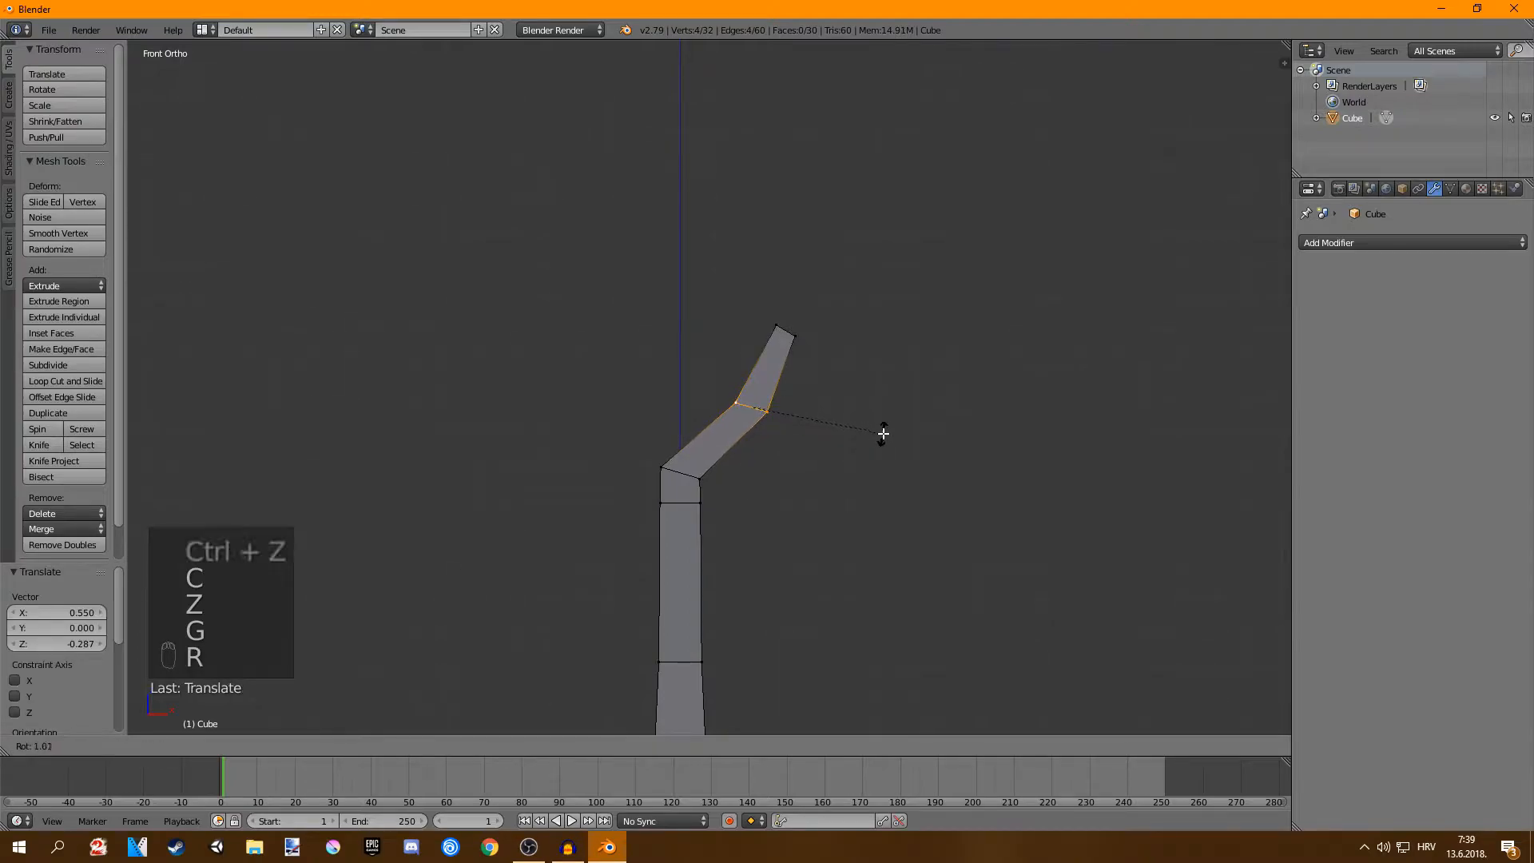
key(Tab)
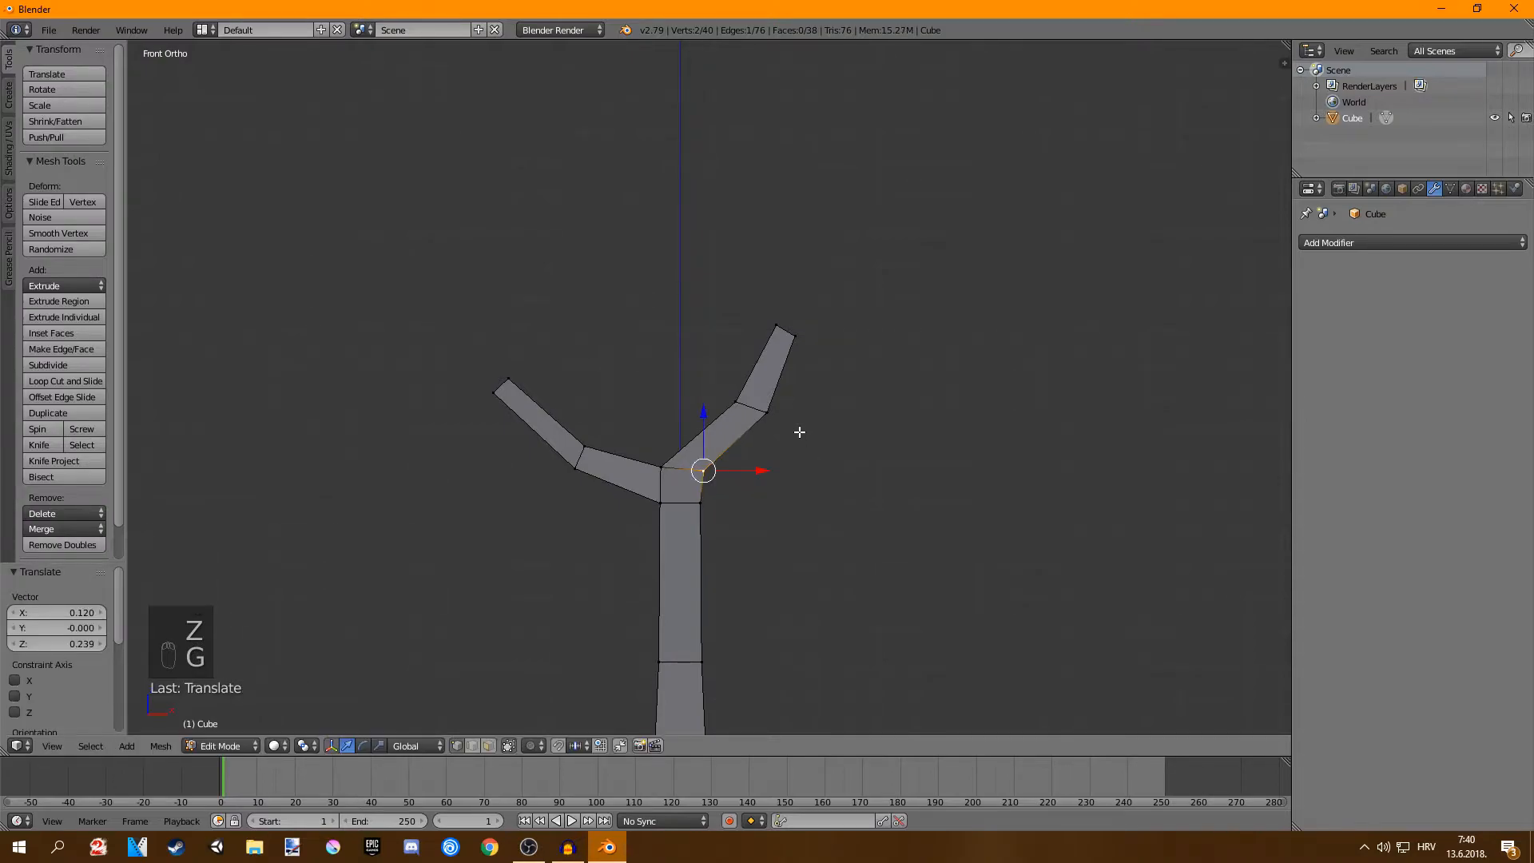
key(Tab)
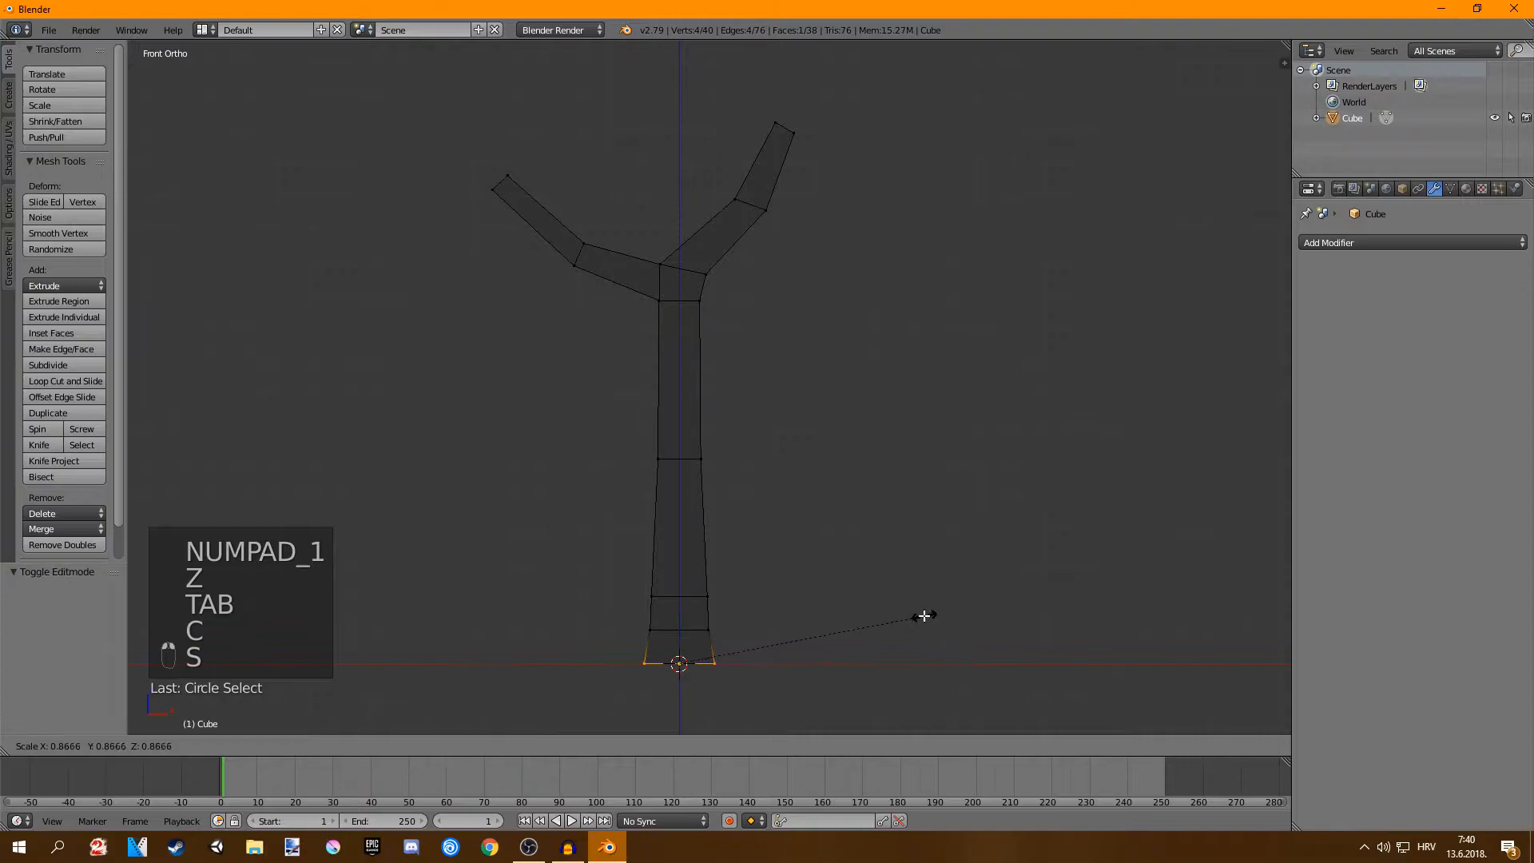
- Add a Triangulate modifier to the tree mesh for a faceted low-poly look
key(Tab)
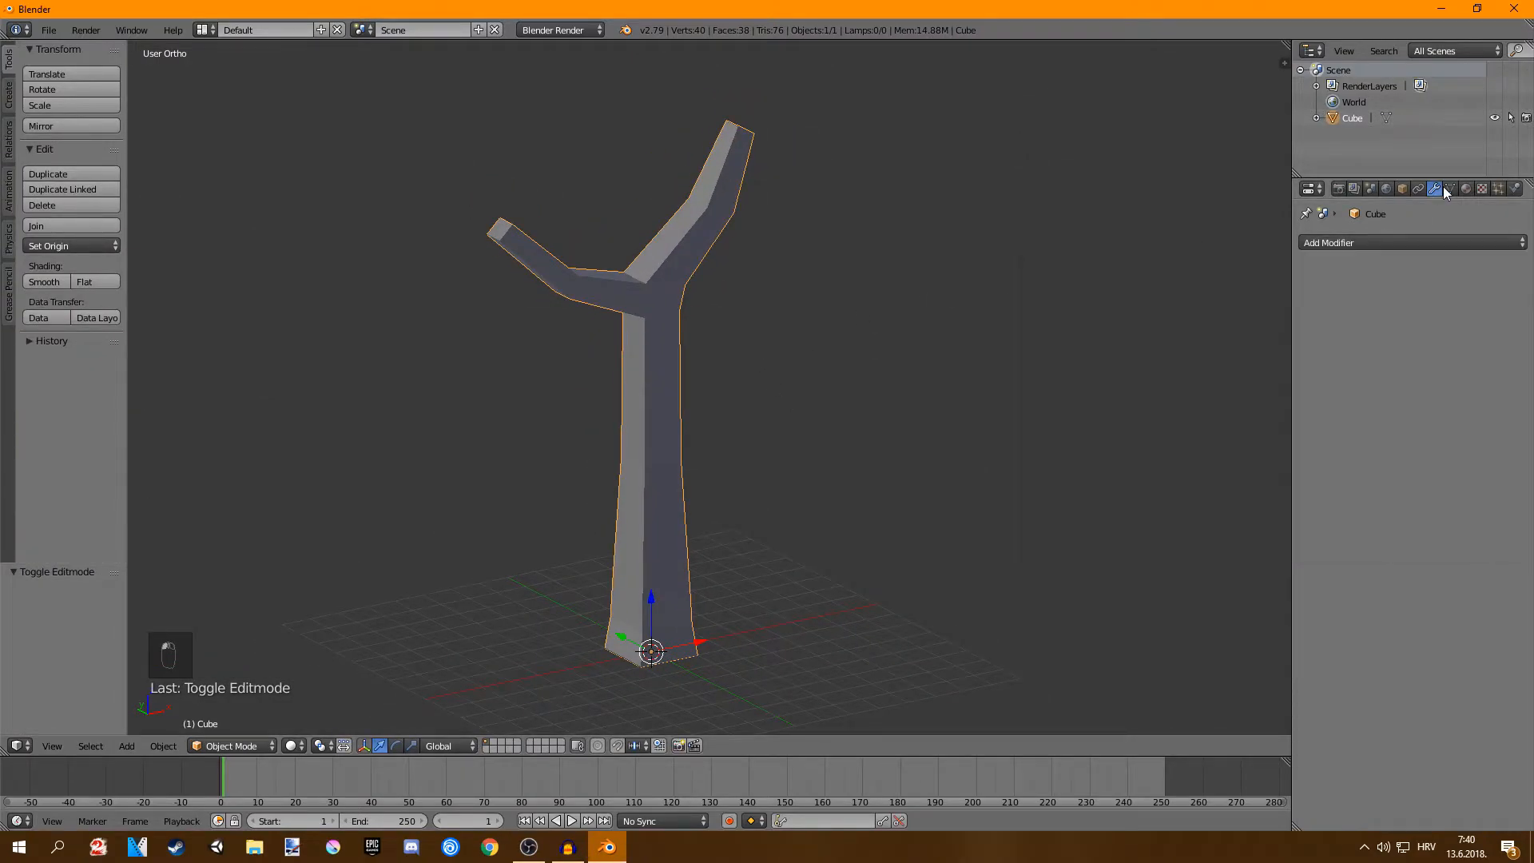
click(1328, 242)
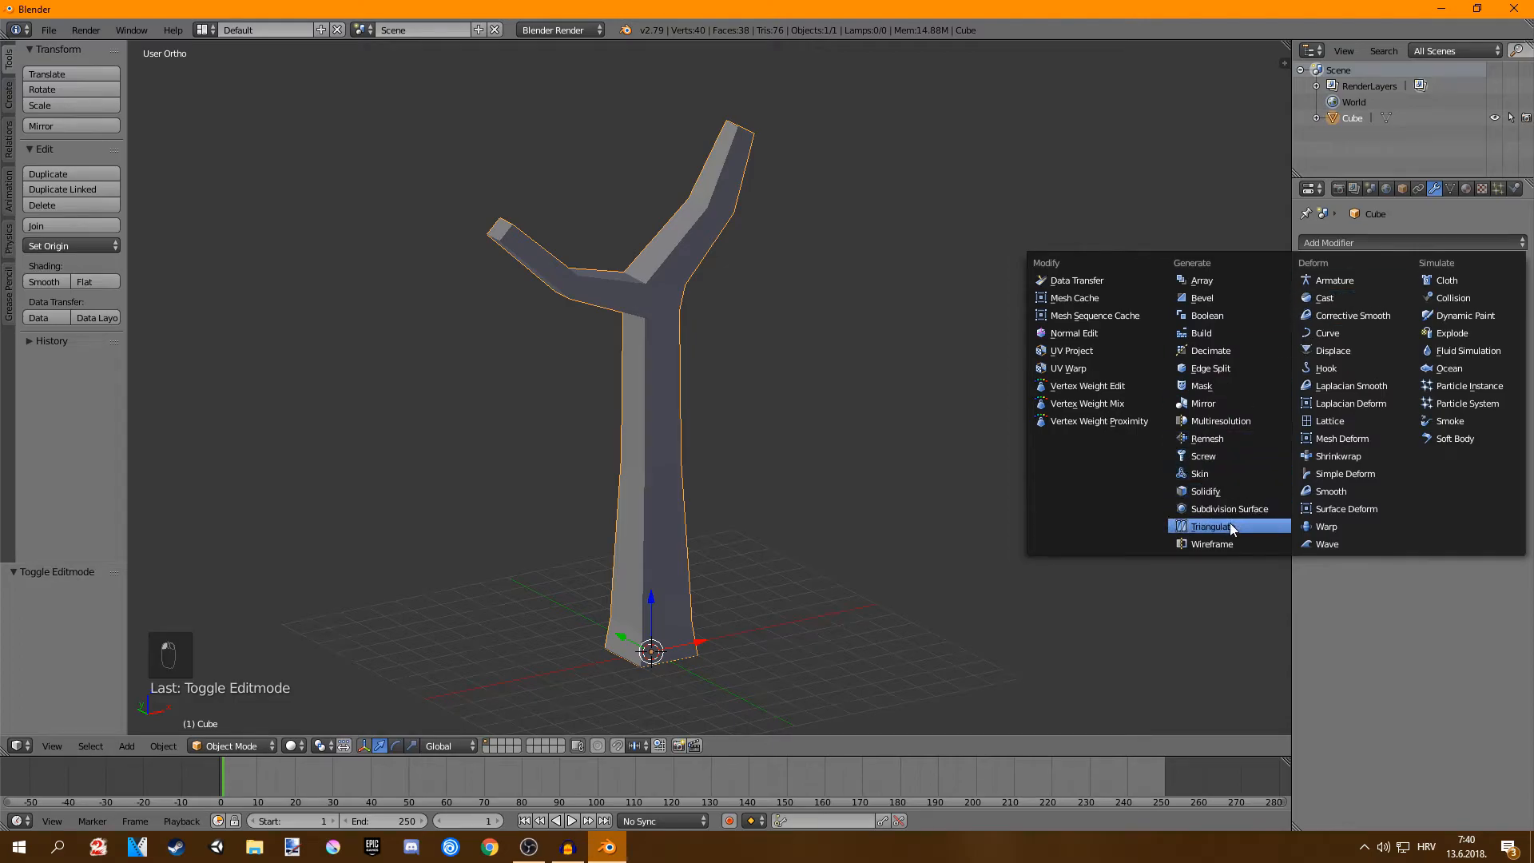
click(1211, 525)
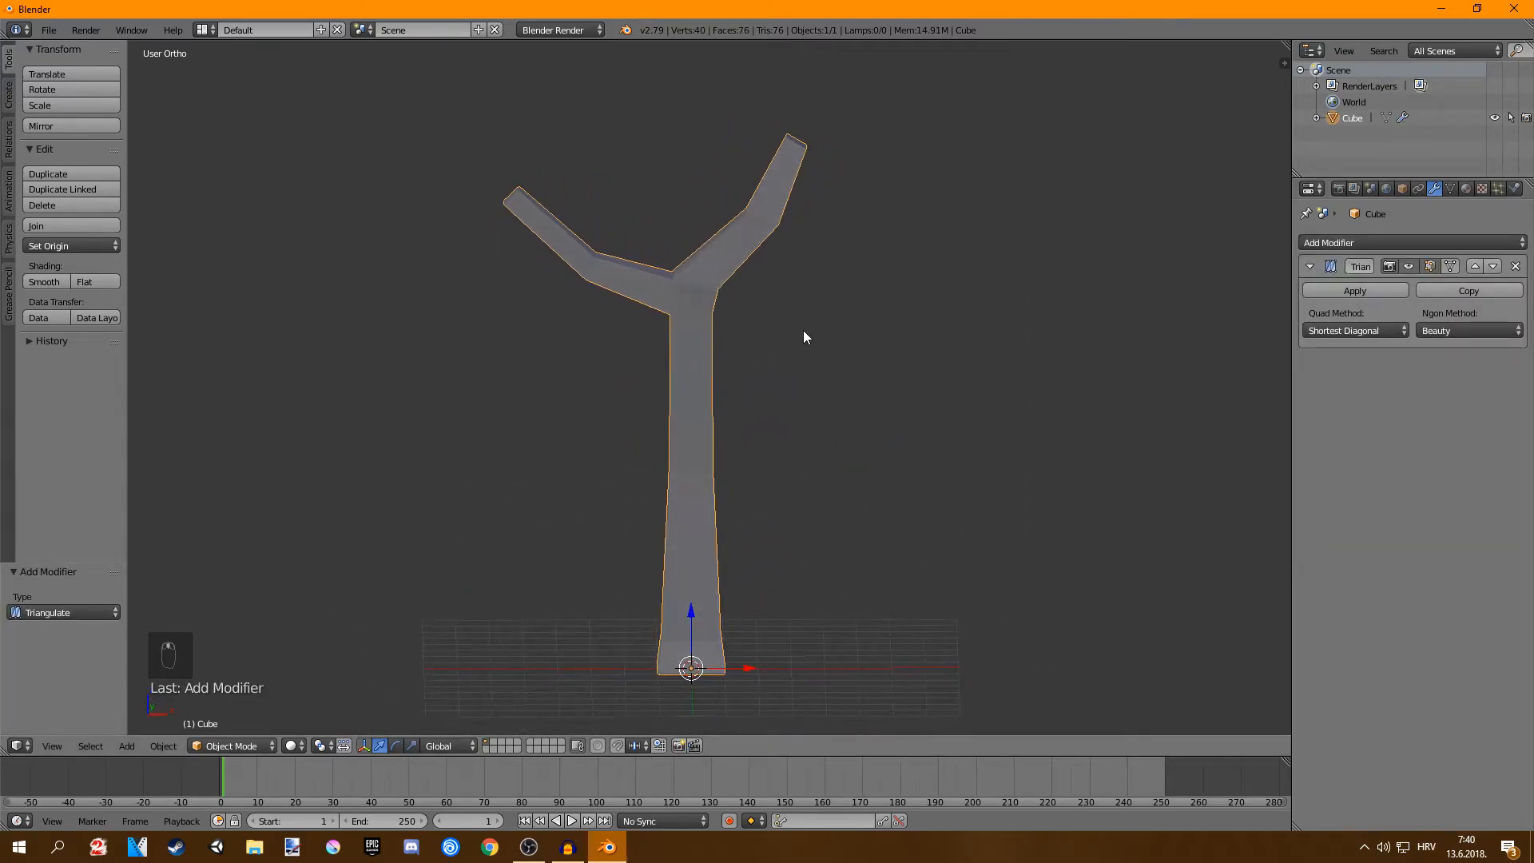
- Twist the trunk's lower edge loop and rotate part of the right branch for irregularity
key(Tab)
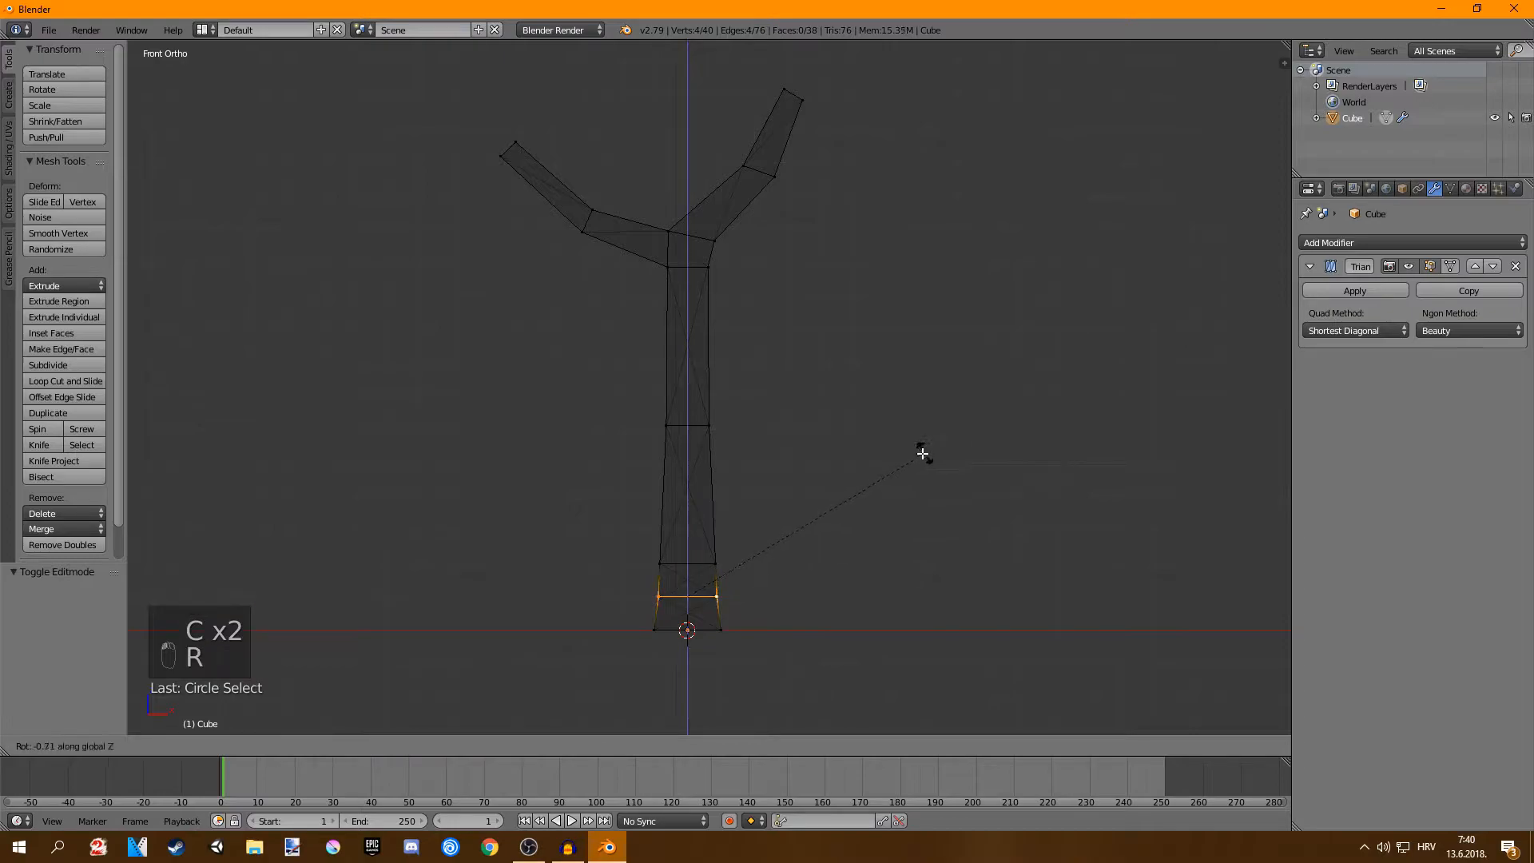
key(Tab)
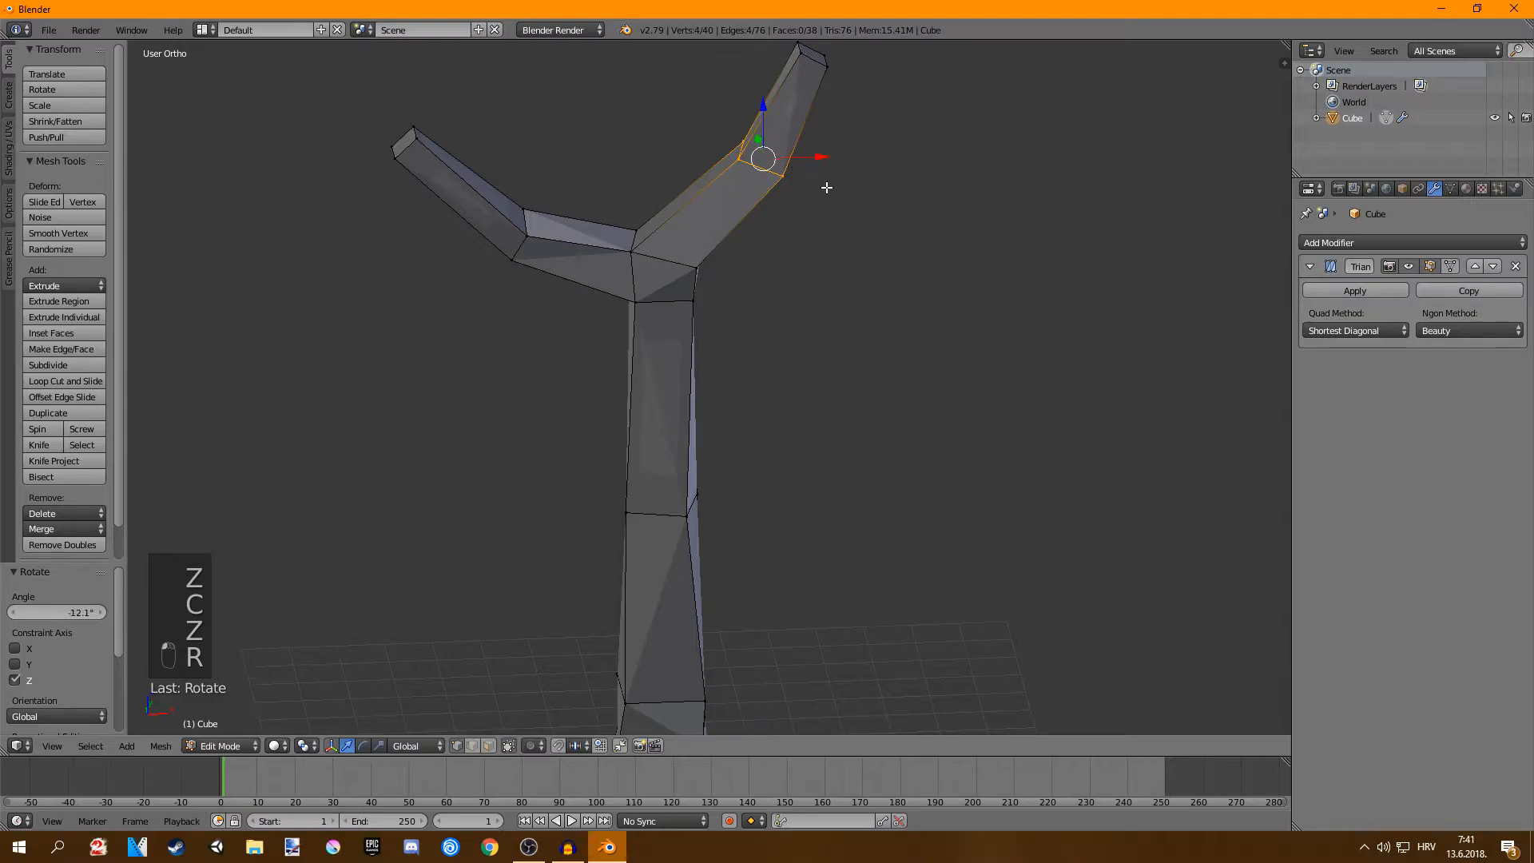
key(Tab)
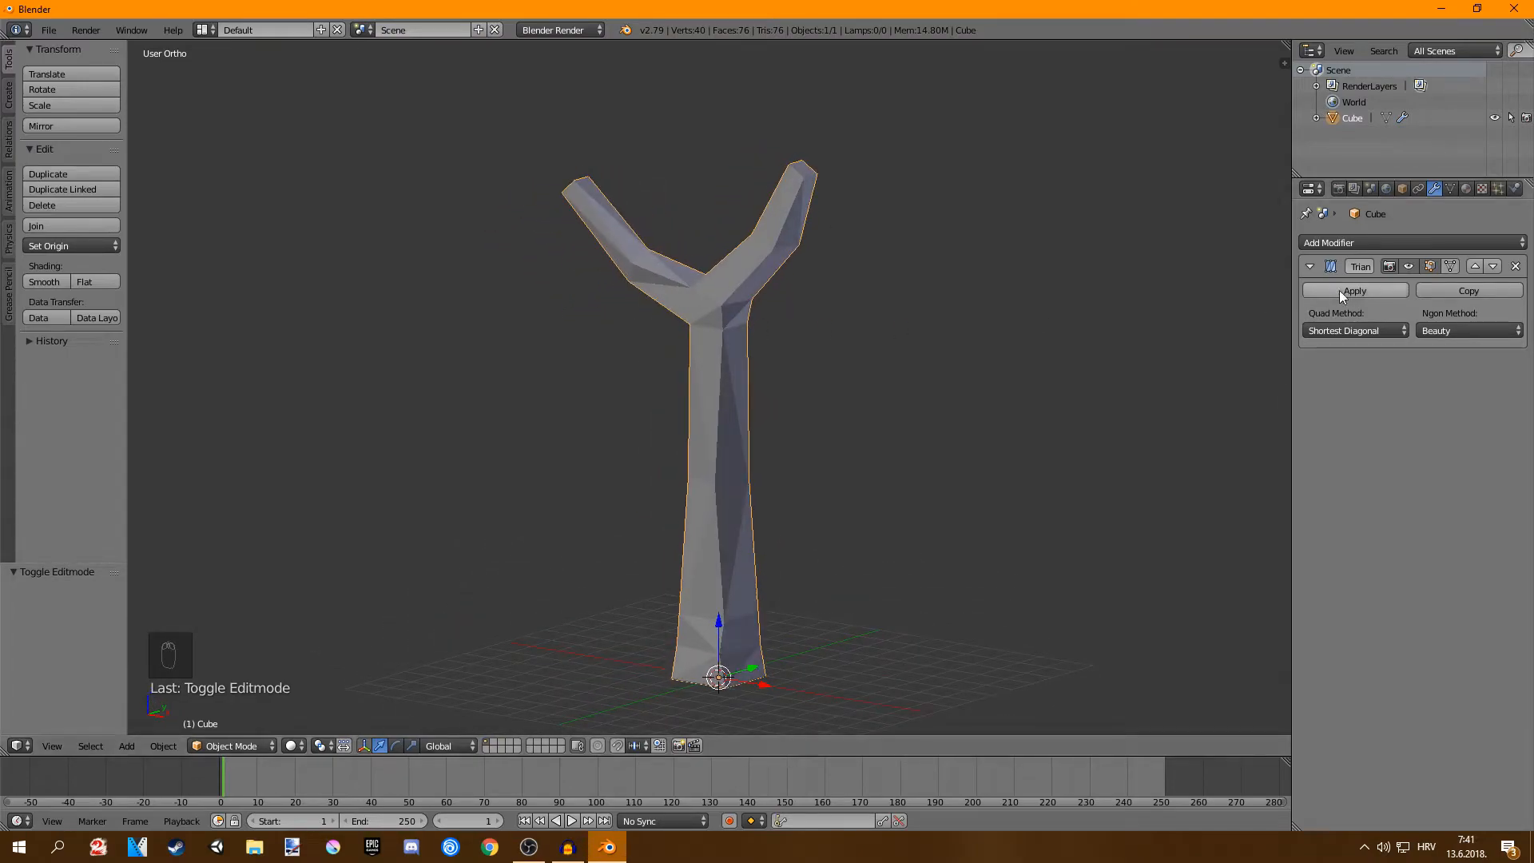
- Apply the Triangulate modifier and add an Ico Sphere mesh for the leaves
click(1353, 290)
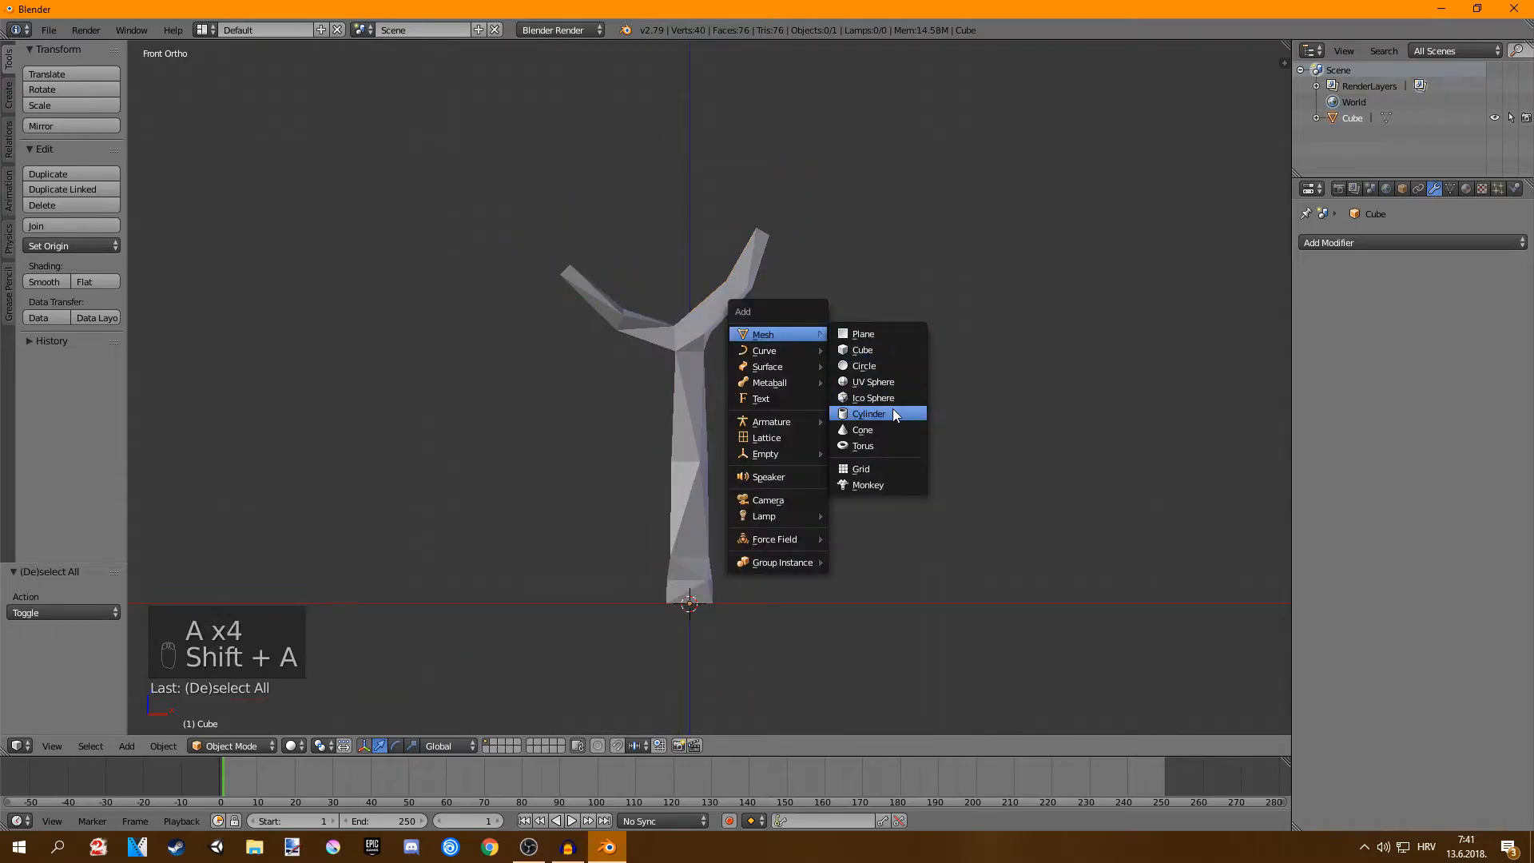
click(872, 398)
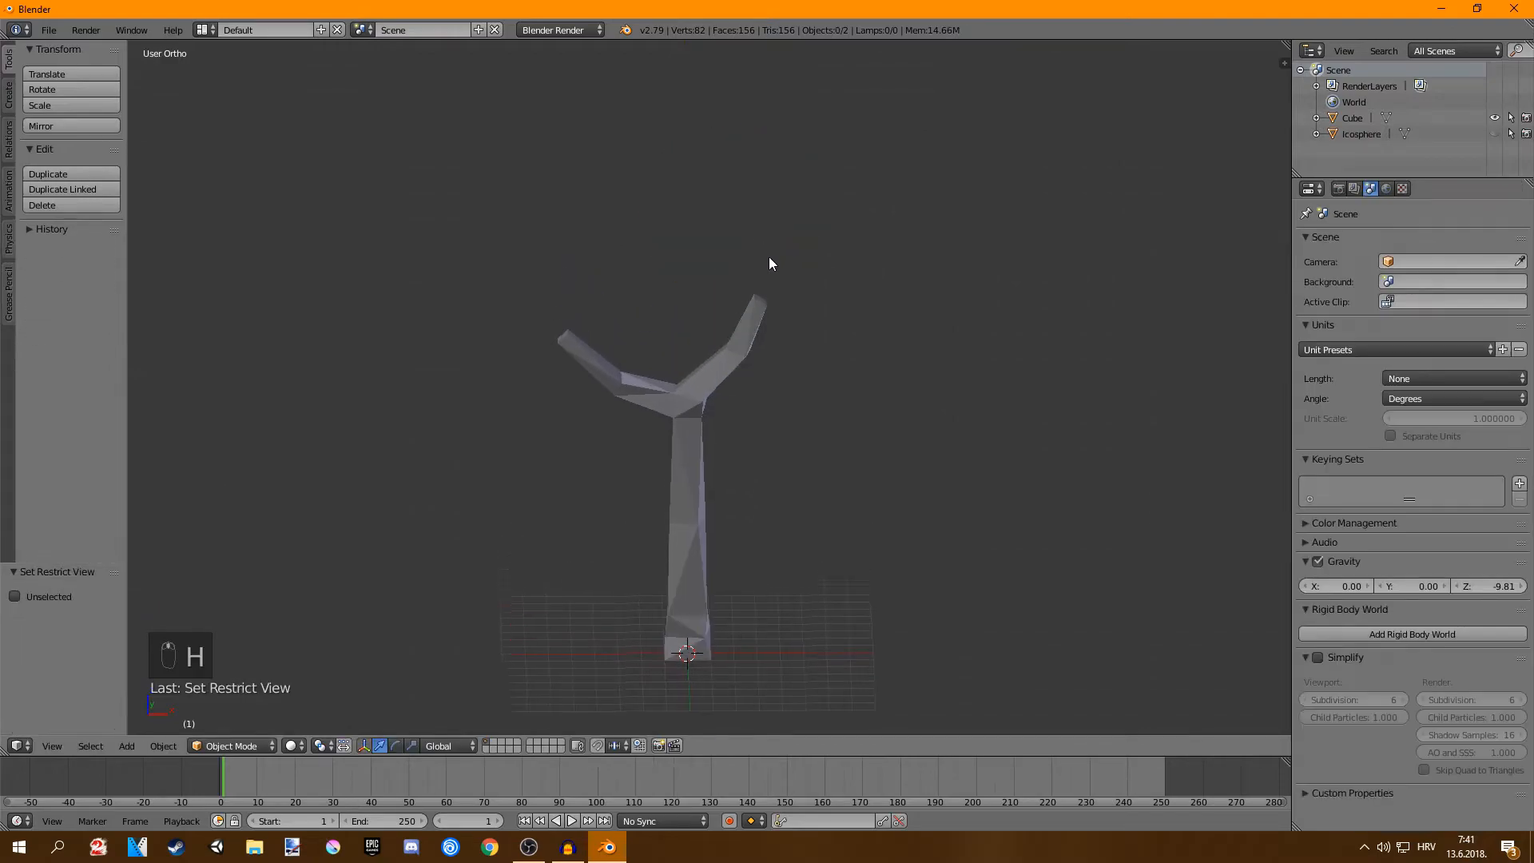
- Delete the end-cap faces at the tips of the right and left branches
key(Tab)
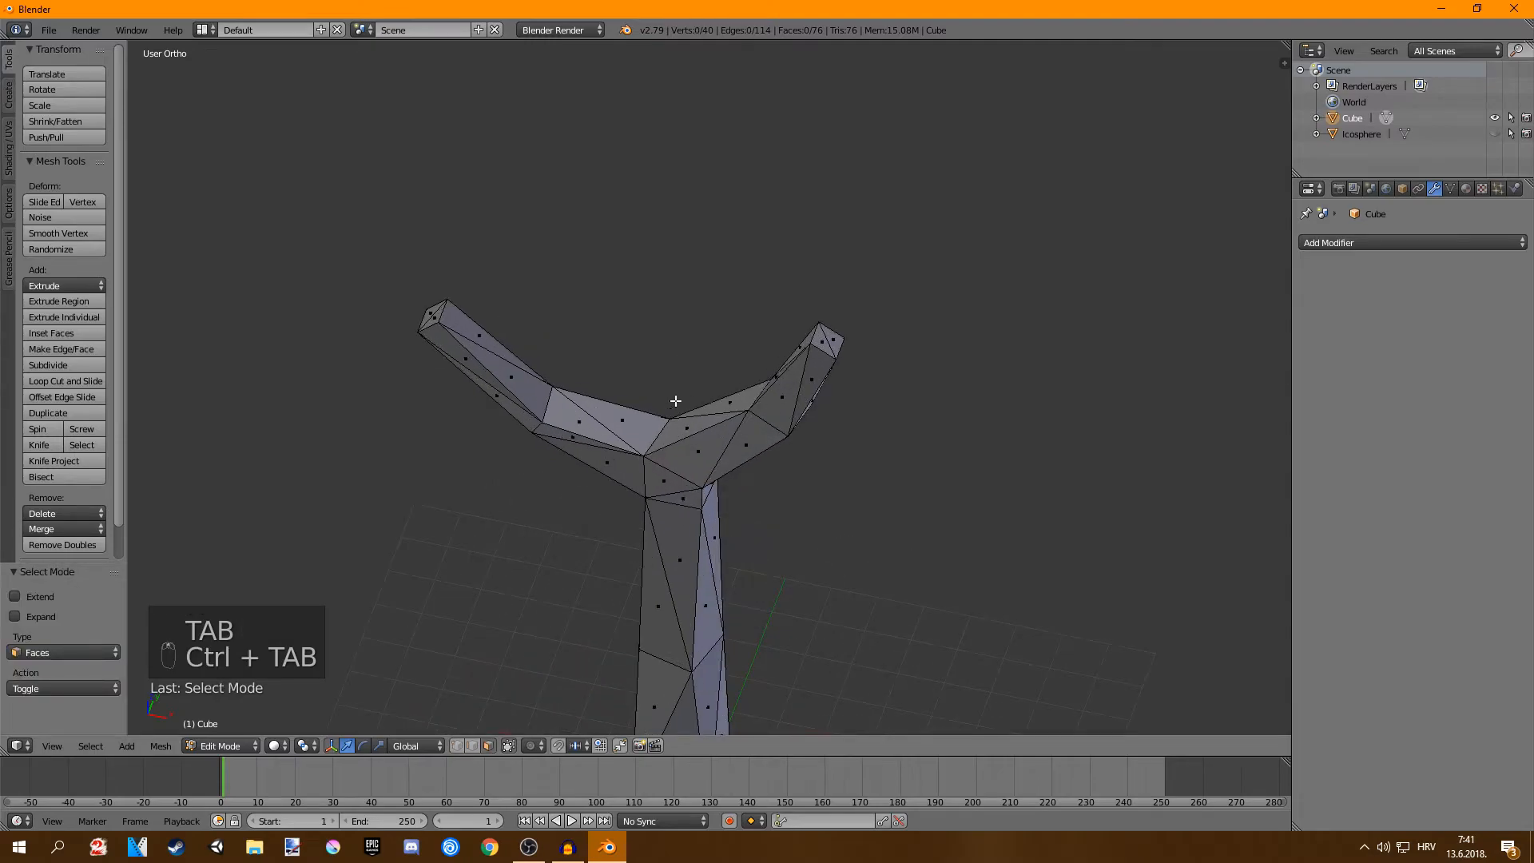
click(829, 342)
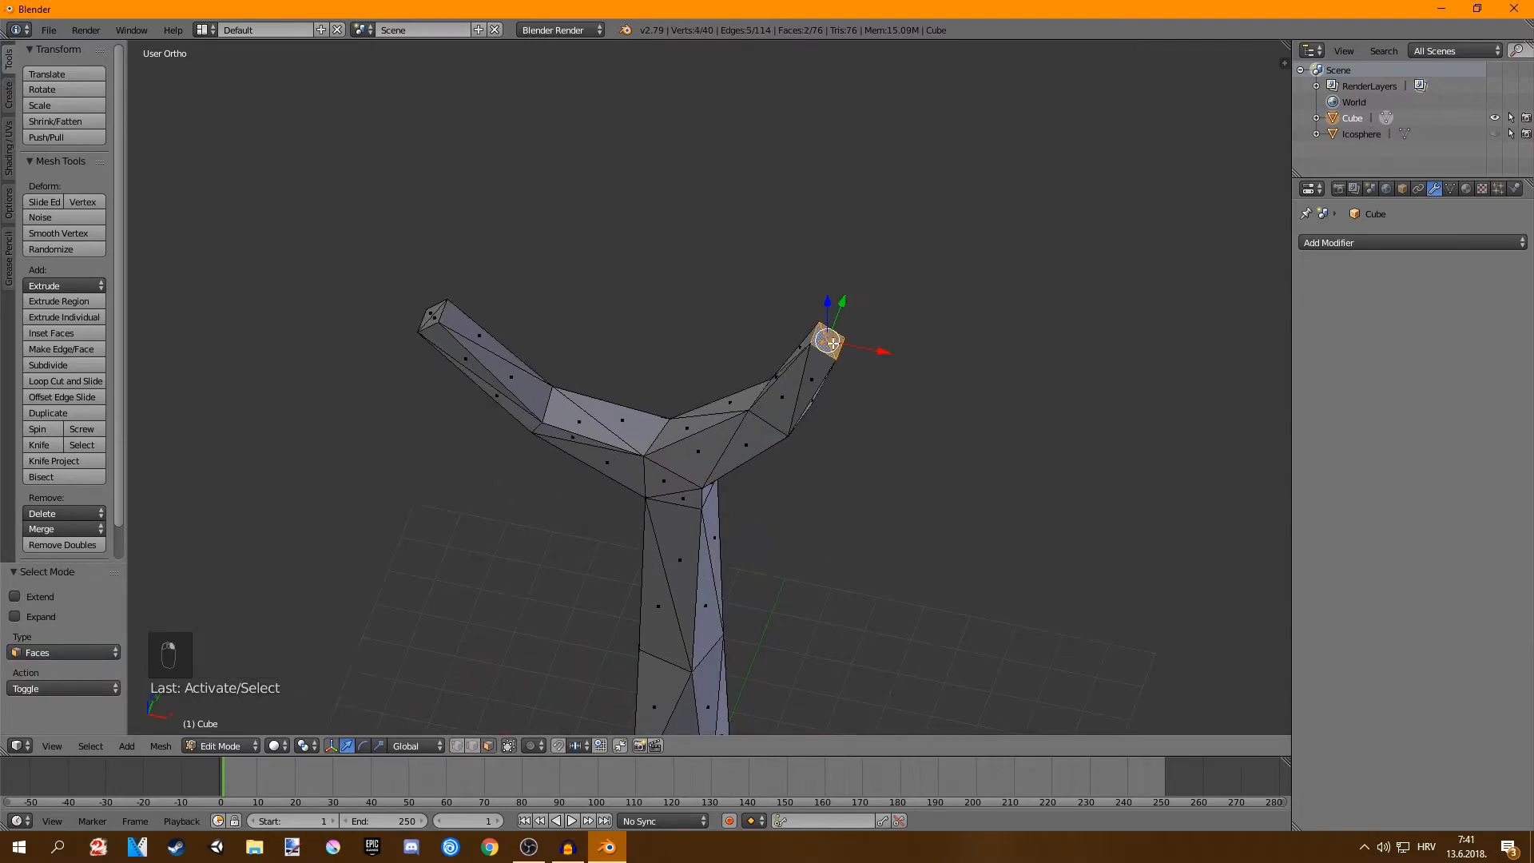
key(x)
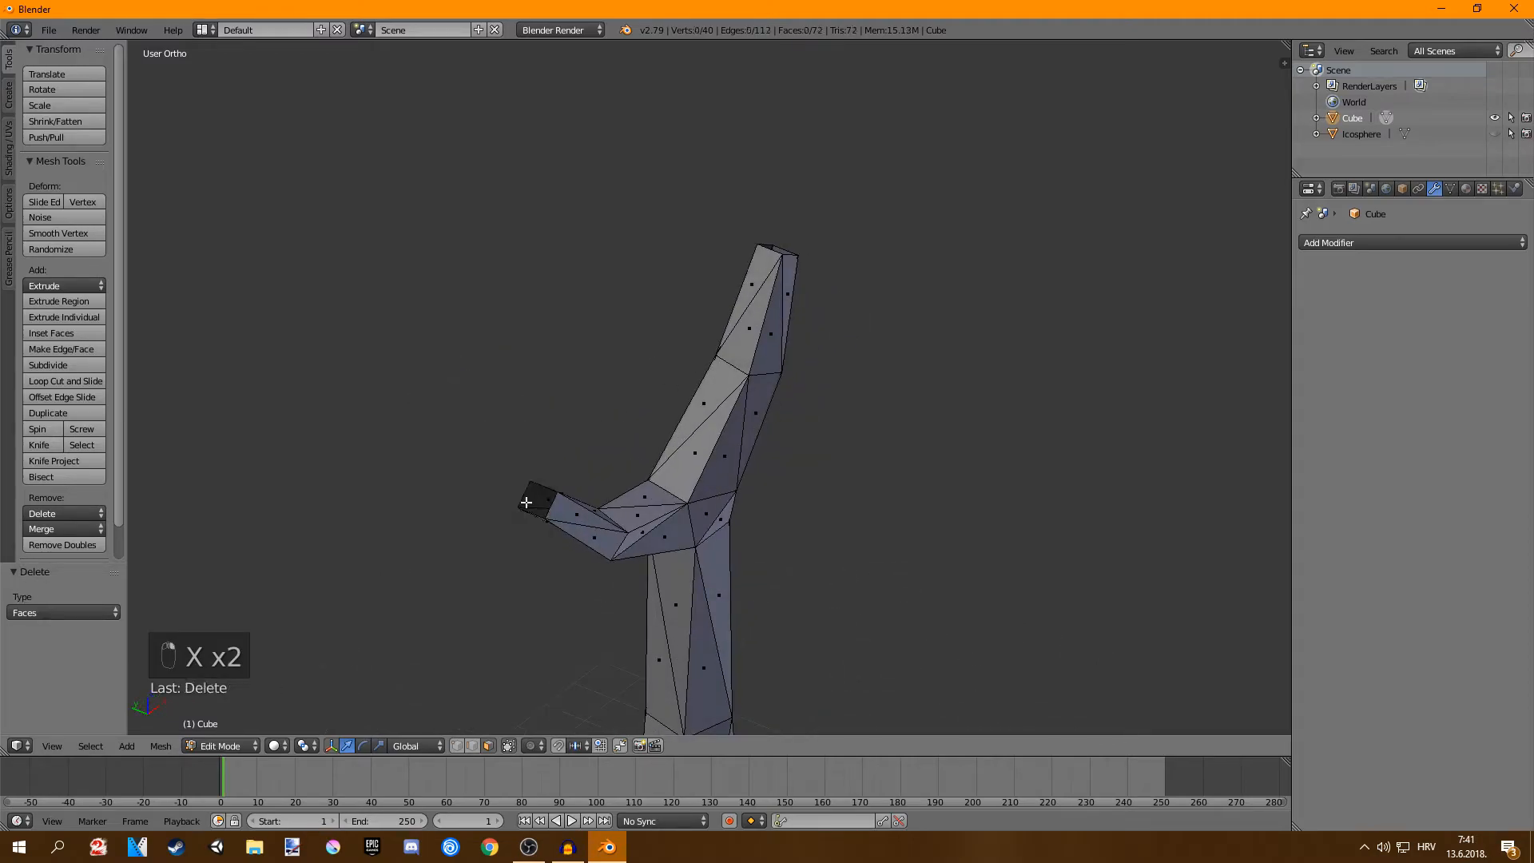
key(x)
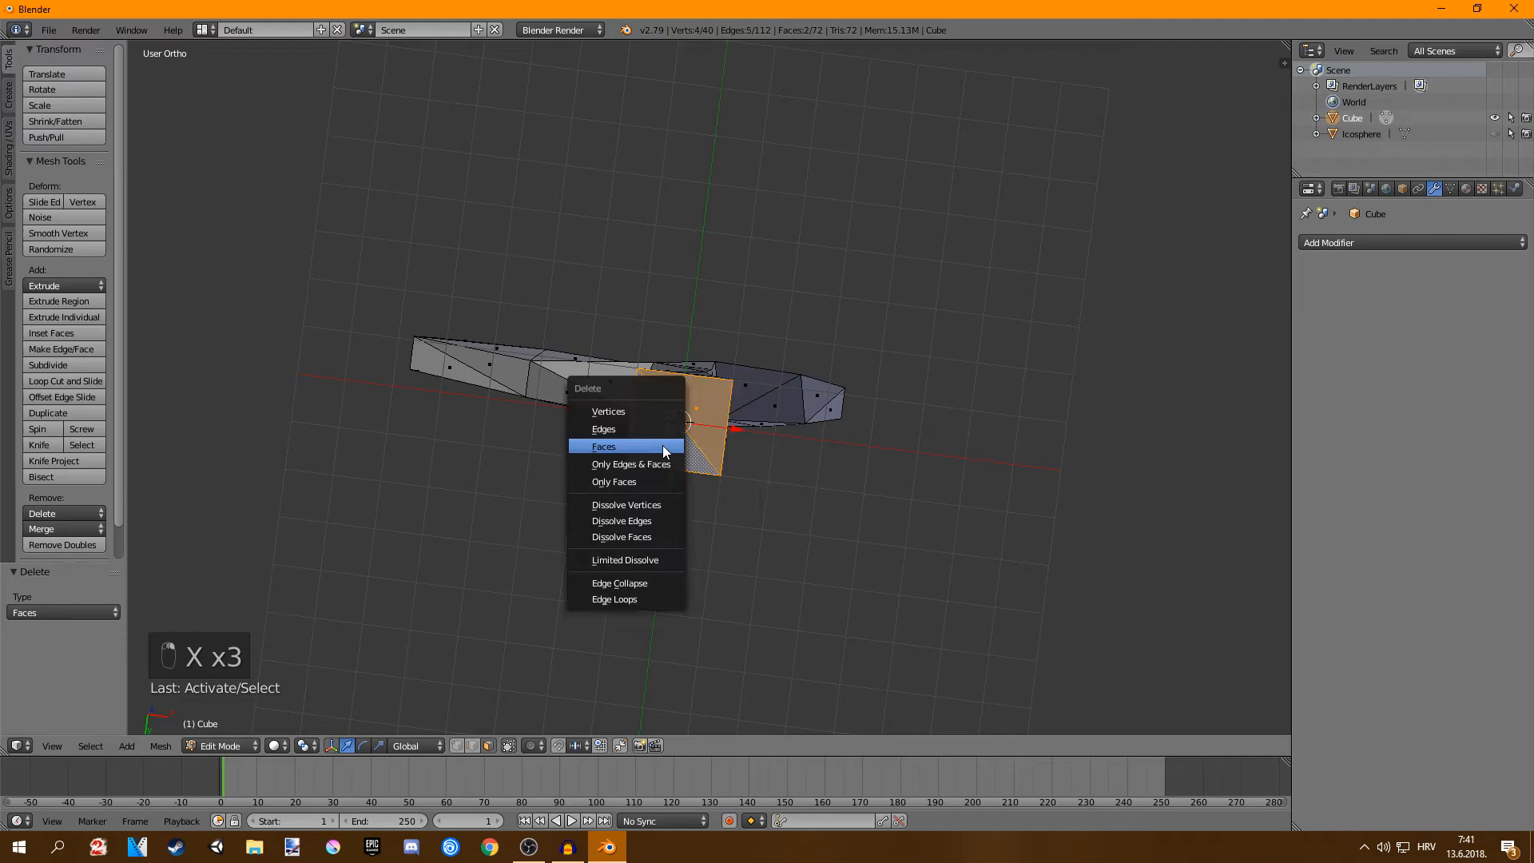
click(604, 446)
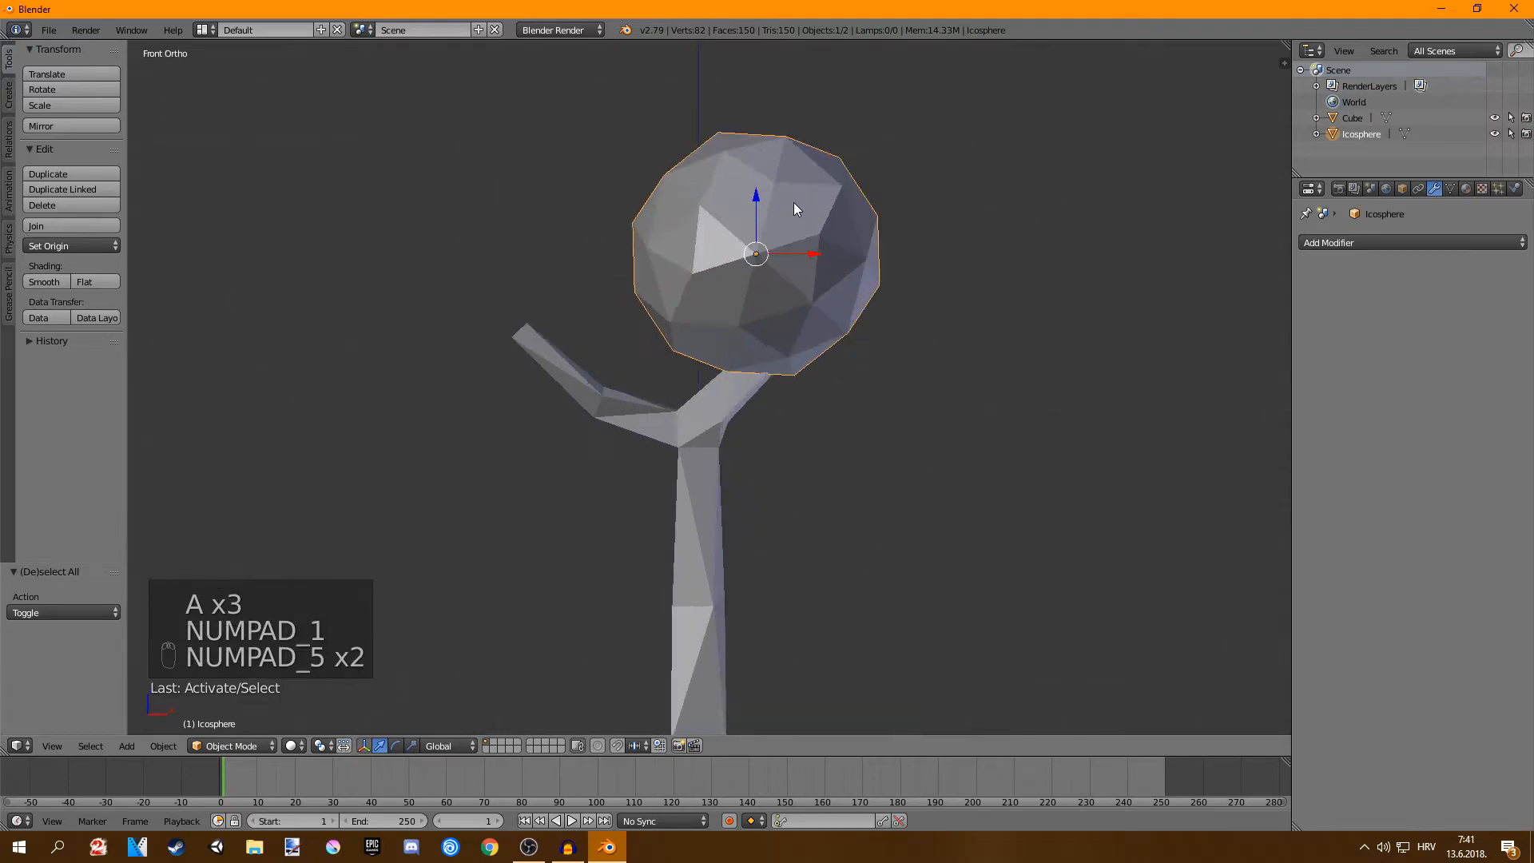
- Duplicate the leaf sphere and place a smaller copy over the left branch
key(shift+d)
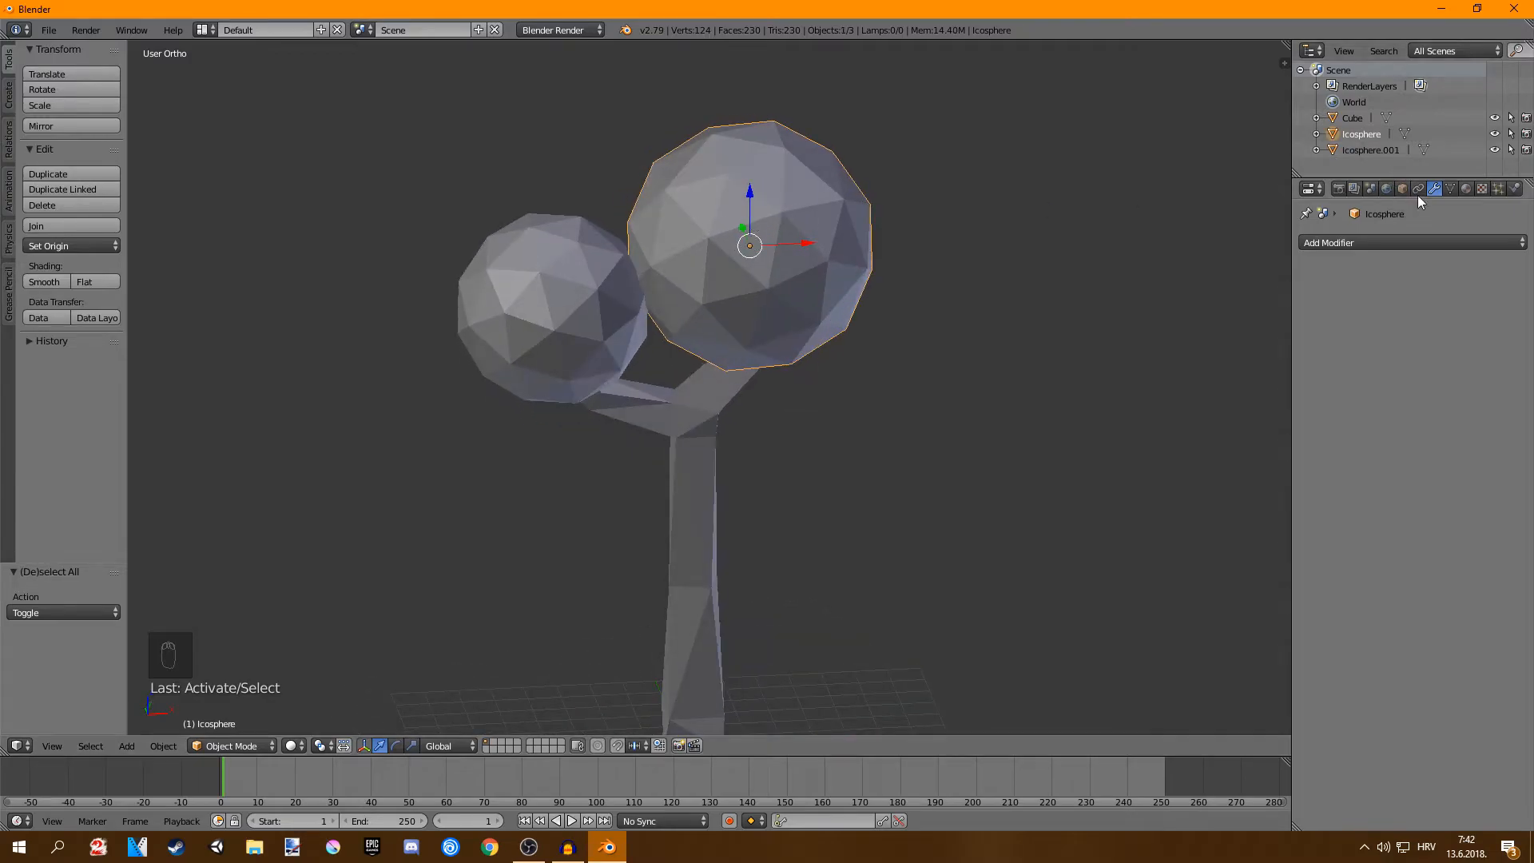
- Add Decimate modifiers to the large and small leaf spheres to thin their faces
click(1369, 243)
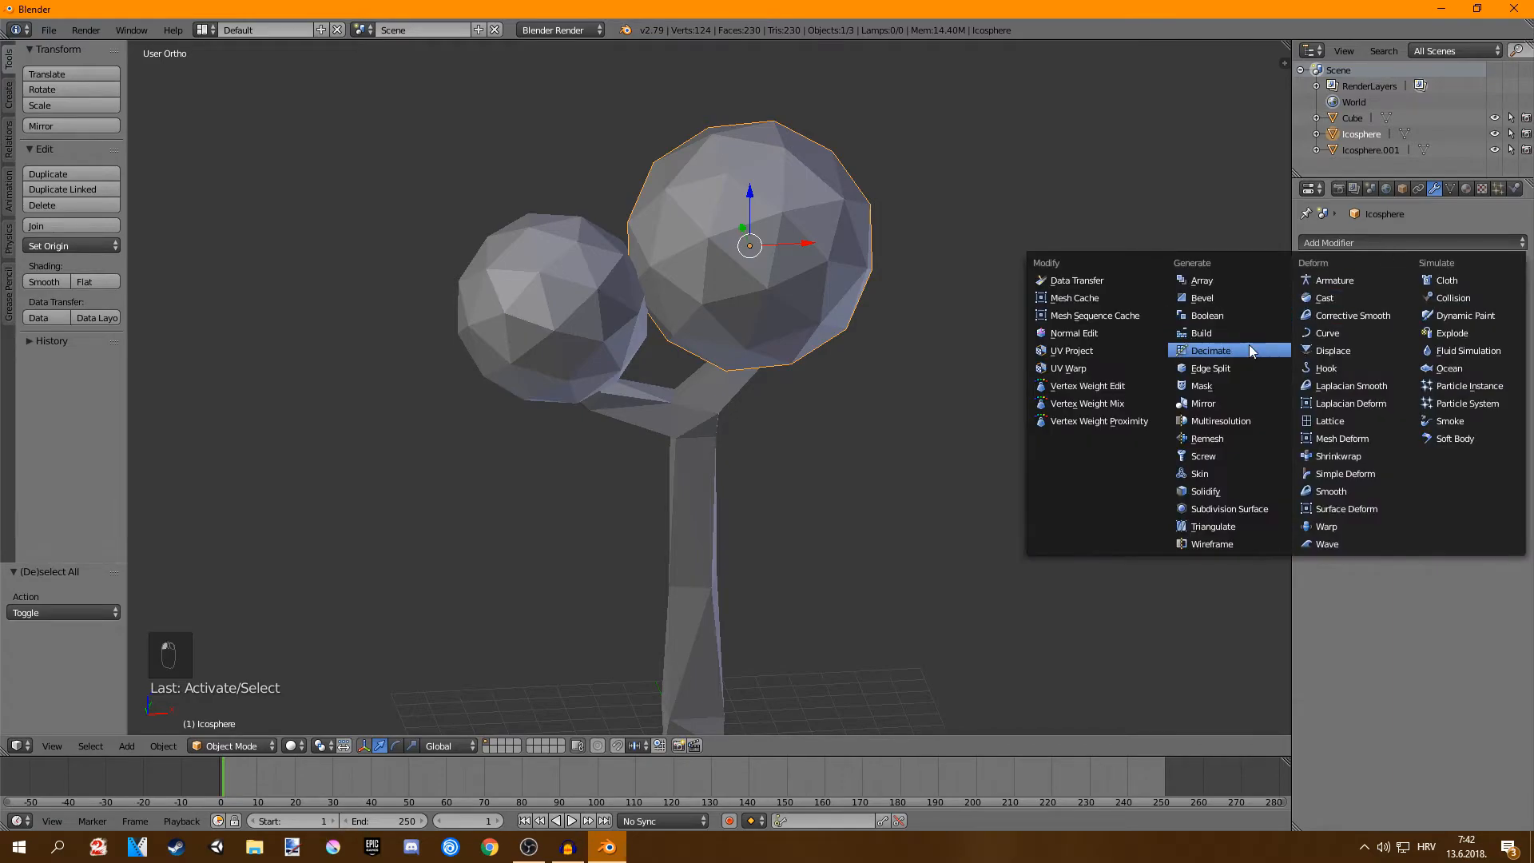
click(1211, 350)
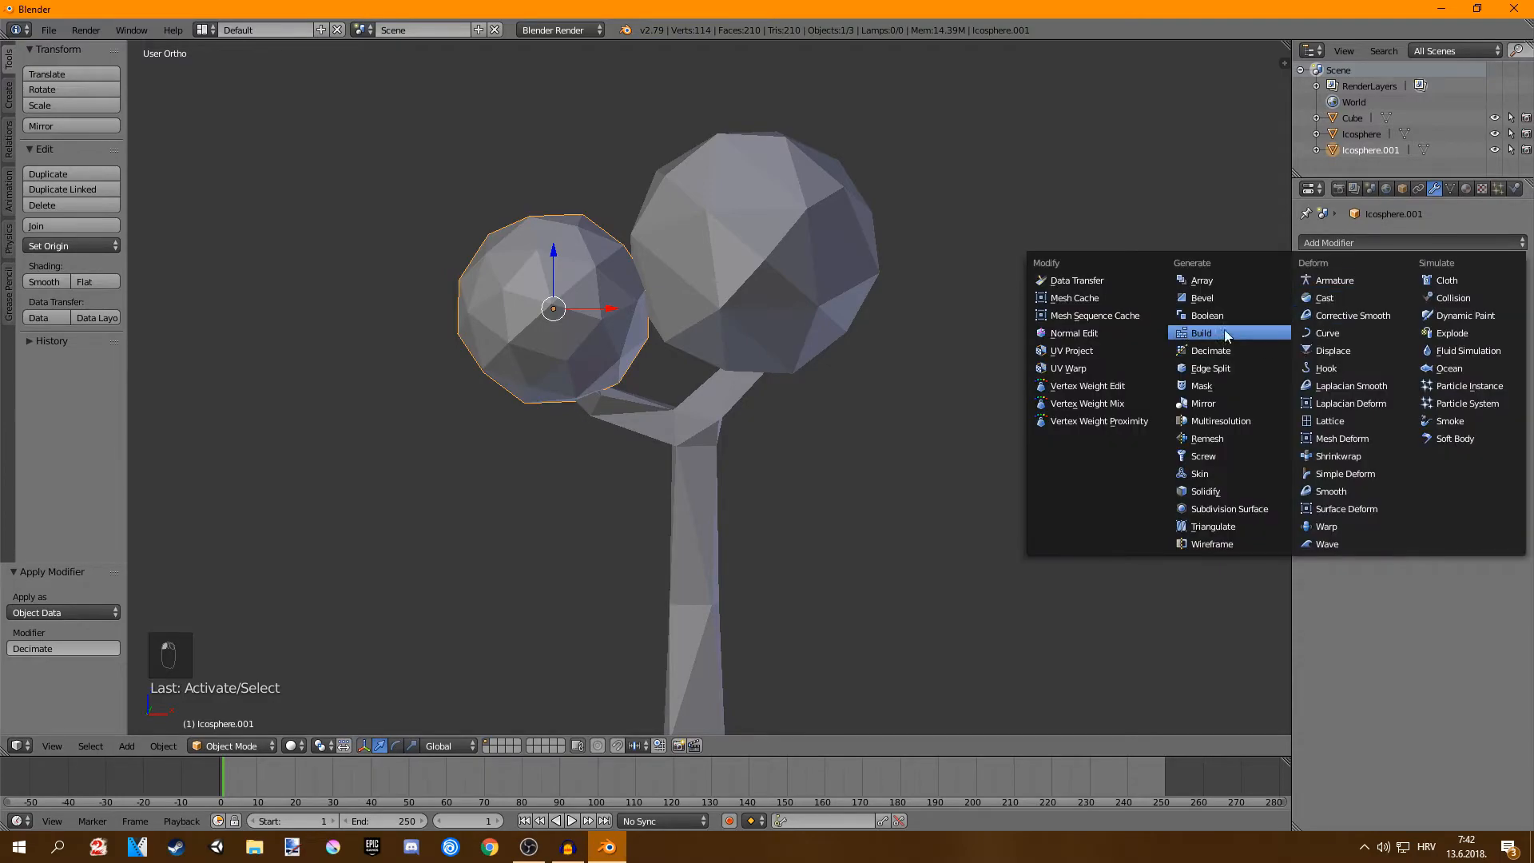
click(1211, 350)
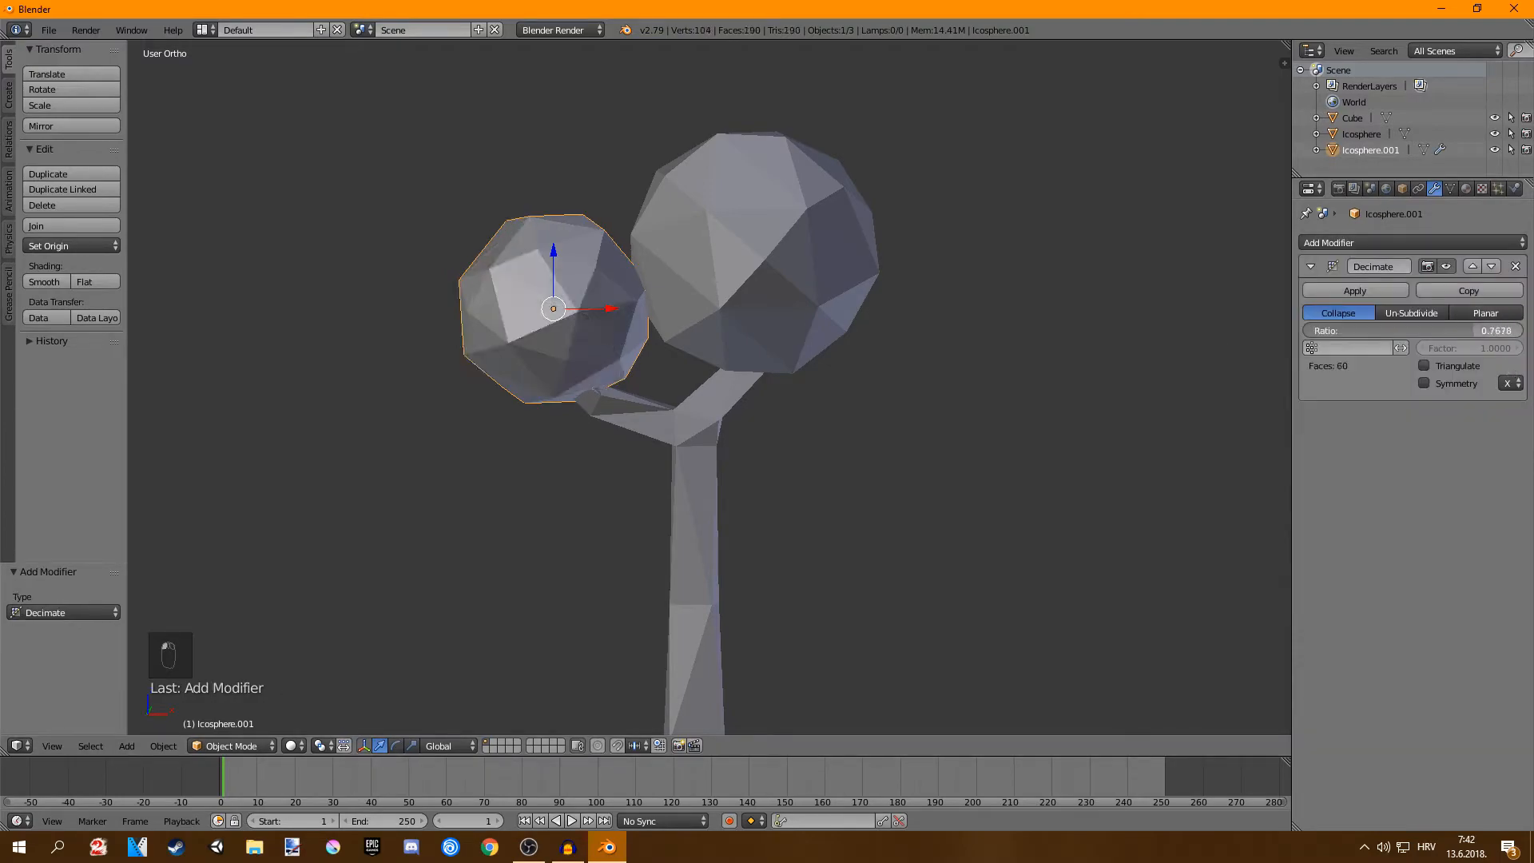
- Finish the smaller leaf sphere so both clusters are coarsely faceted
key(Tab)
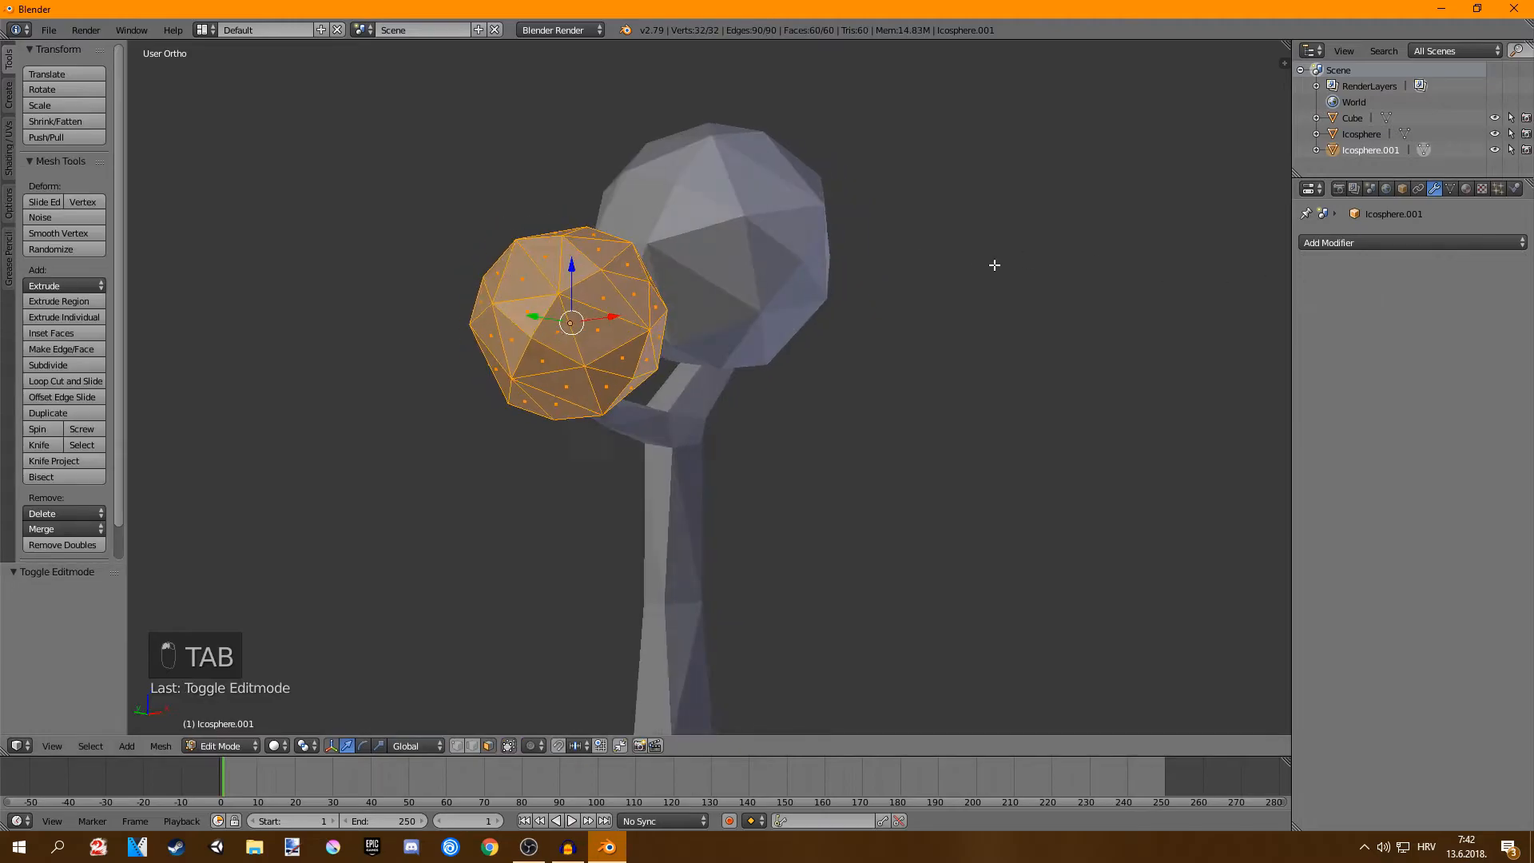
key(Tab)
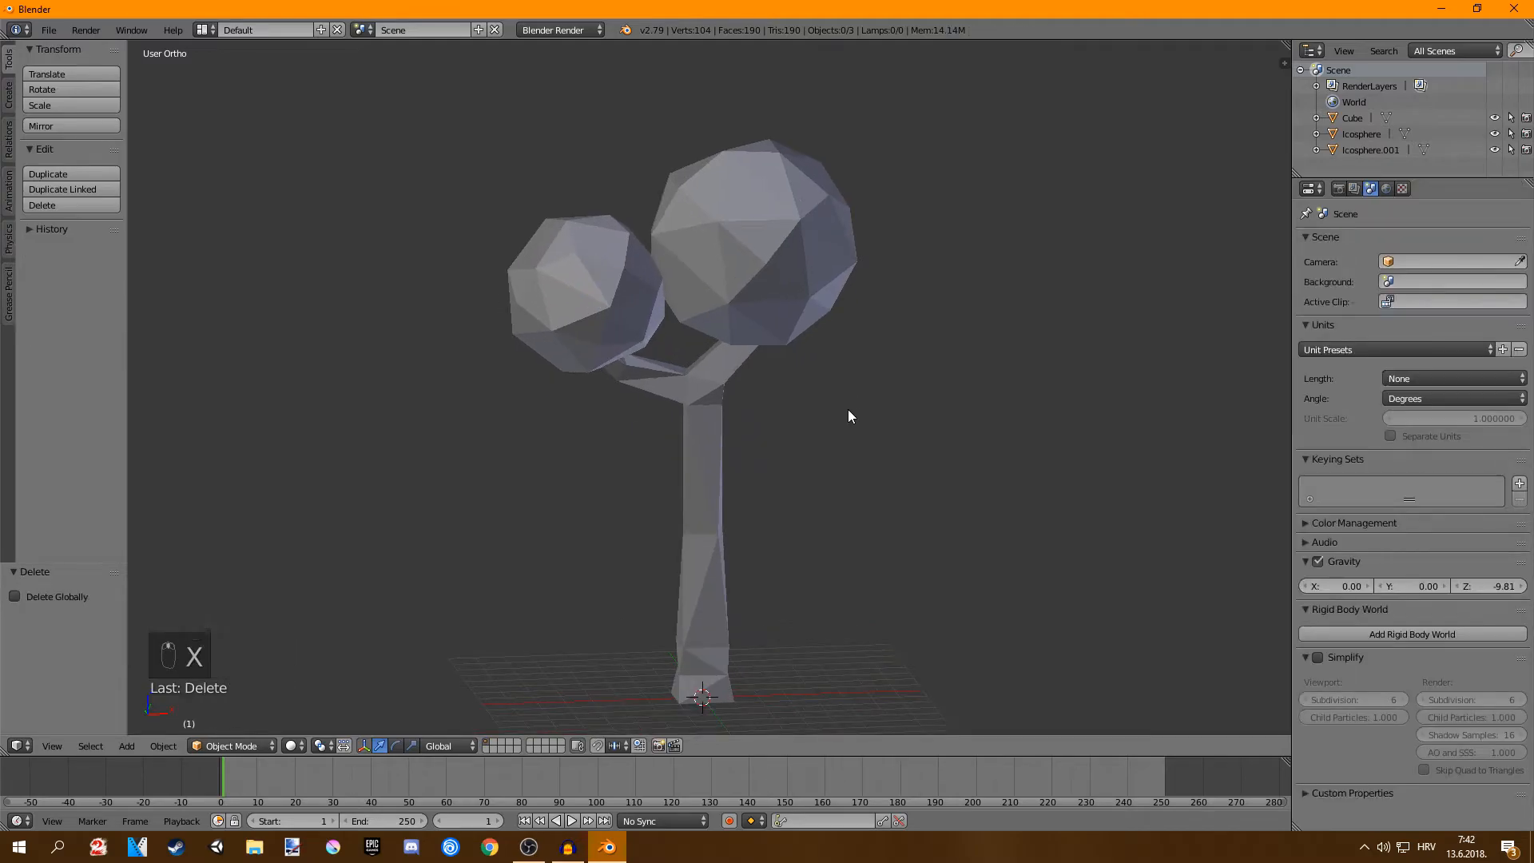
- Add a small Ico Sphere apple, scale it down and duplicate copies onto the large leaf cluster
key(shift+a)
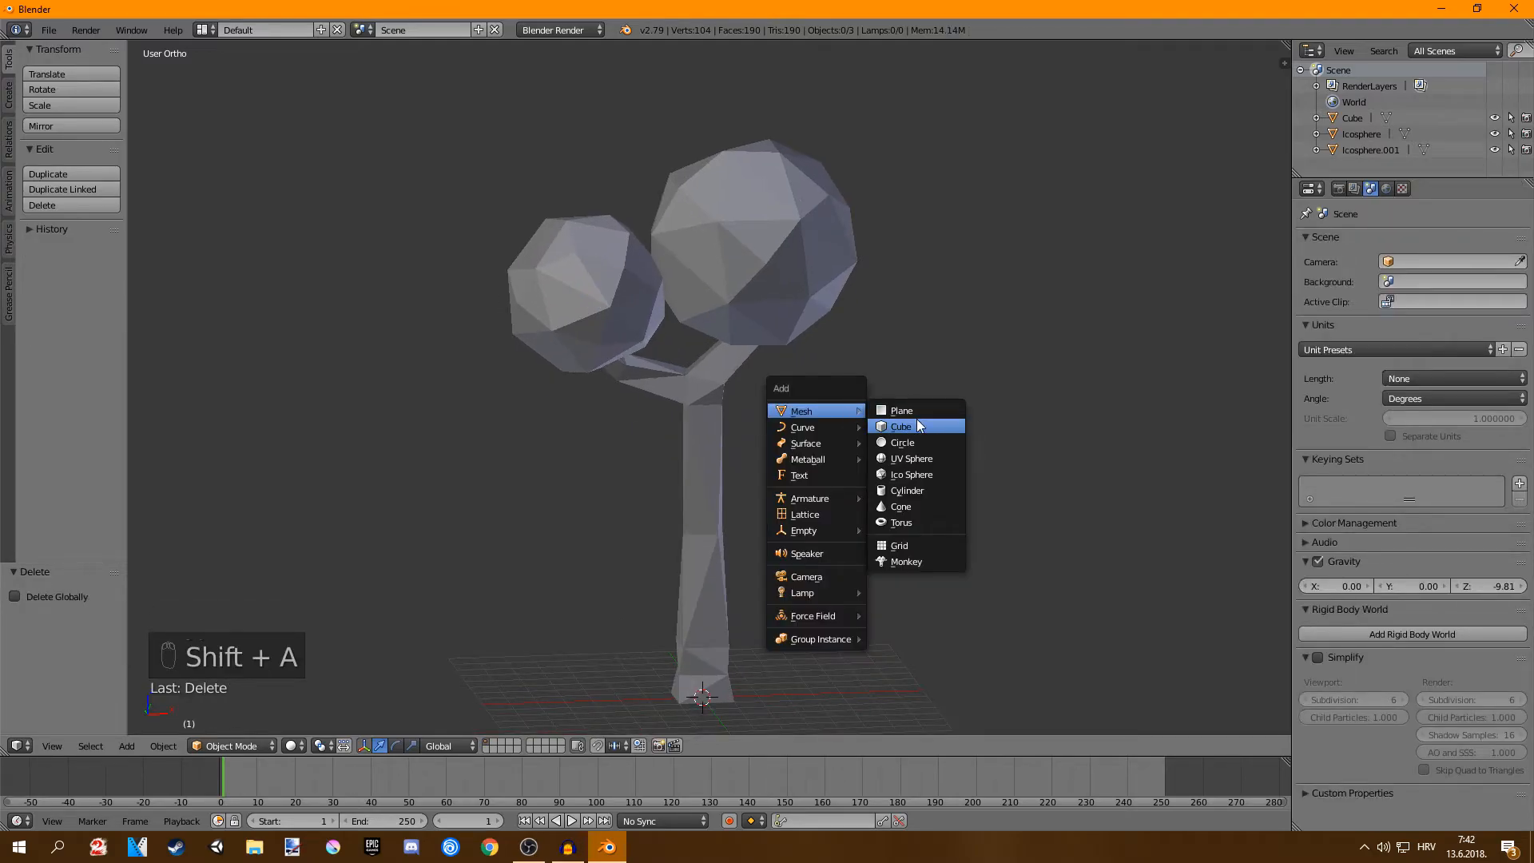
click(909, 475)
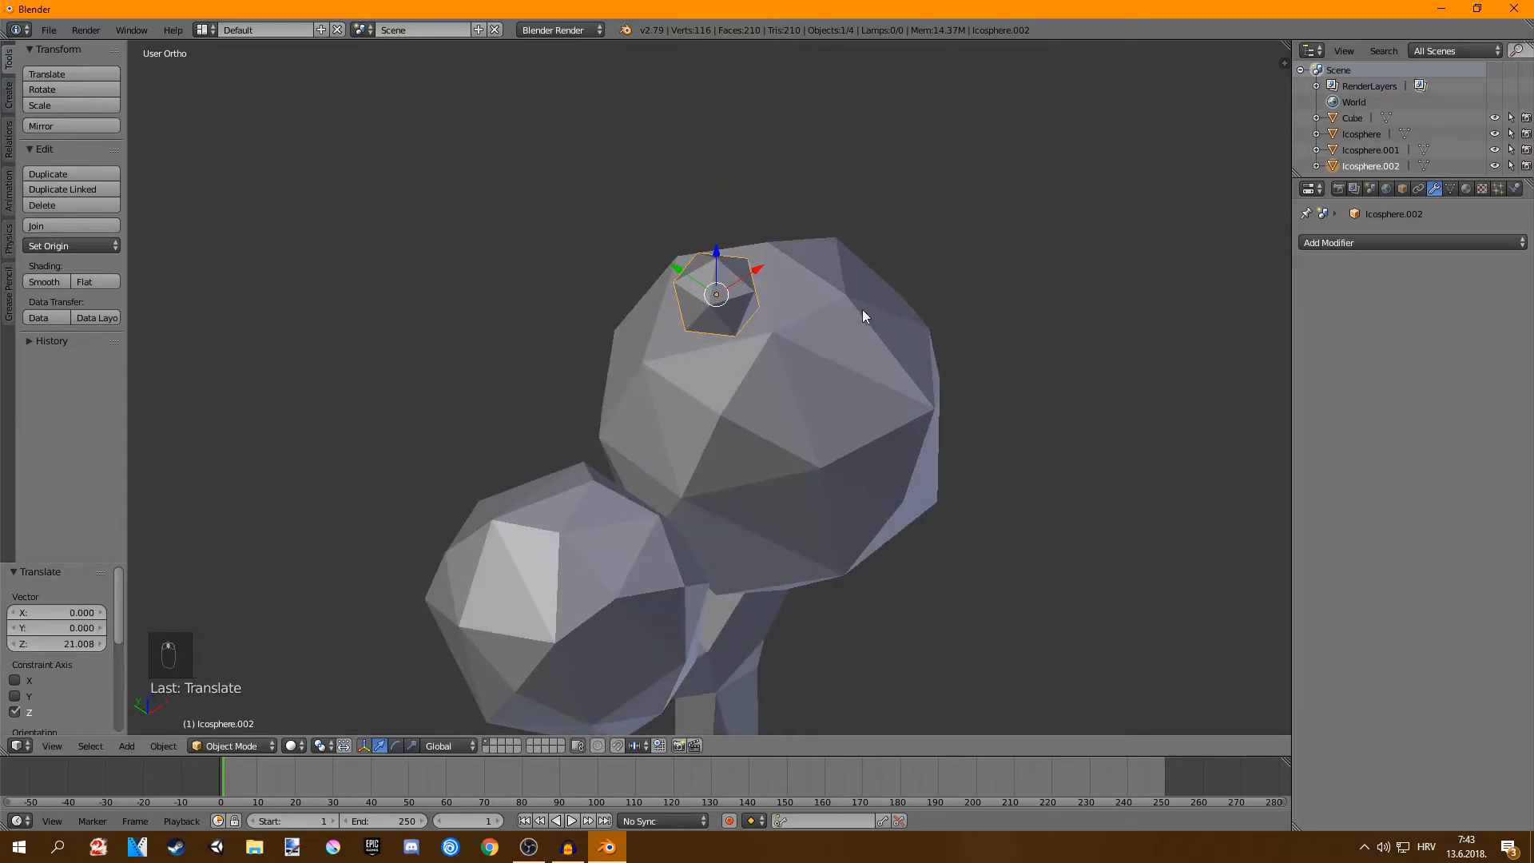
key(s)
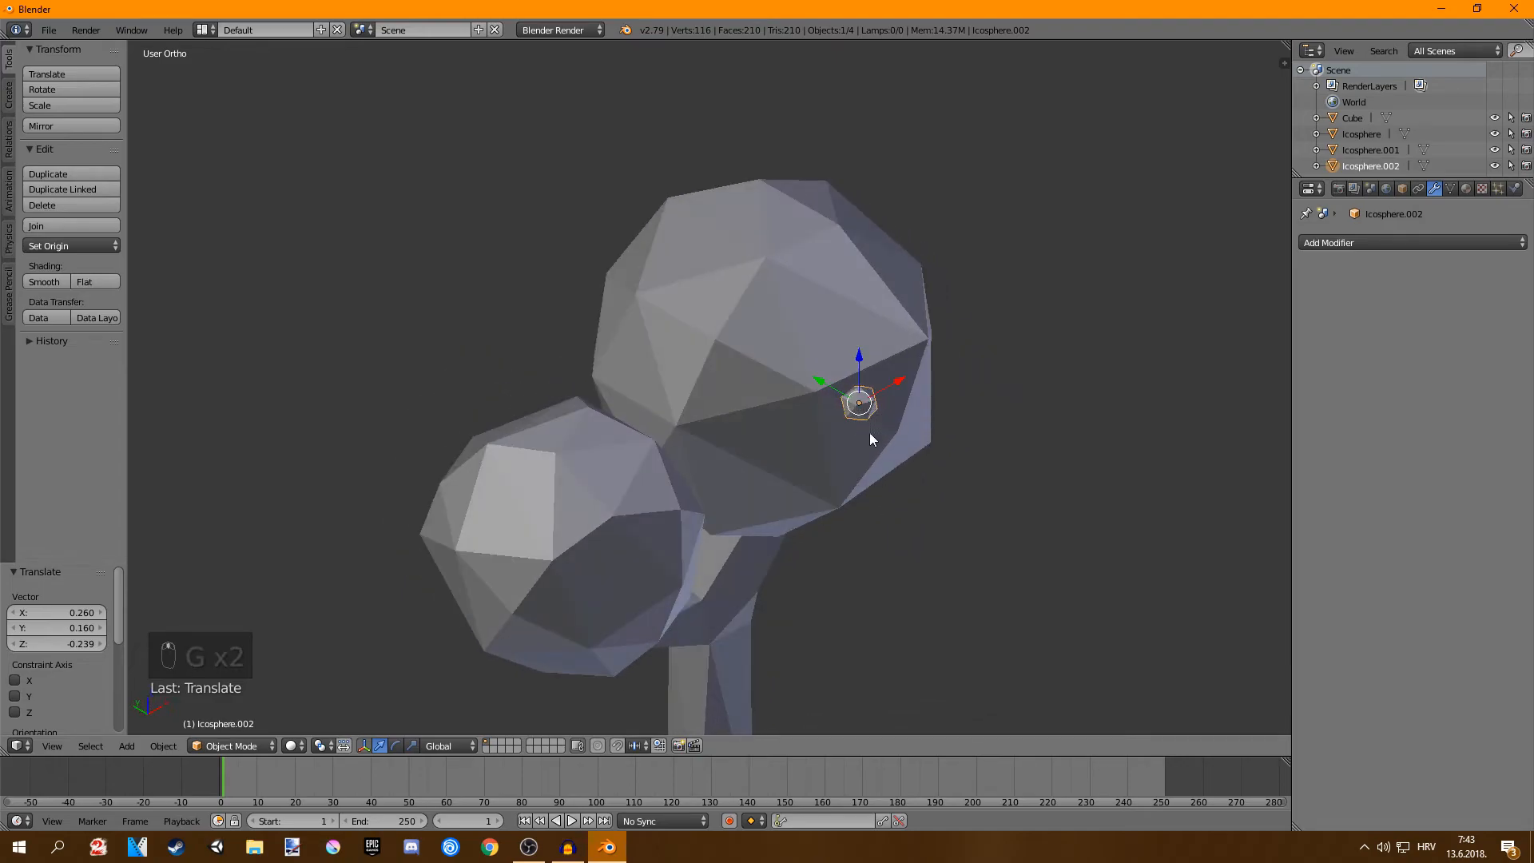
drag(871, 441, 791, 506)
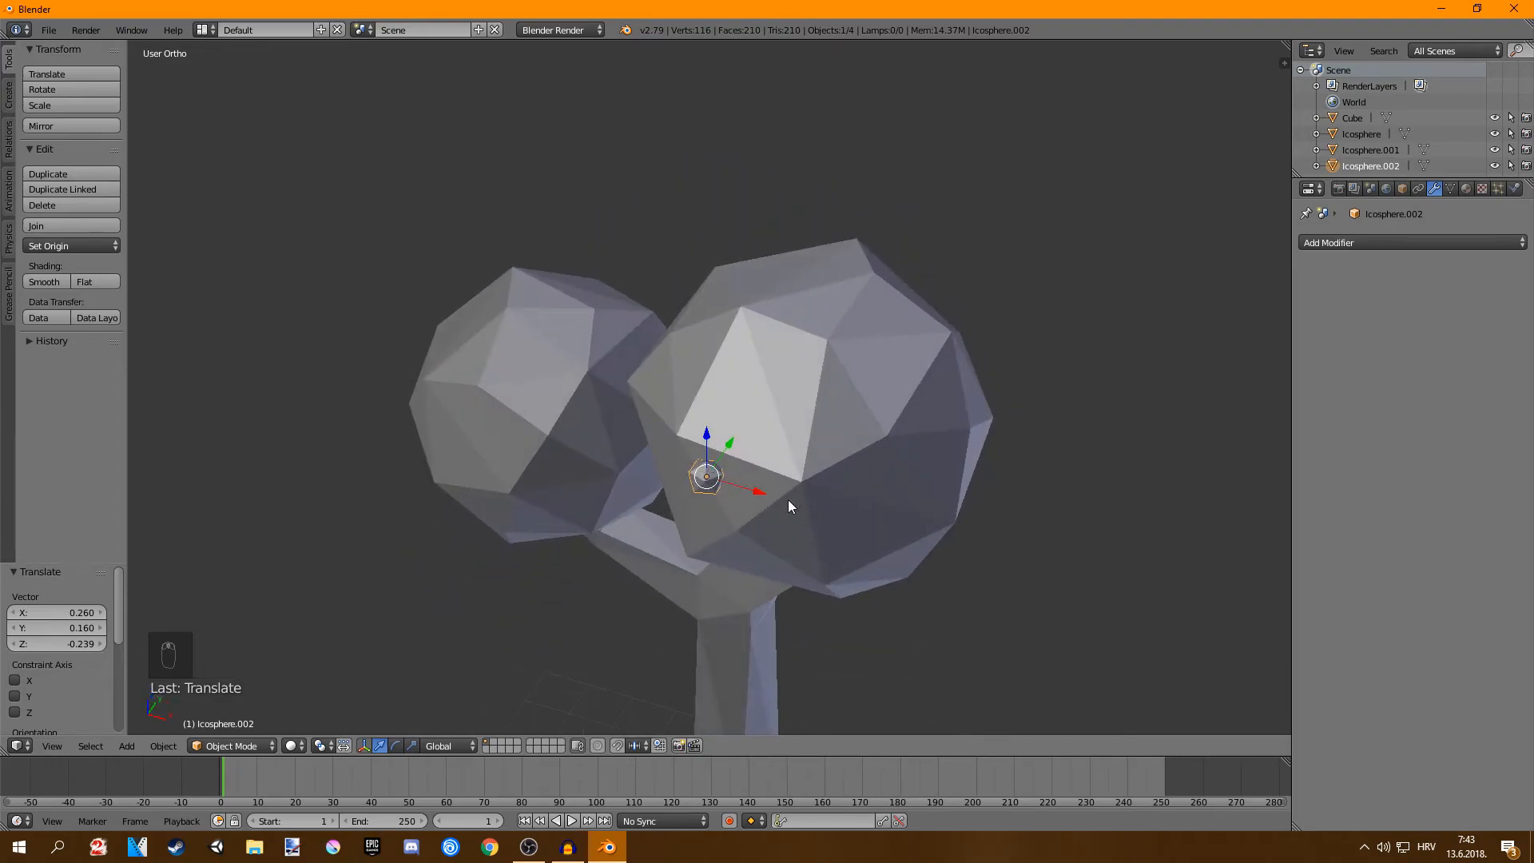
key(shift+d)
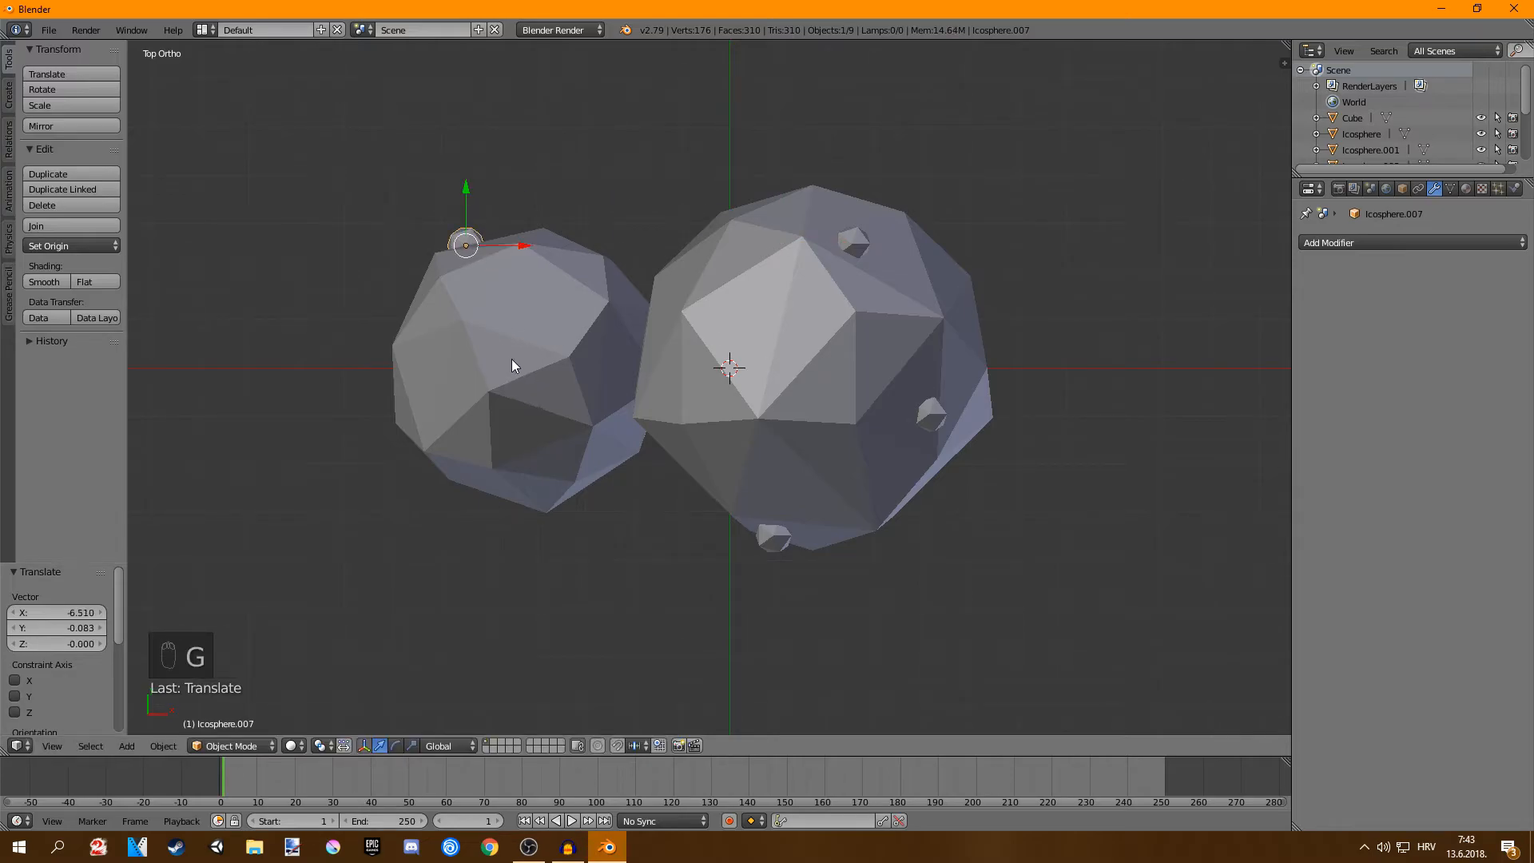
- Duplicate apples and rotate them onto the smaller leaf cluster, then undo the misplaced rotation
key(shift+d)
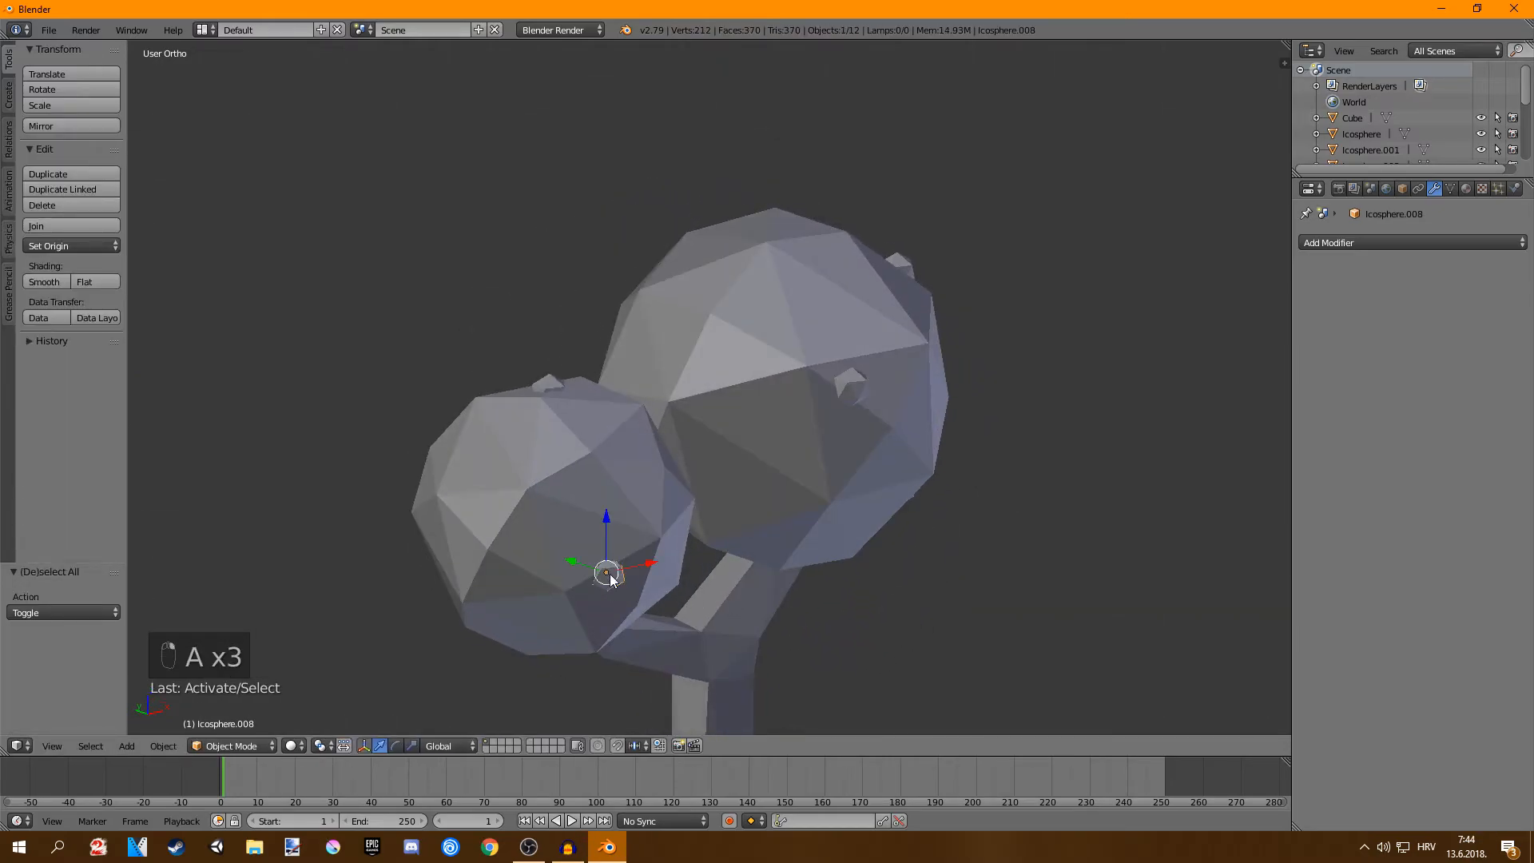
key(r)
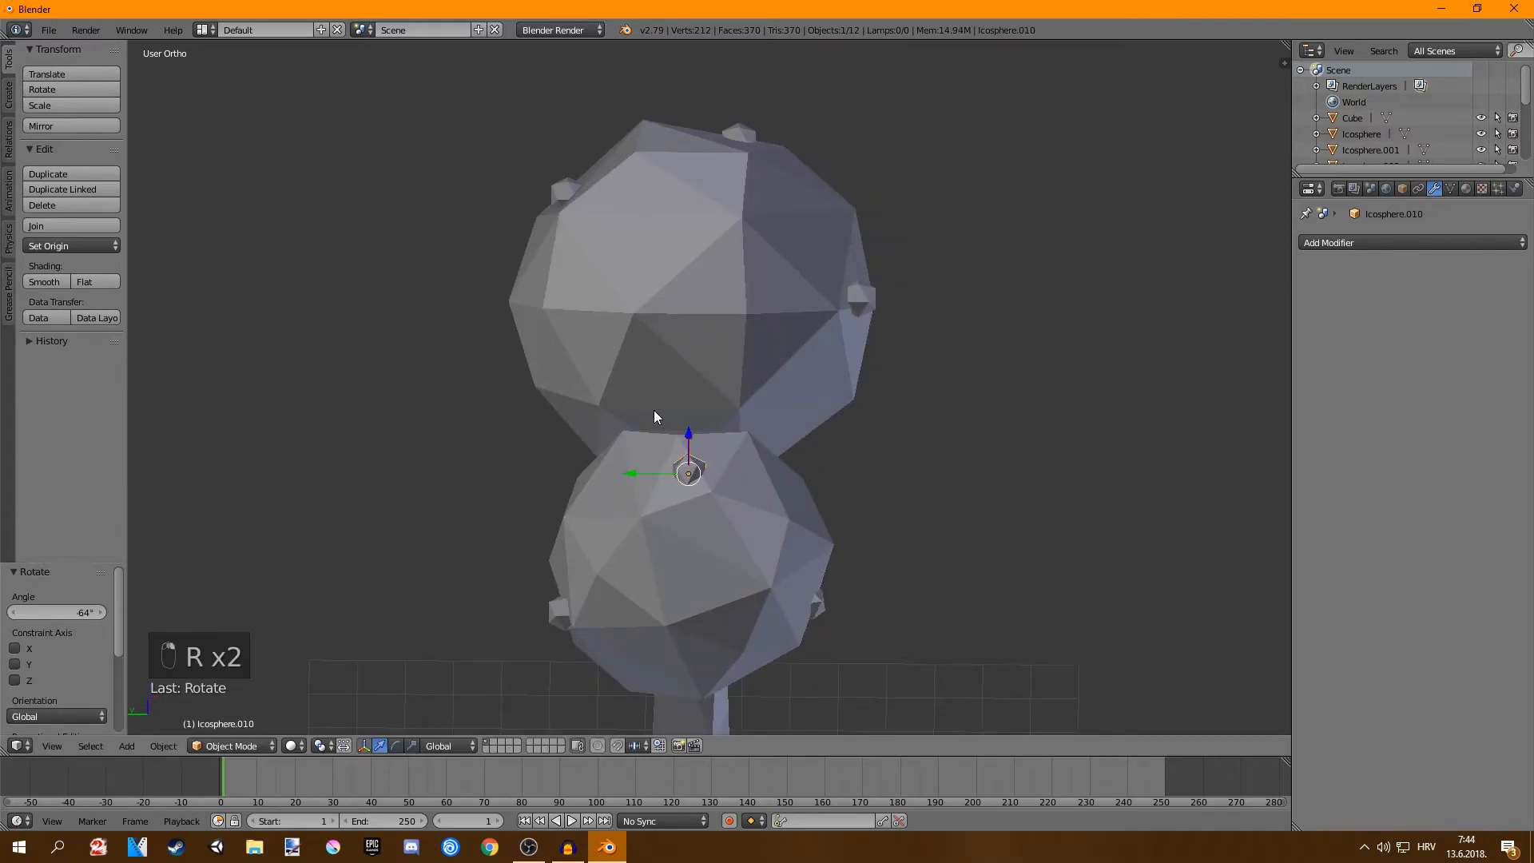
key(ctrl+z)
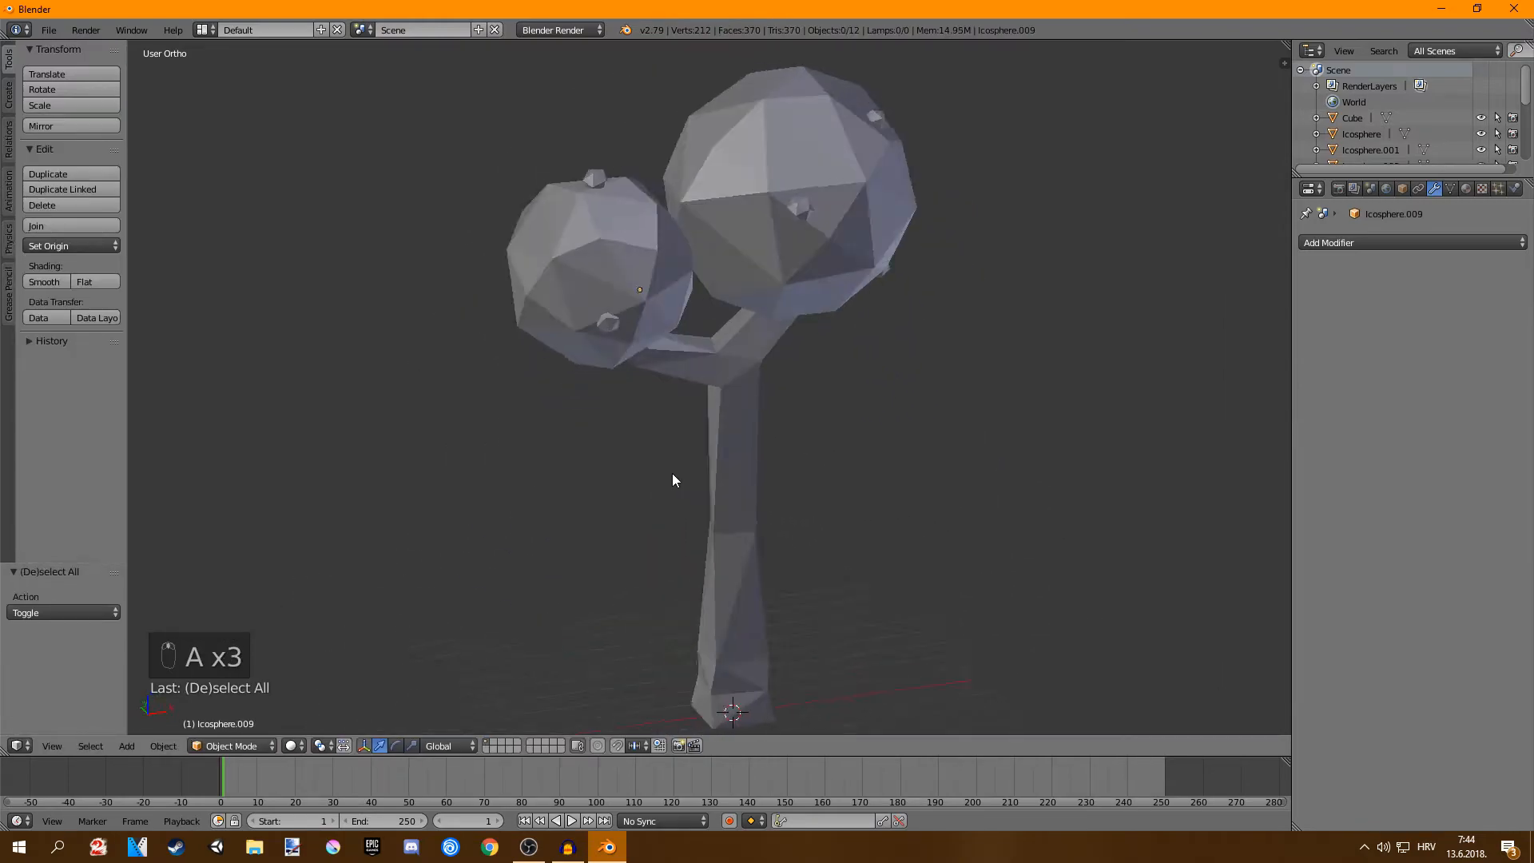
key(ctrl+z)
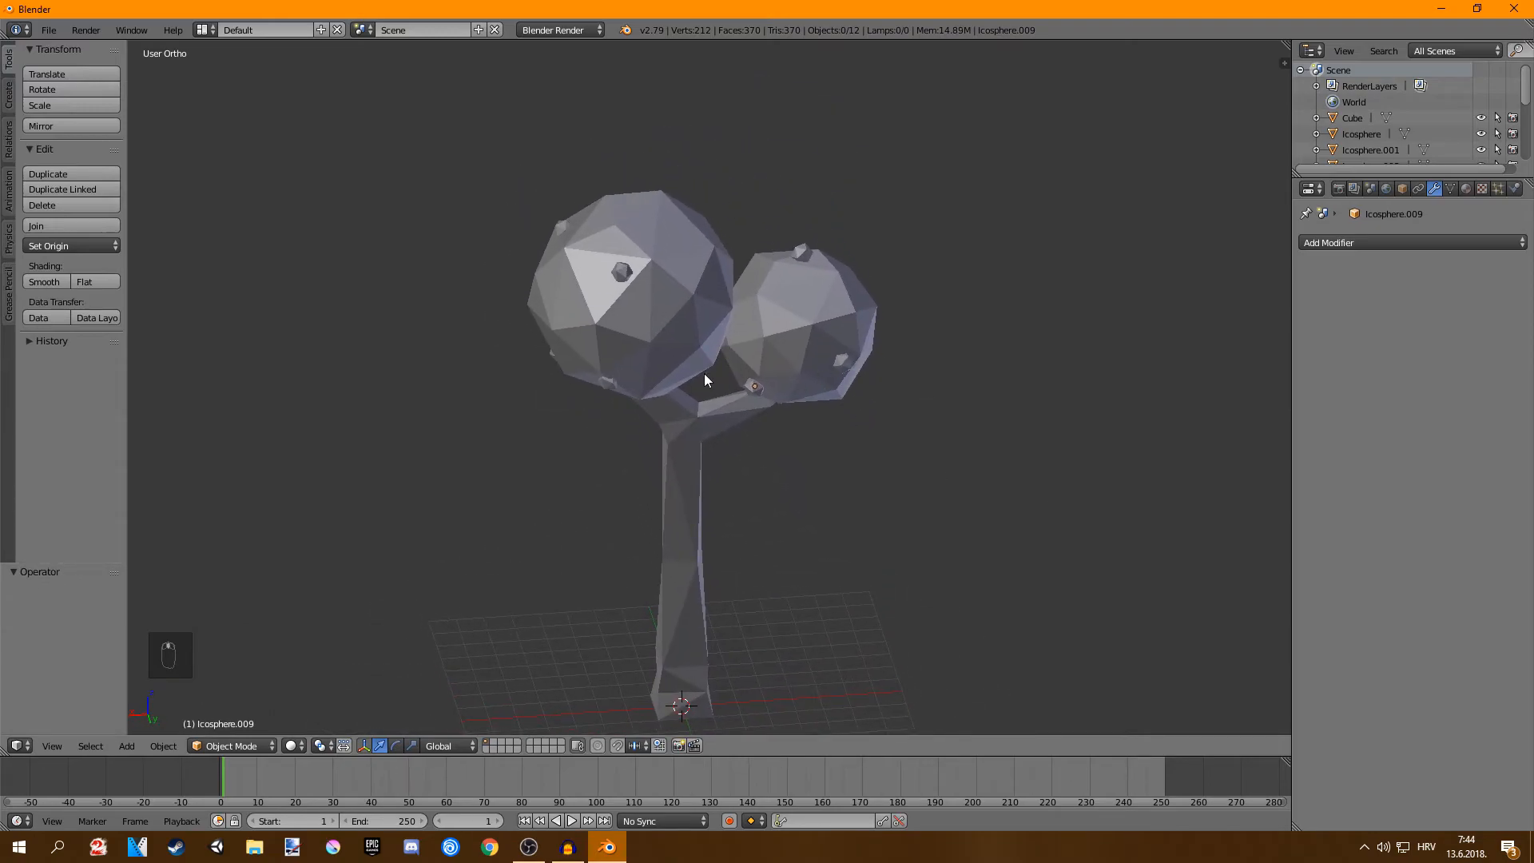
- Duplicate an apple from the smaller cluster and isolate it in local view without the N panel
click(802, 323)
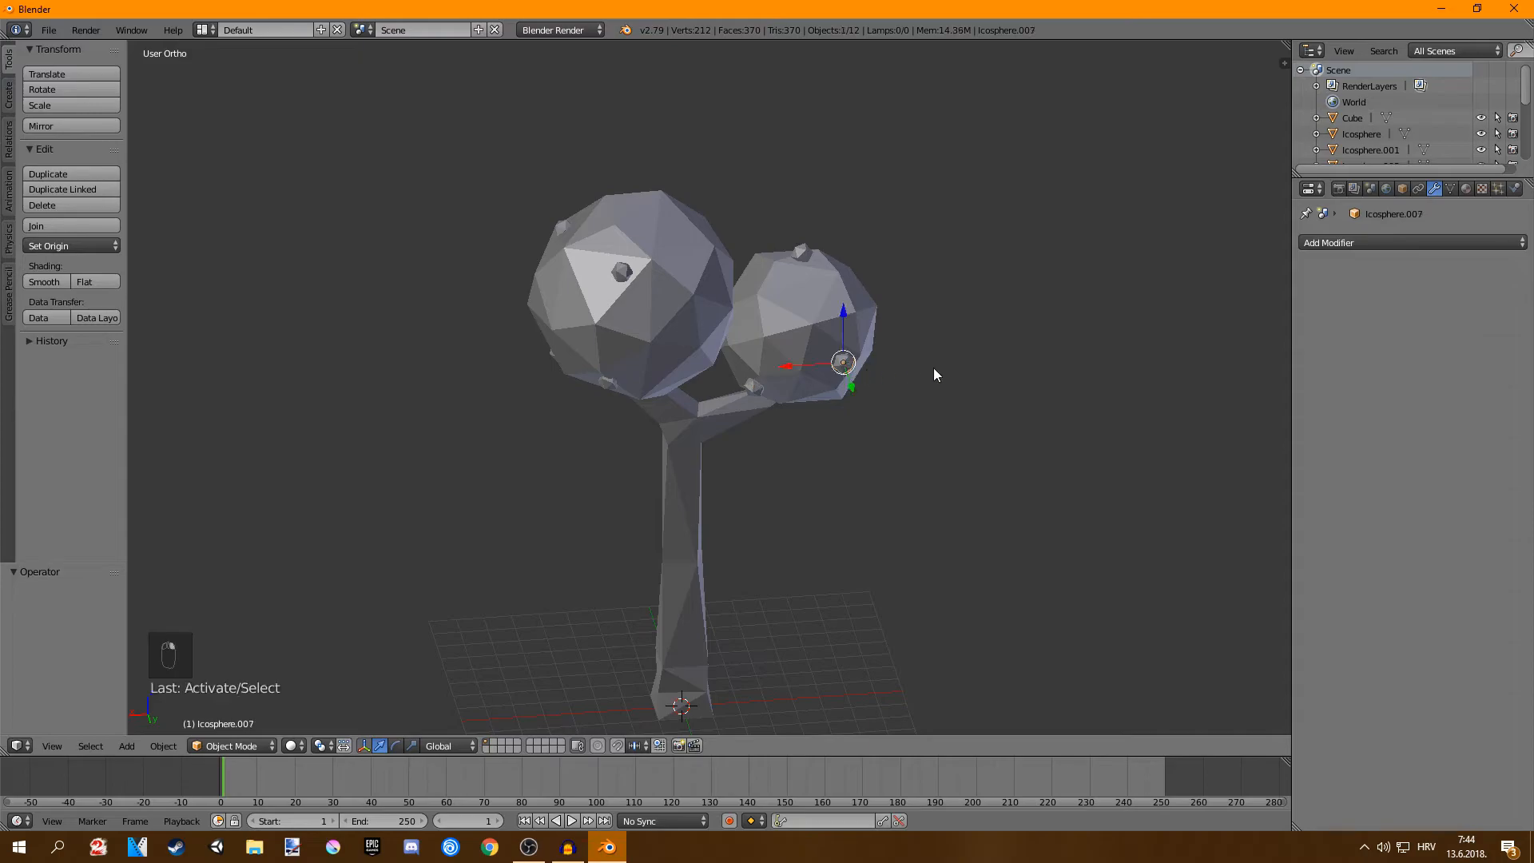
key(shift+d)
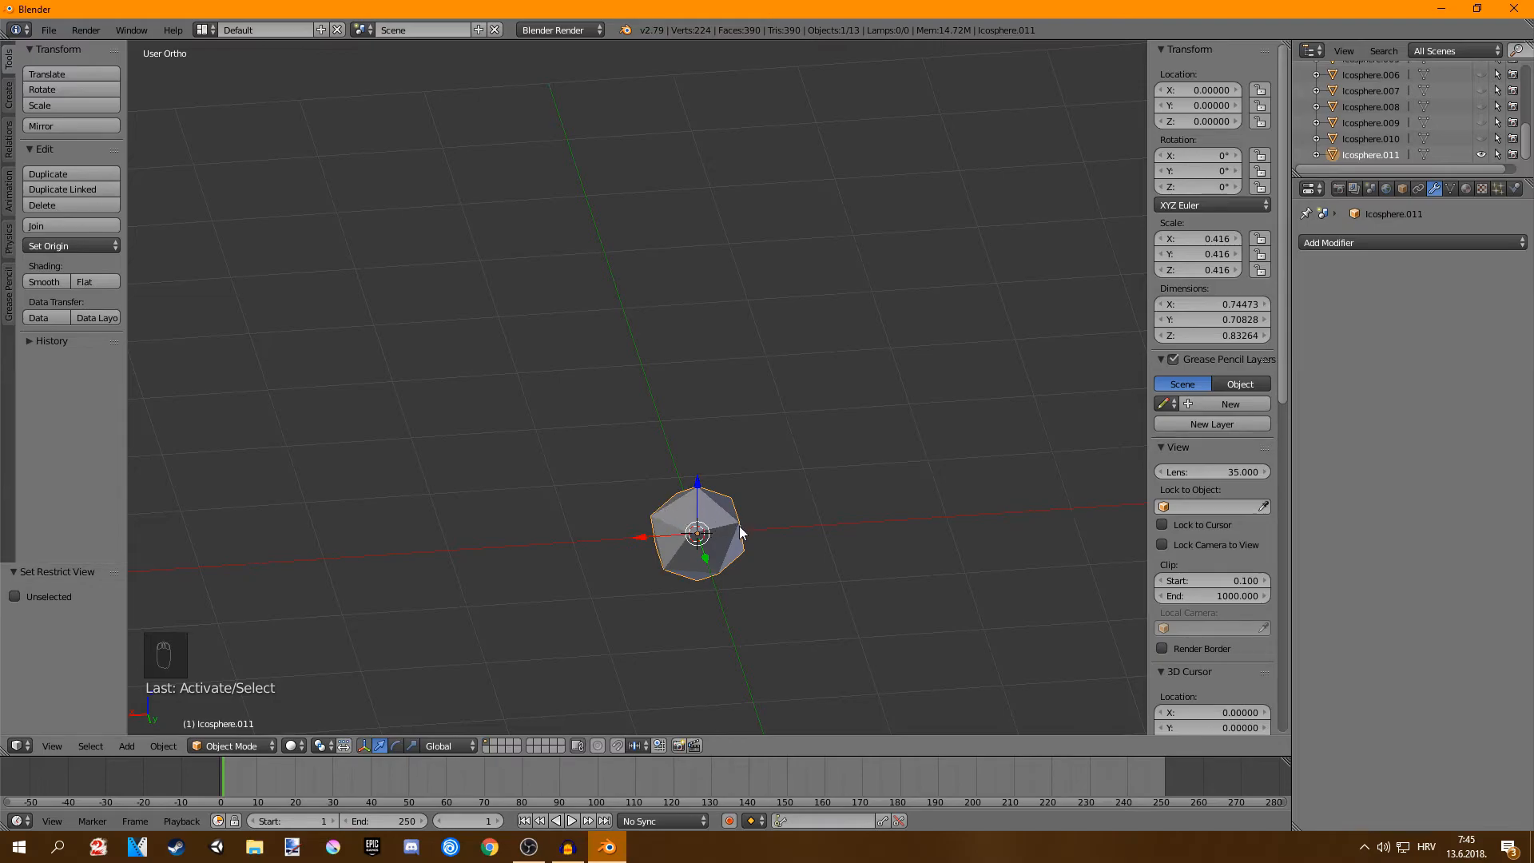
key(n)
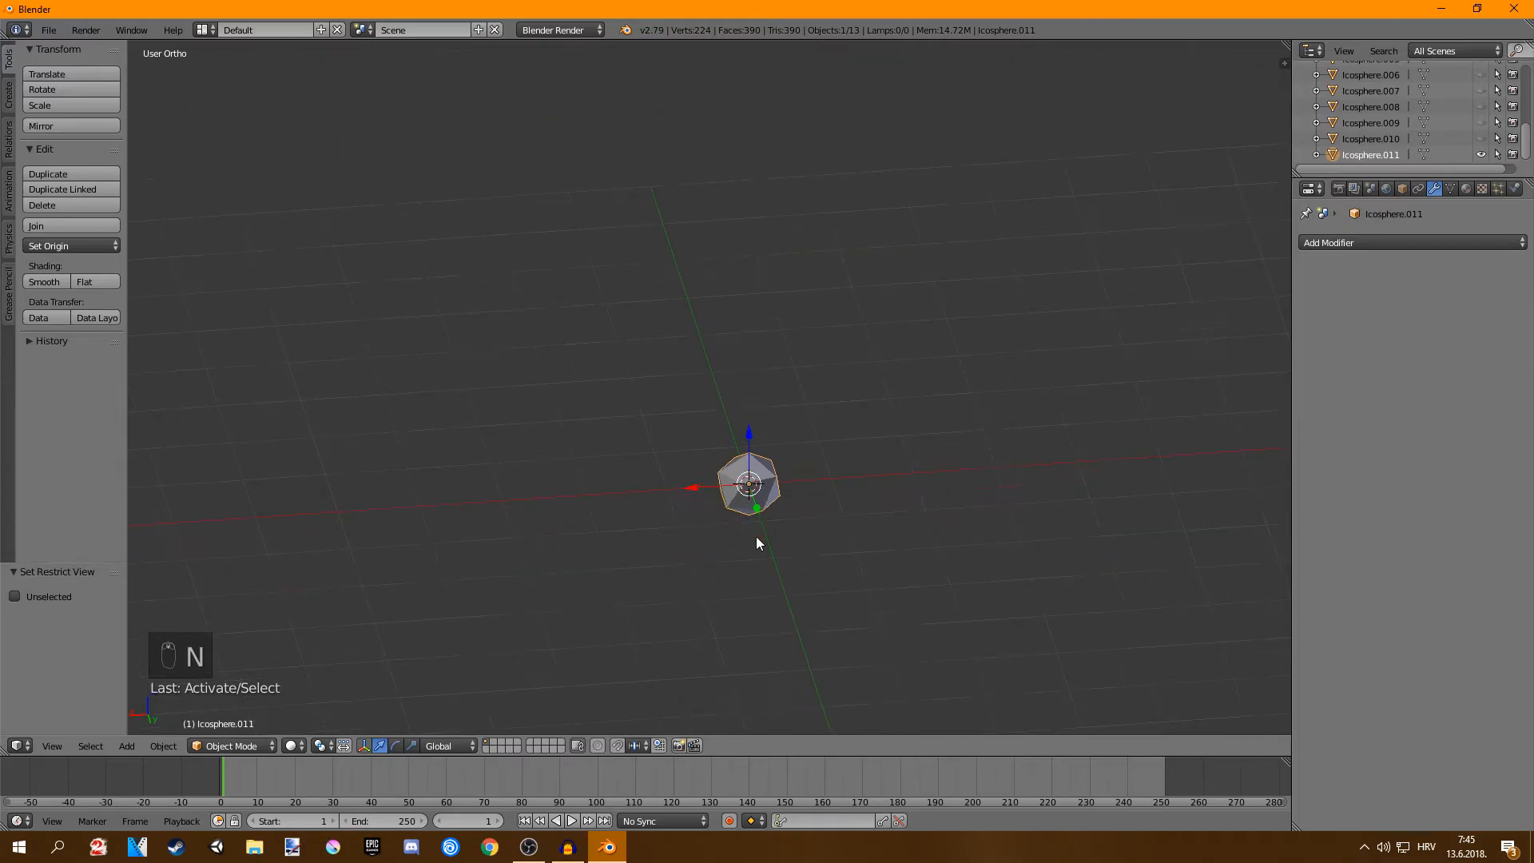
mouse_move(831, 468)
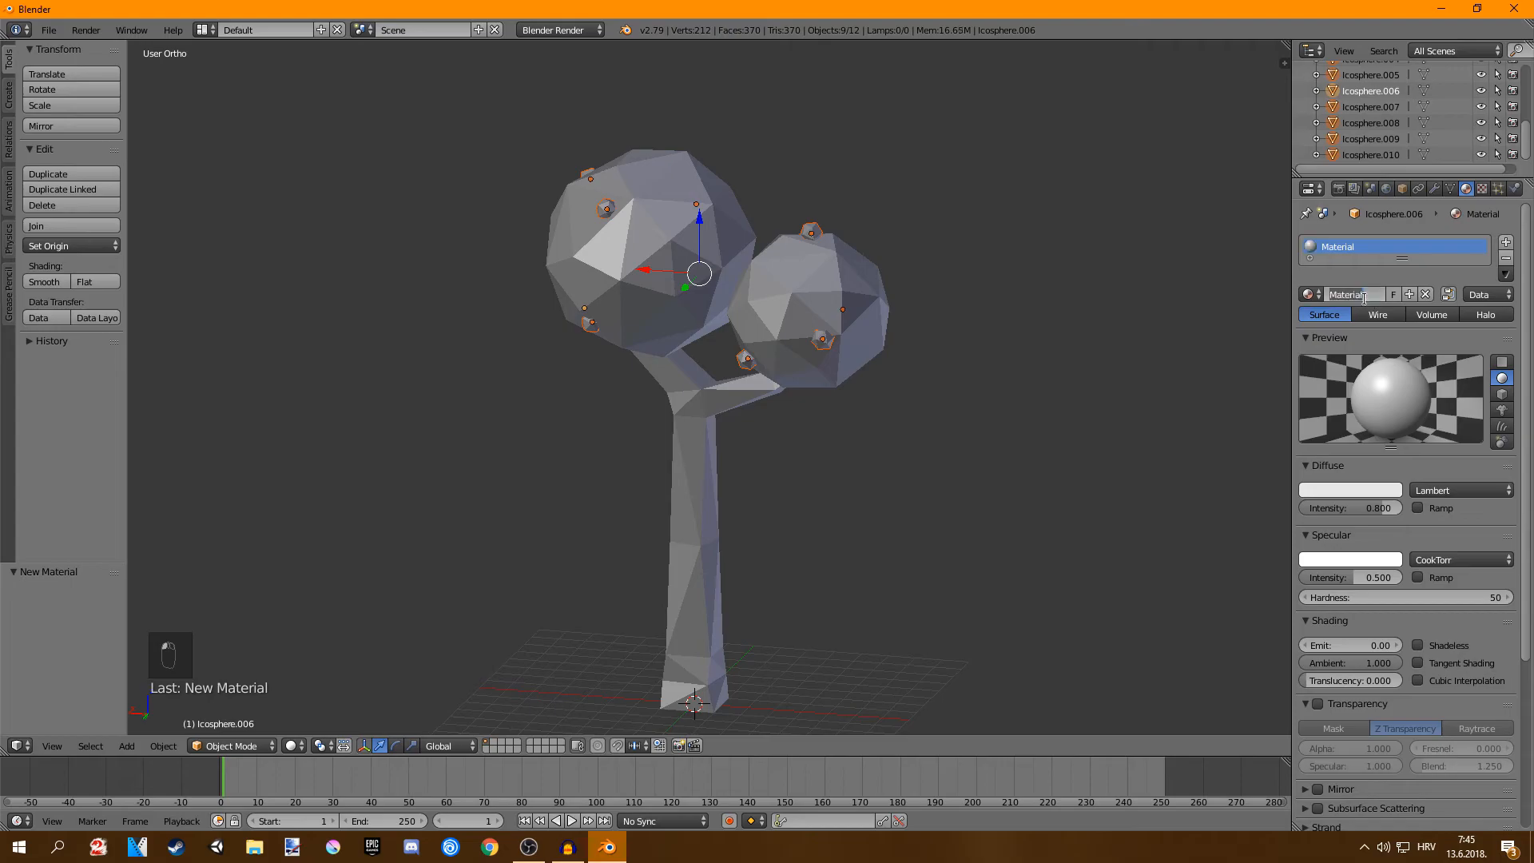
- Name new materials 'apple' and 'leaves', then create a third material for the trunk
text(apple)
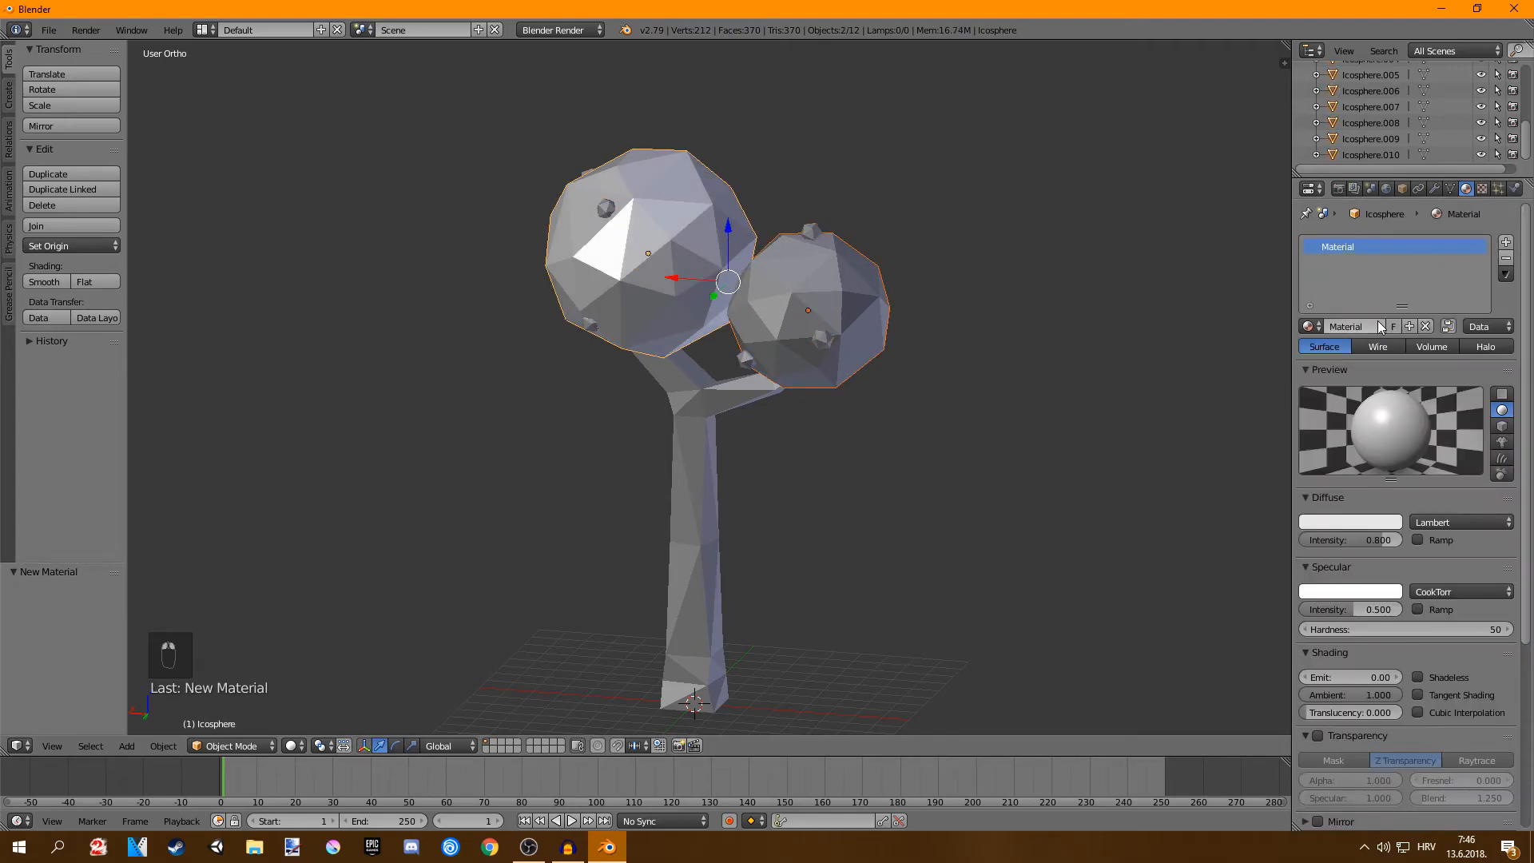
text(leaves)
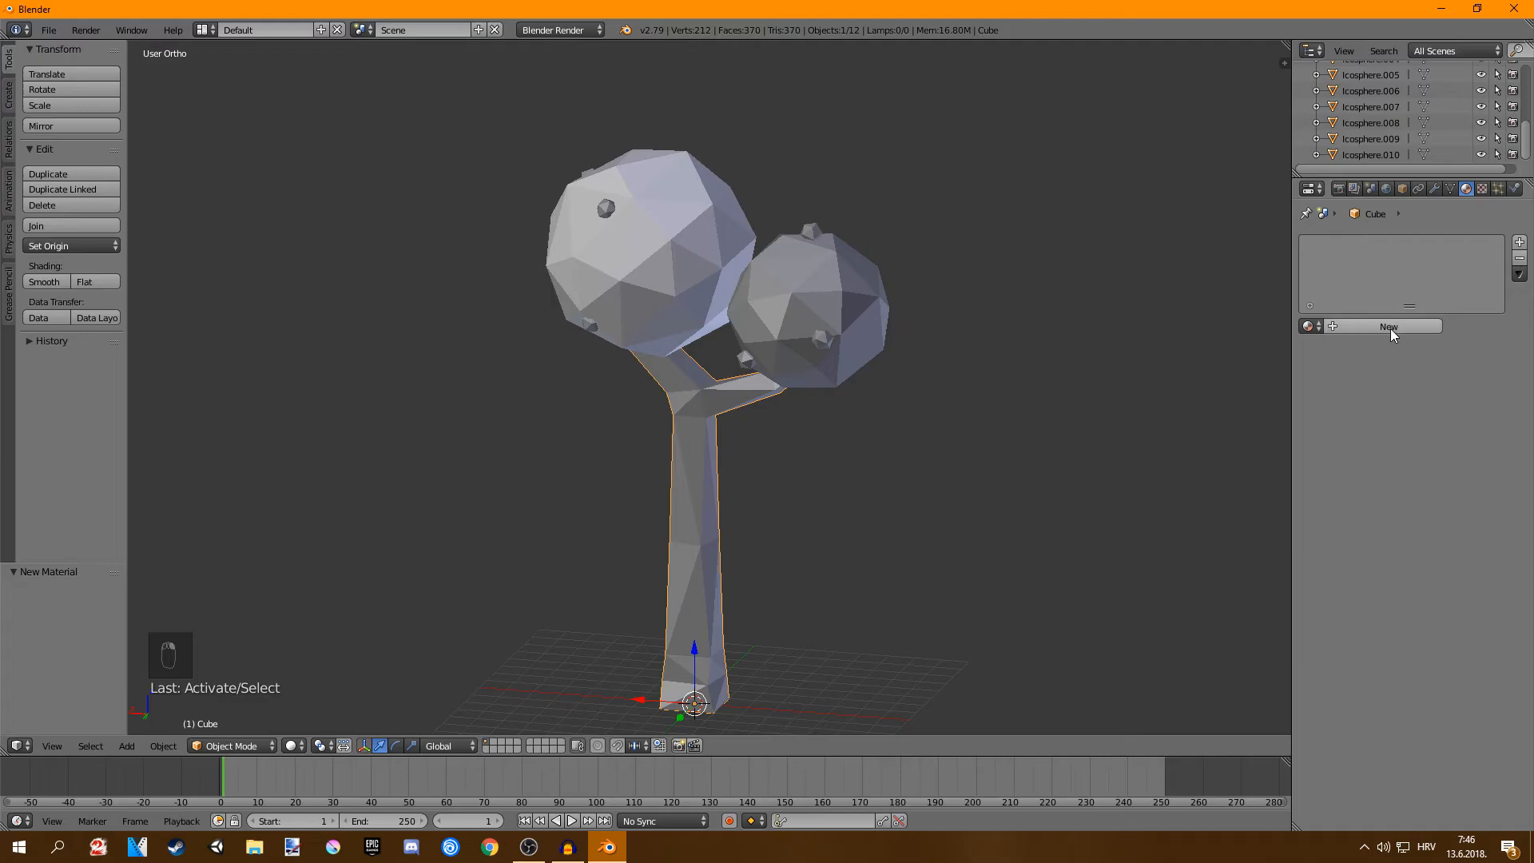
click(1389, 326)
text(trunk)
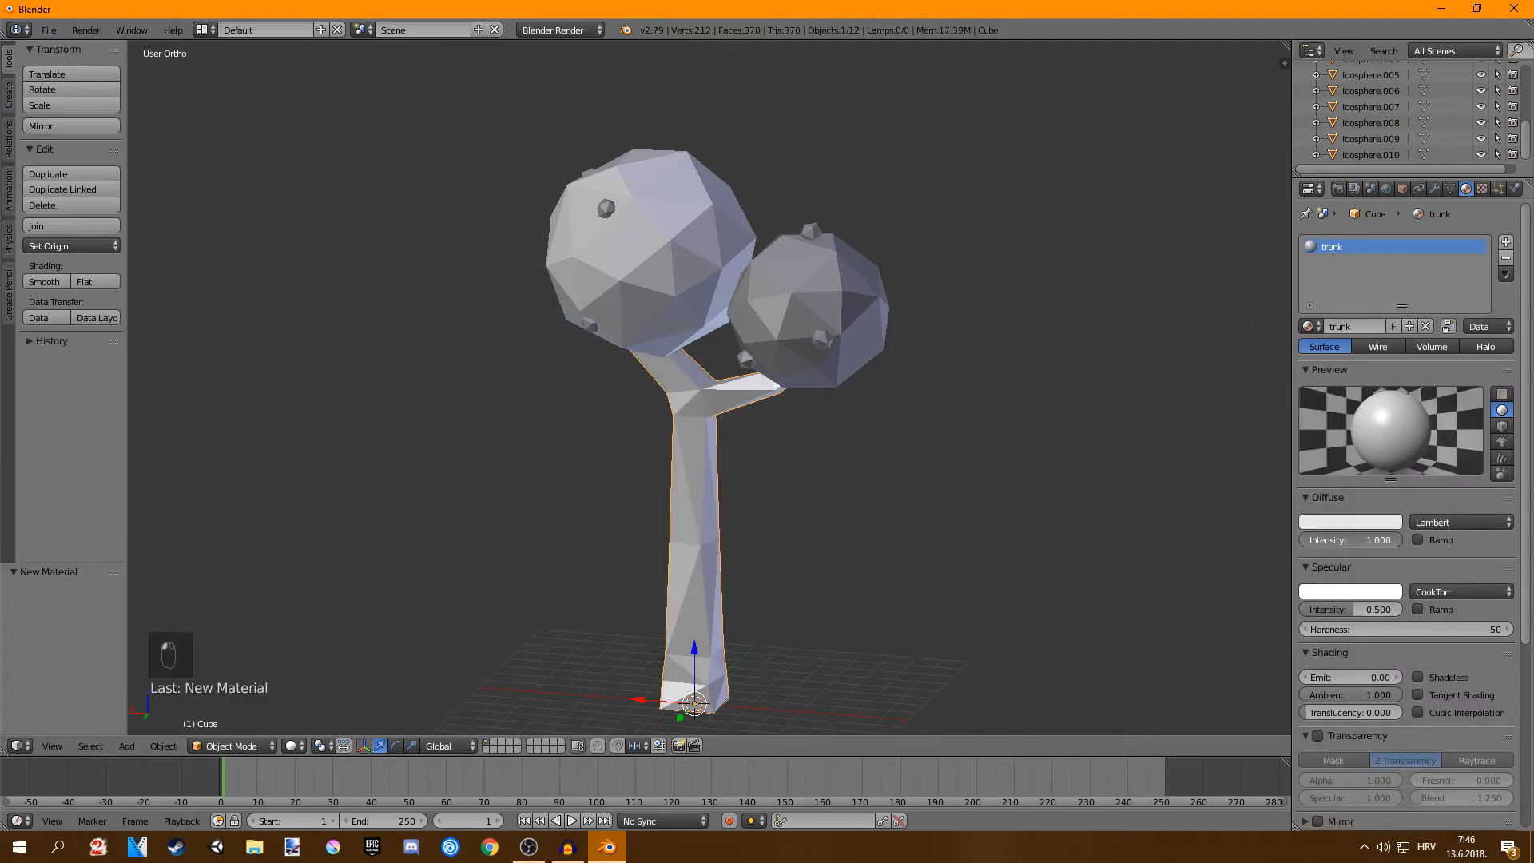
- Select all parts, join them with Ctrl+J into one object and enter Edit Mode
key(a)
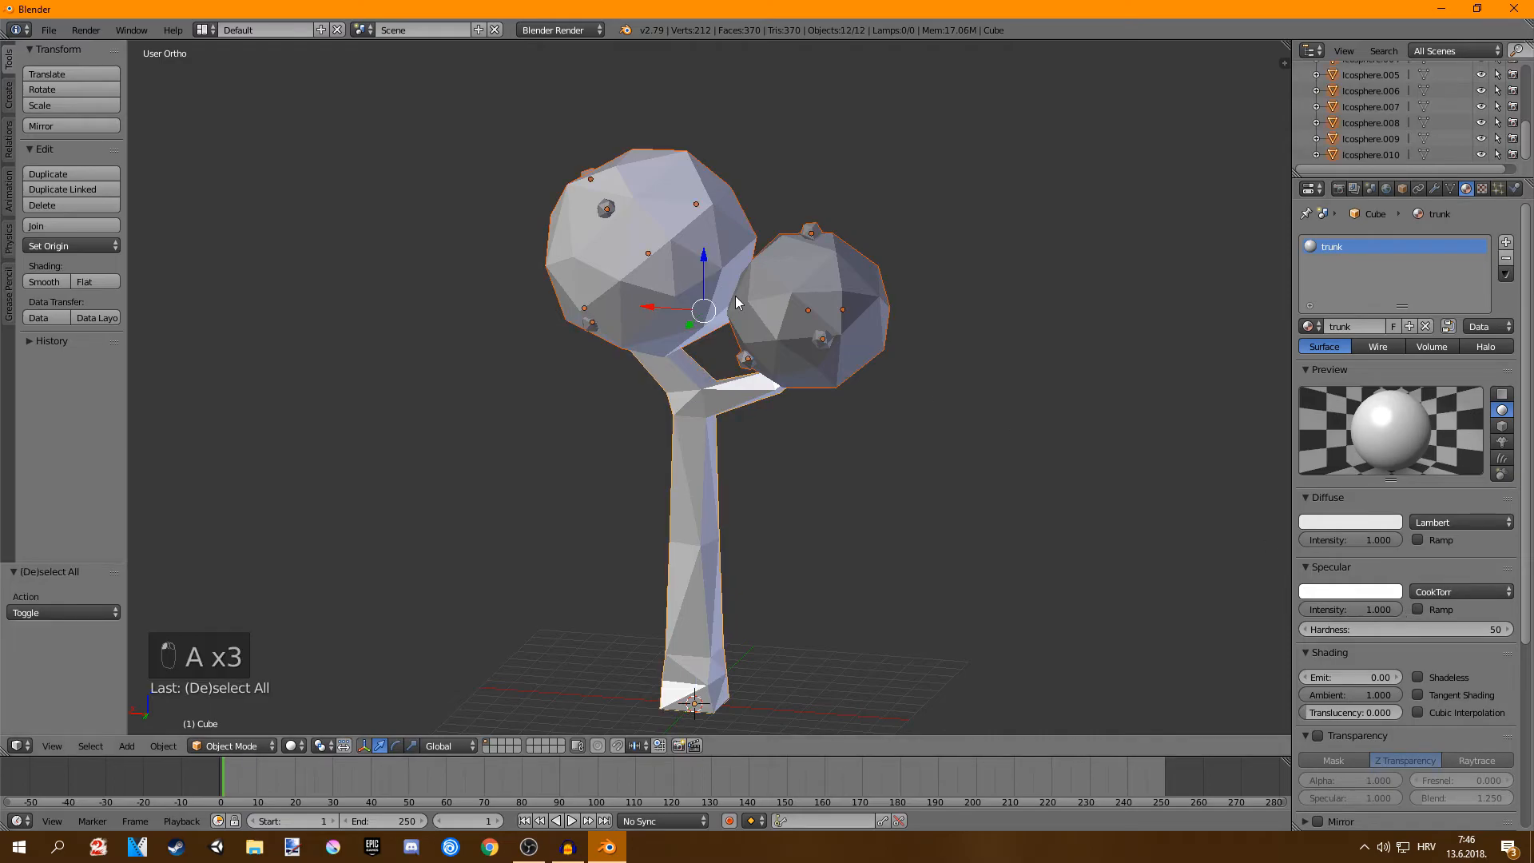
key(Ctrl+J)
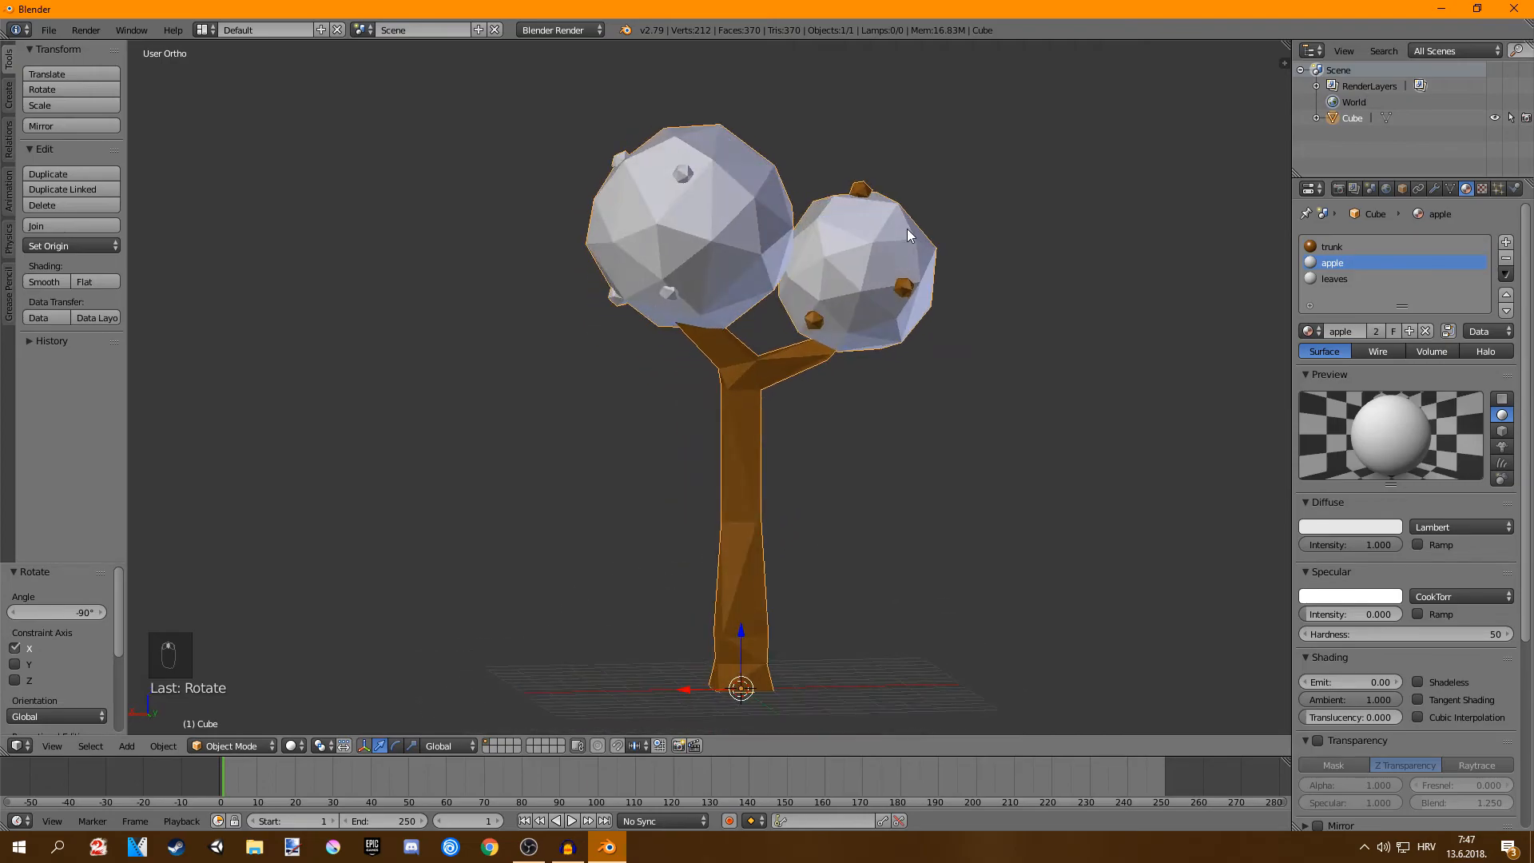
key(Tab)
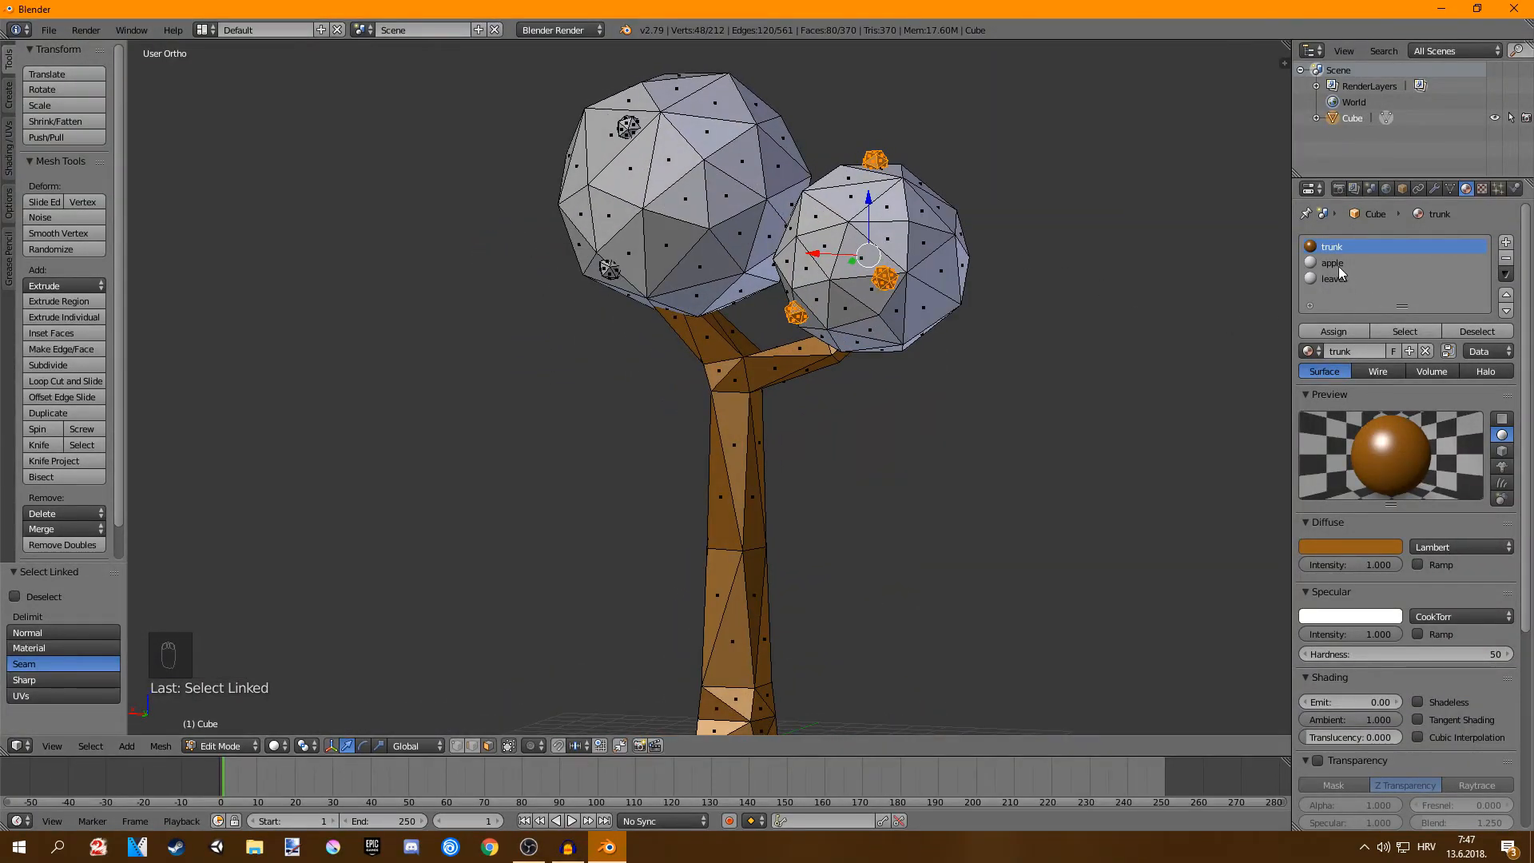
- Assign apple faces the apple material in red and the clusters the green leaves material
click(1334, 262)
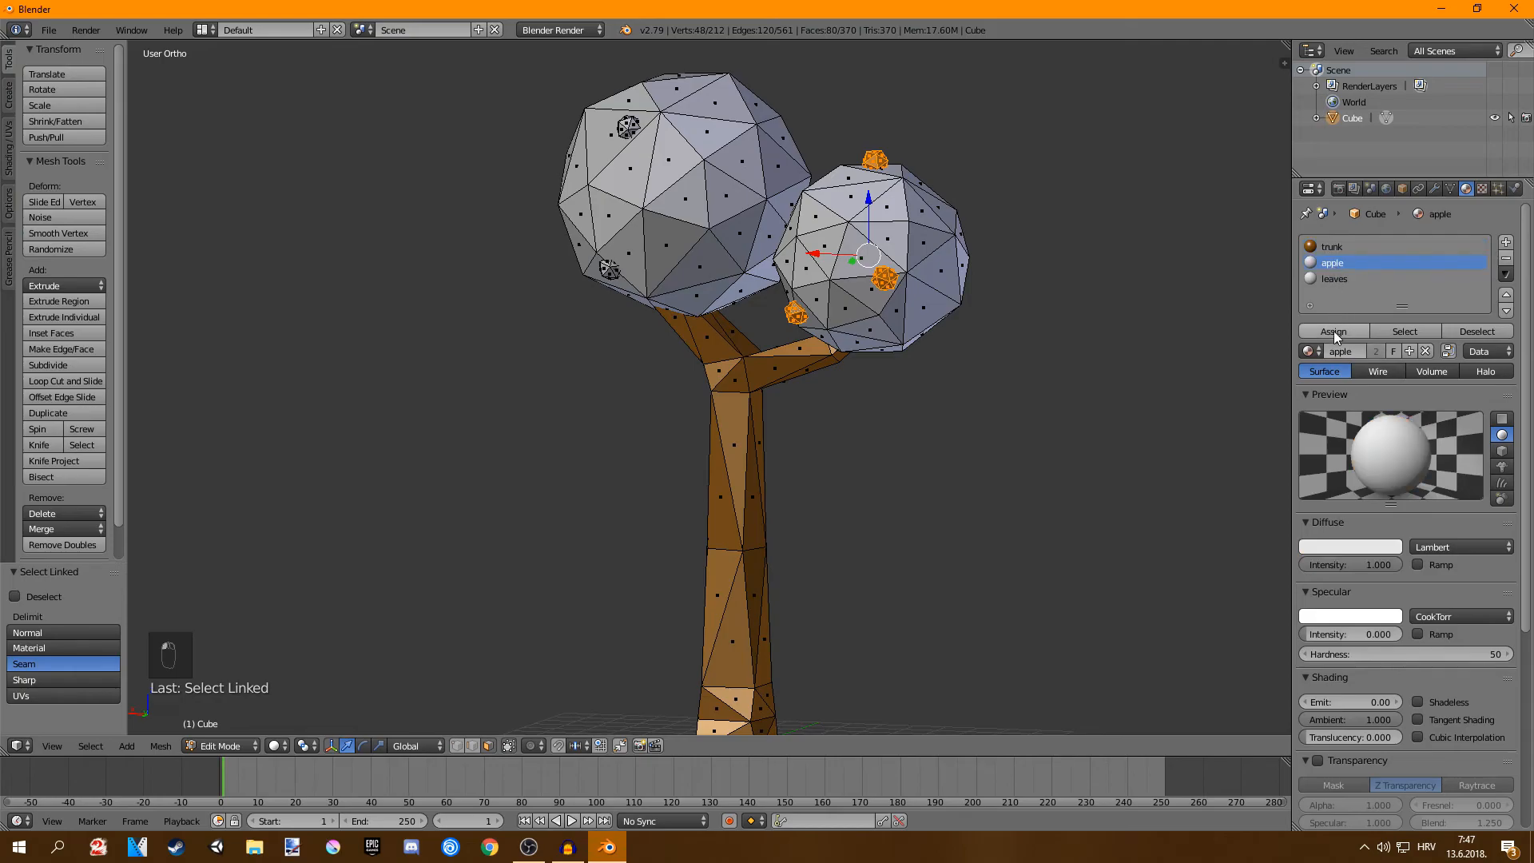
key(Tab)
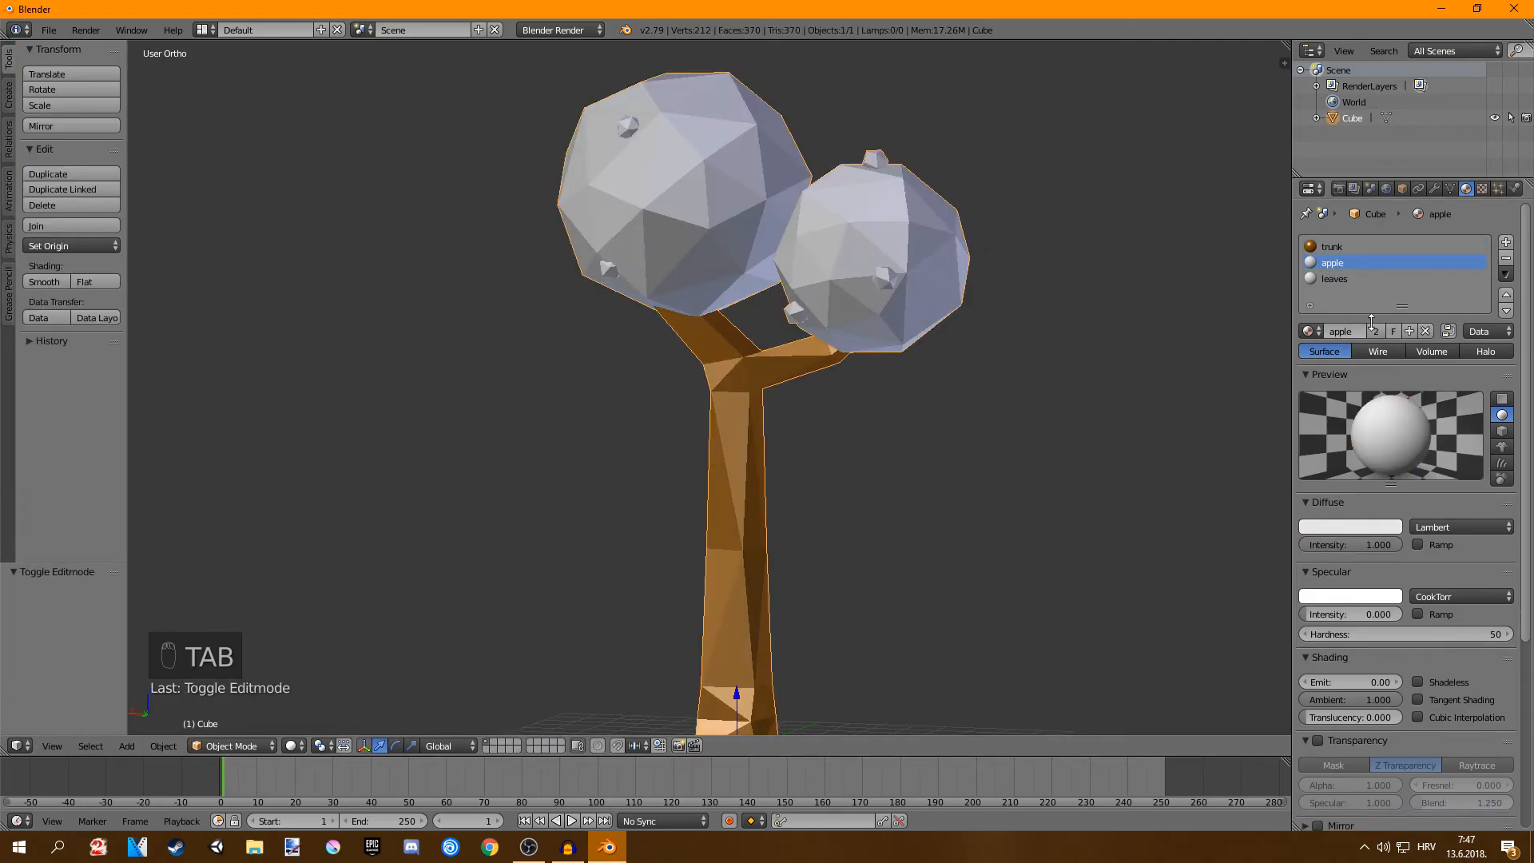
click(1348, 526)
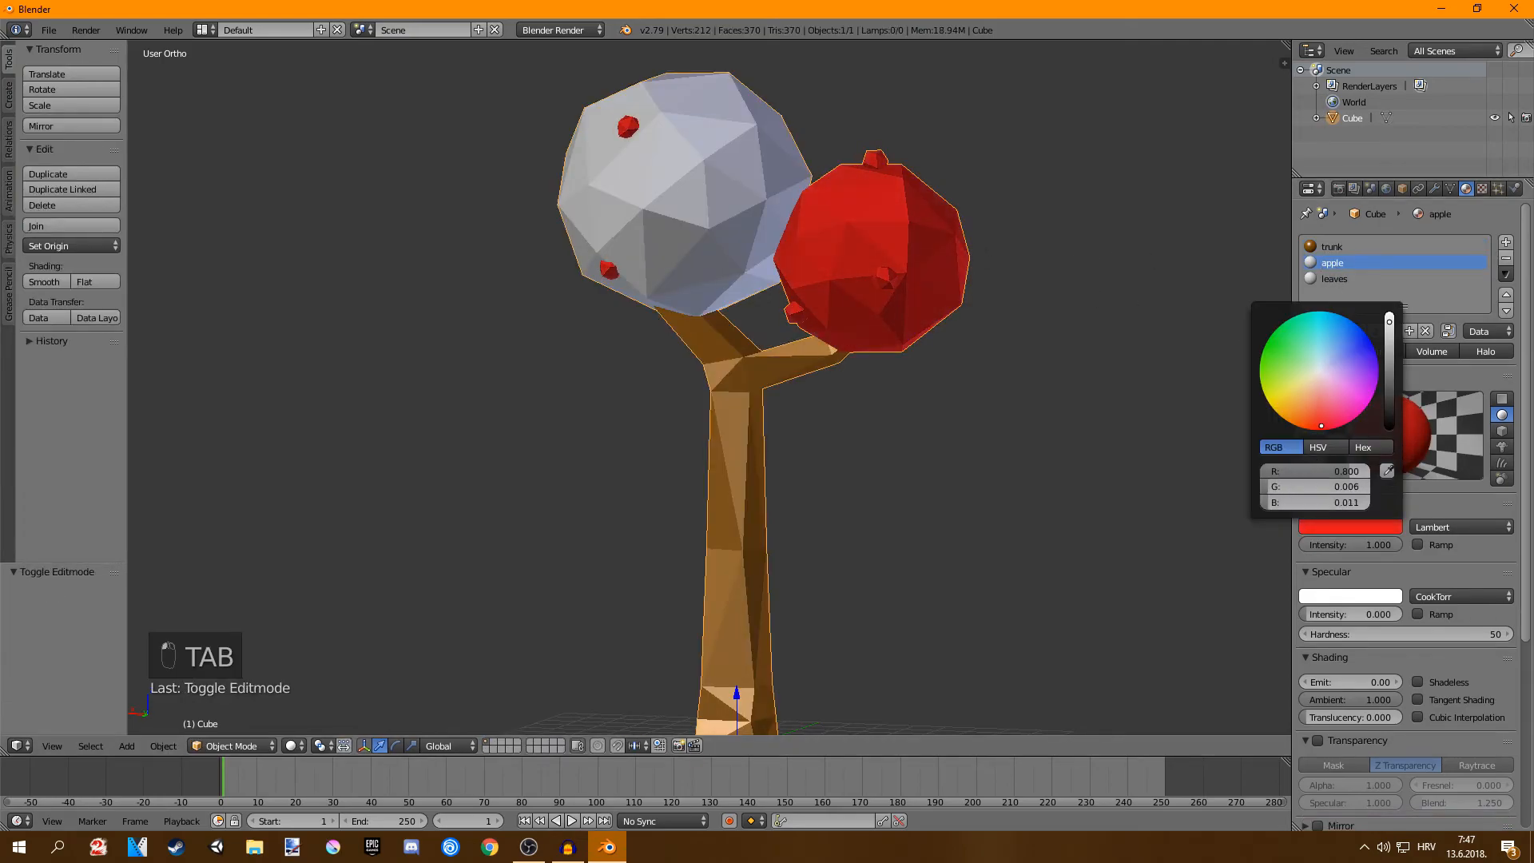
key(Tab)
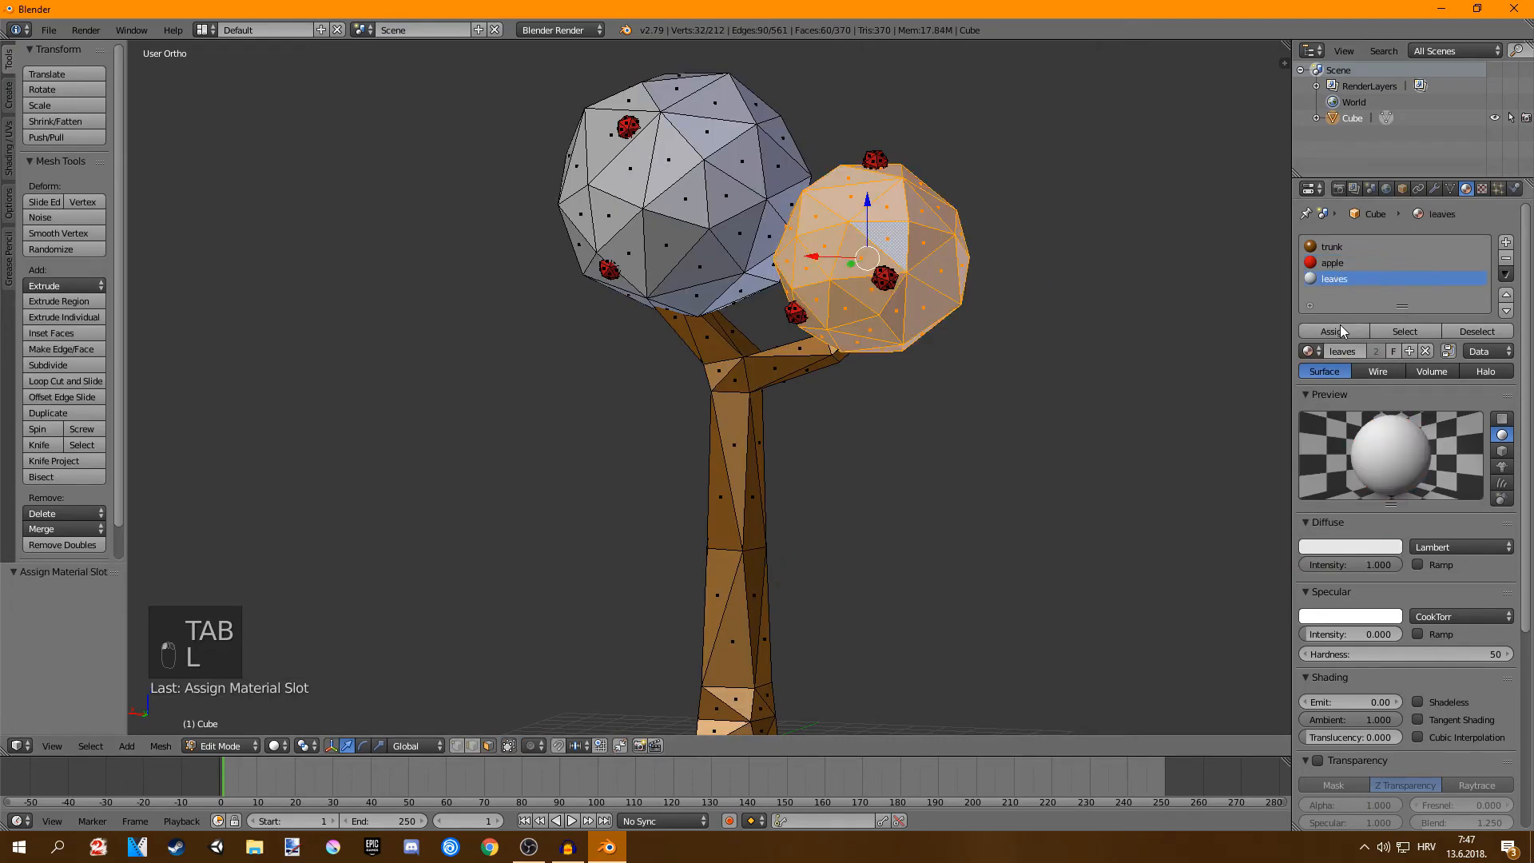
key(Tab)
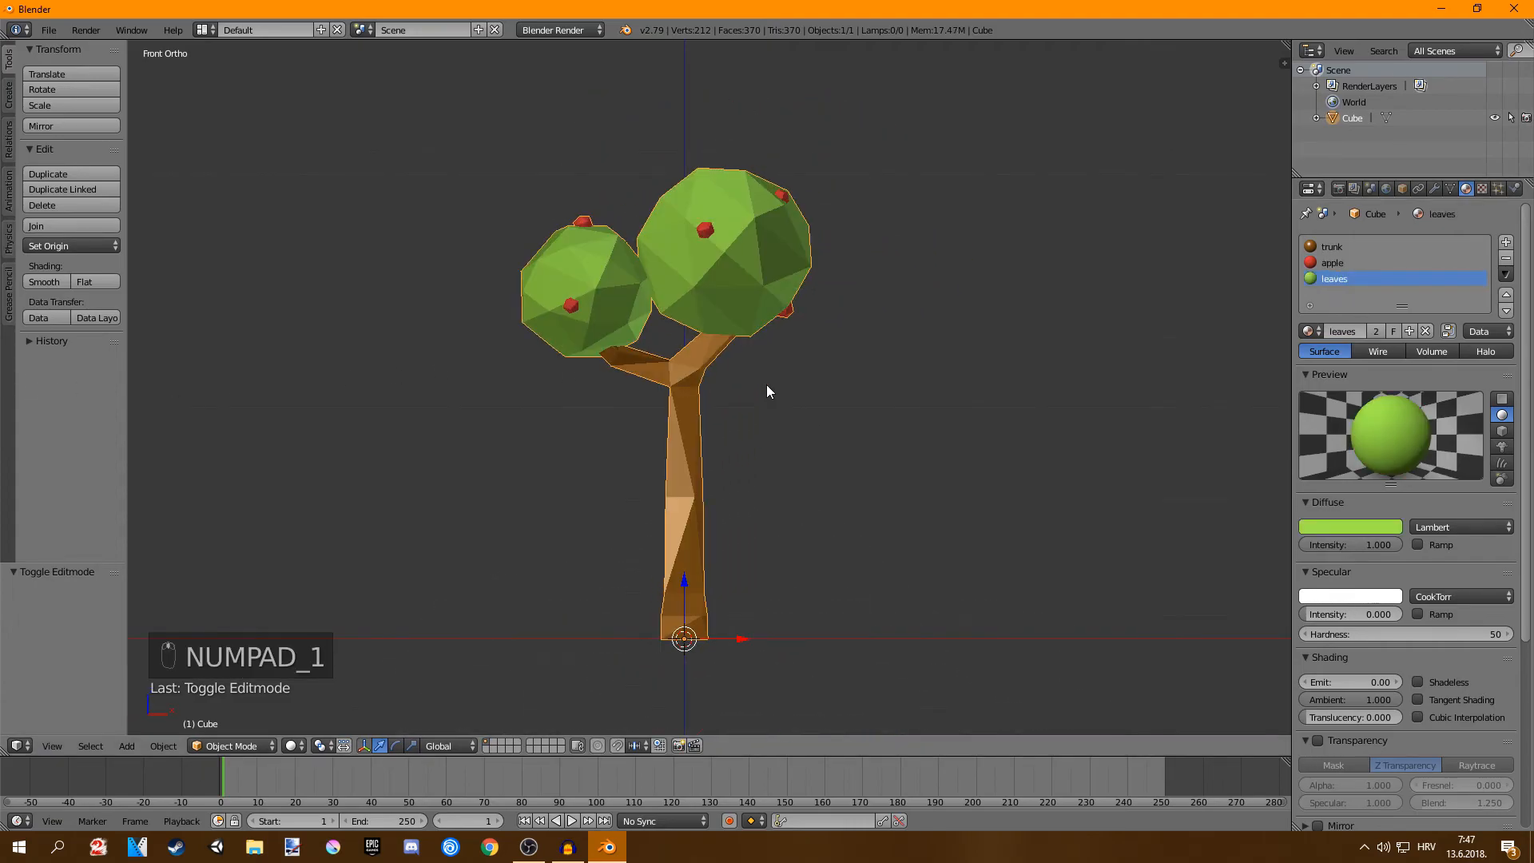
- Tilt the crown and upper trunk in Edit Mode for a more natural lean
key(Tab)
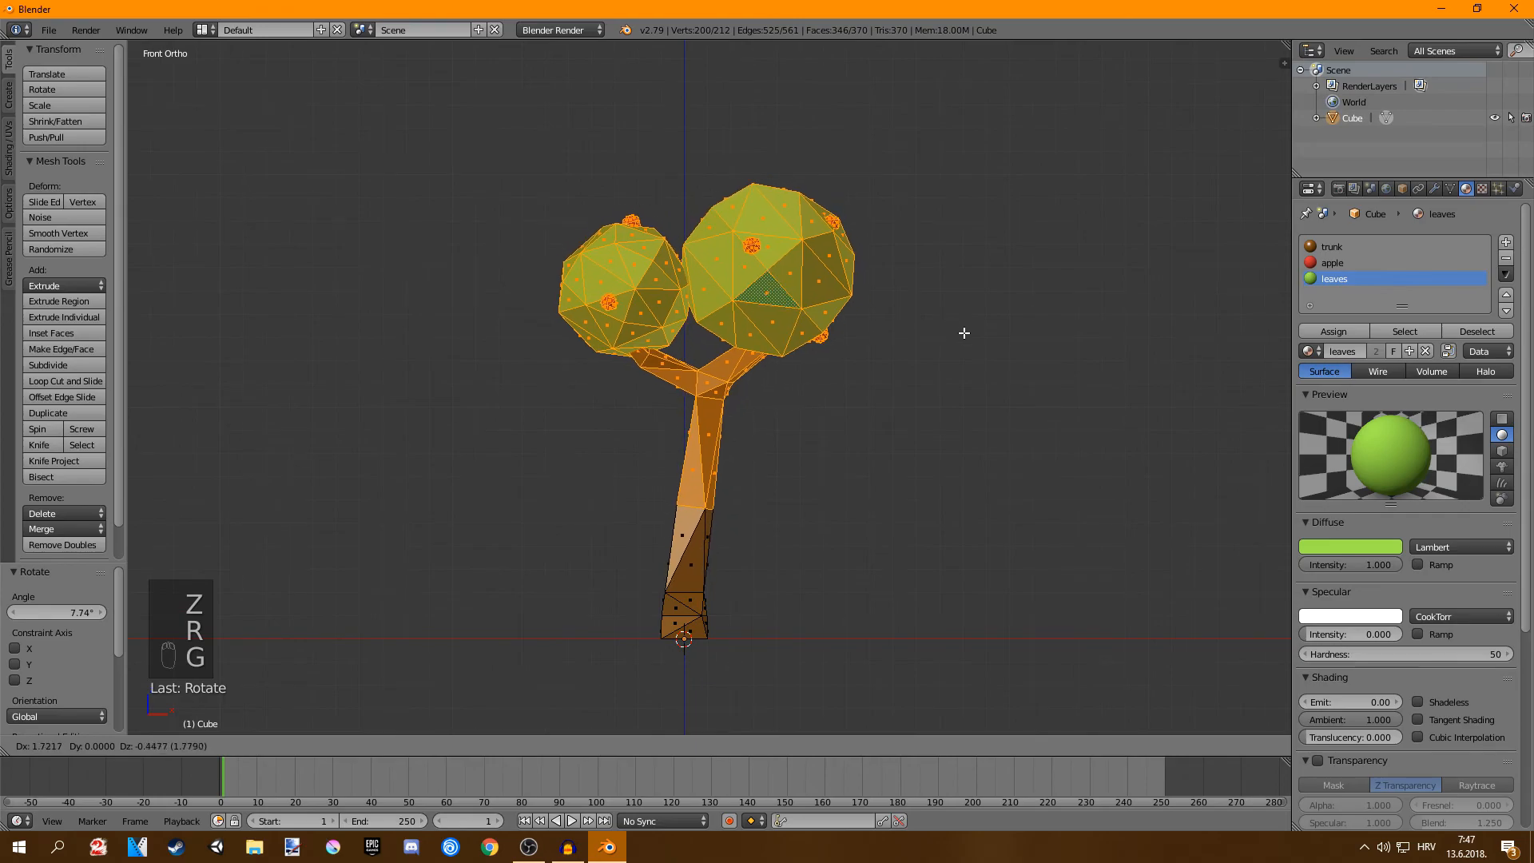
key(Tab)
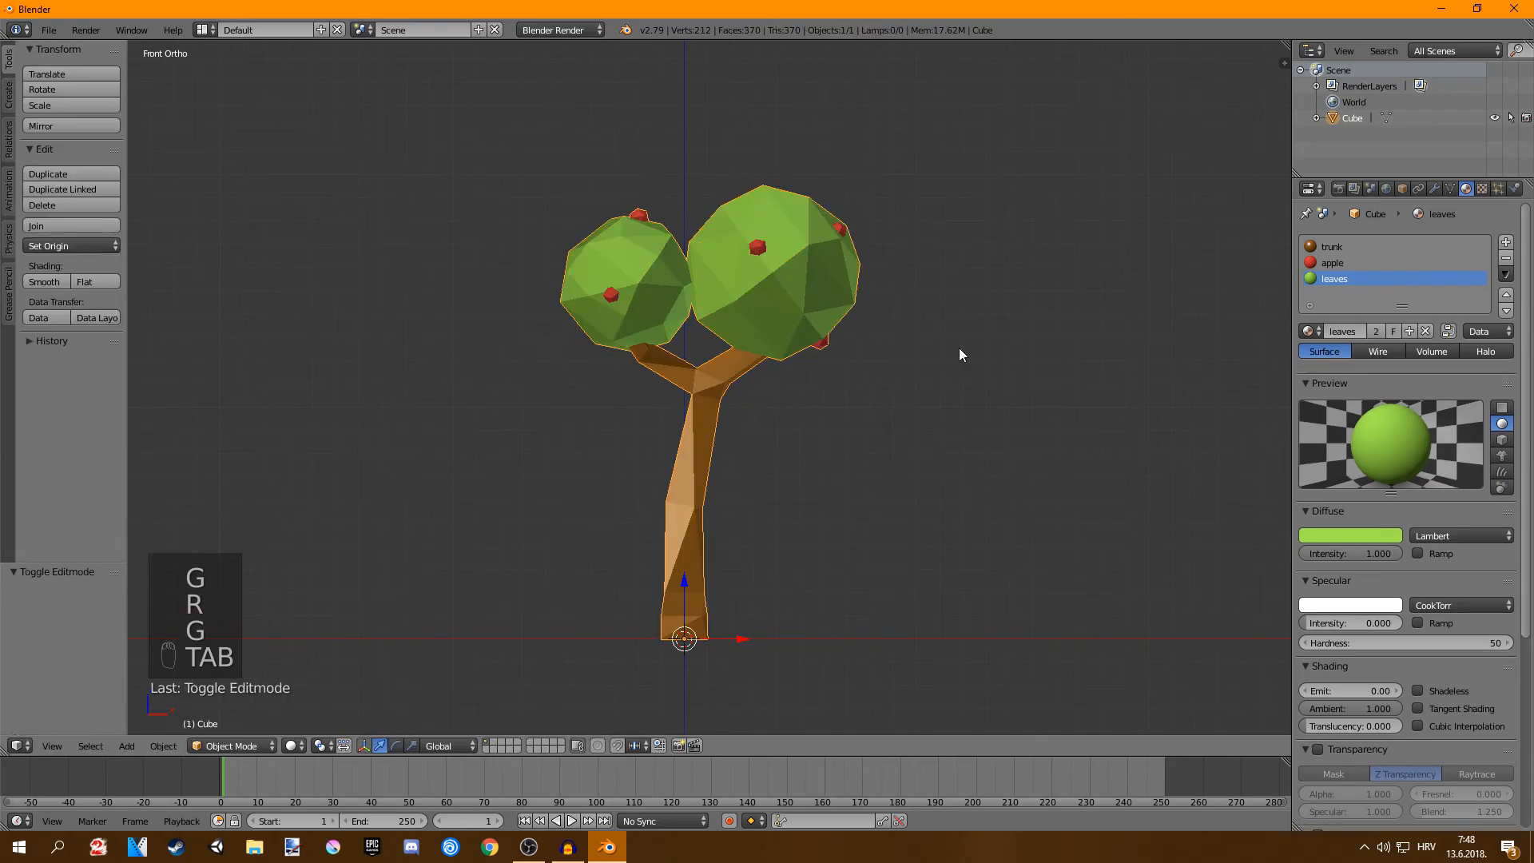